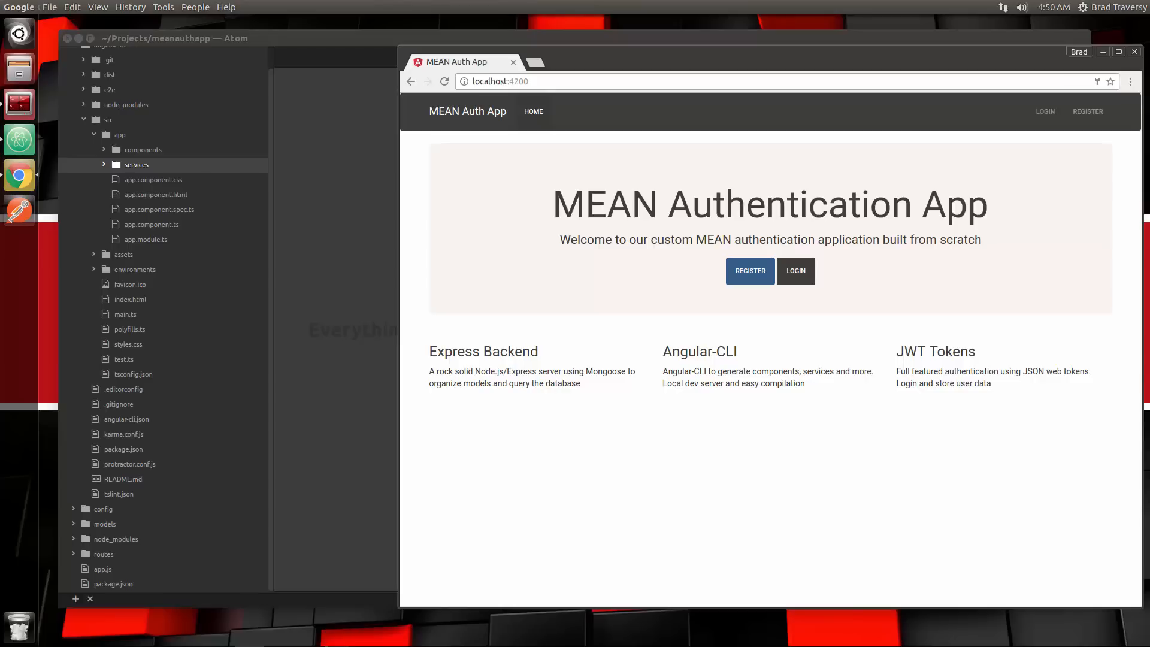
mouse_move(948, 251)
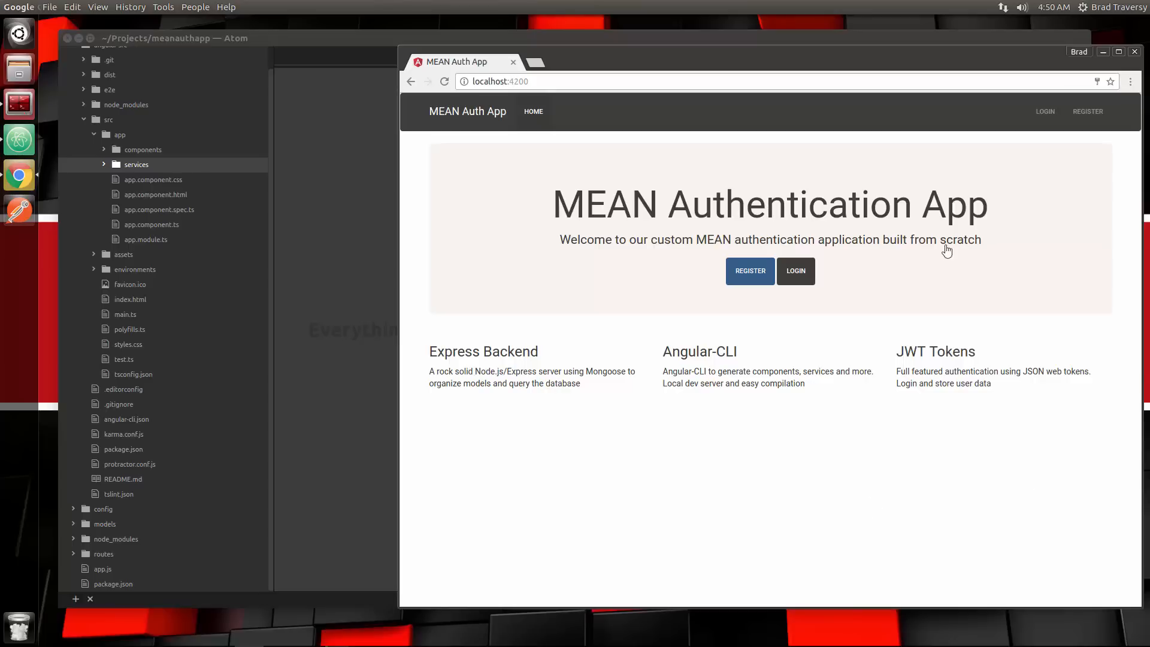
mouse_move(1089, 112)
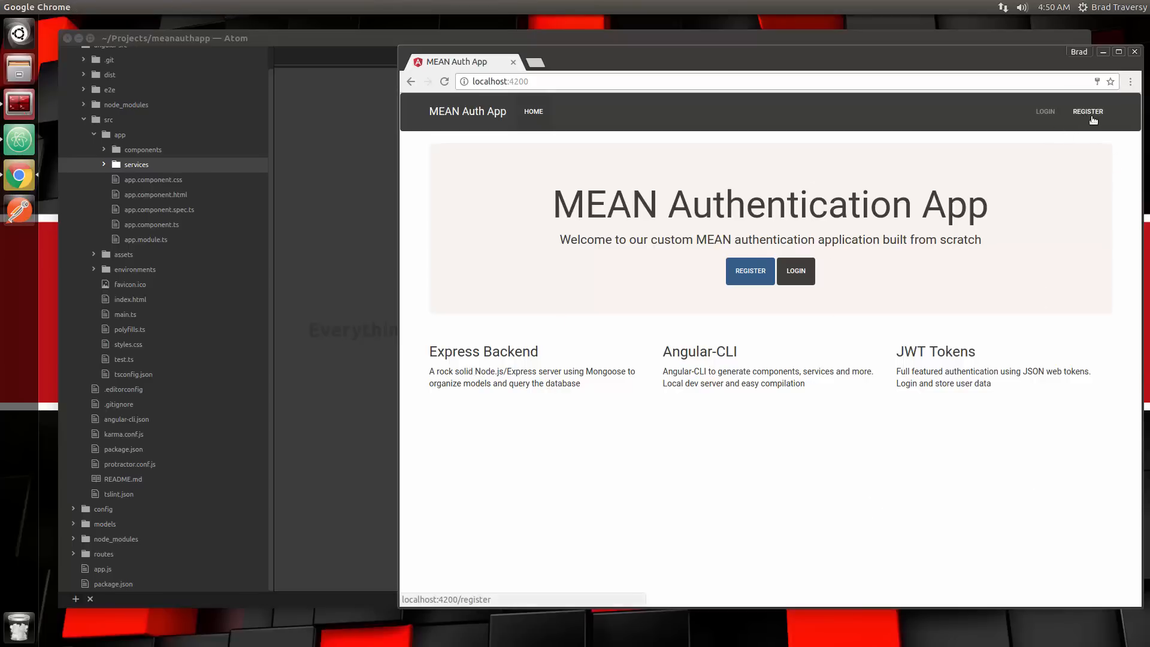
Load the MEAN Auth App register page at localhost:4200/register in Chrome.
left_click(1088, 111)
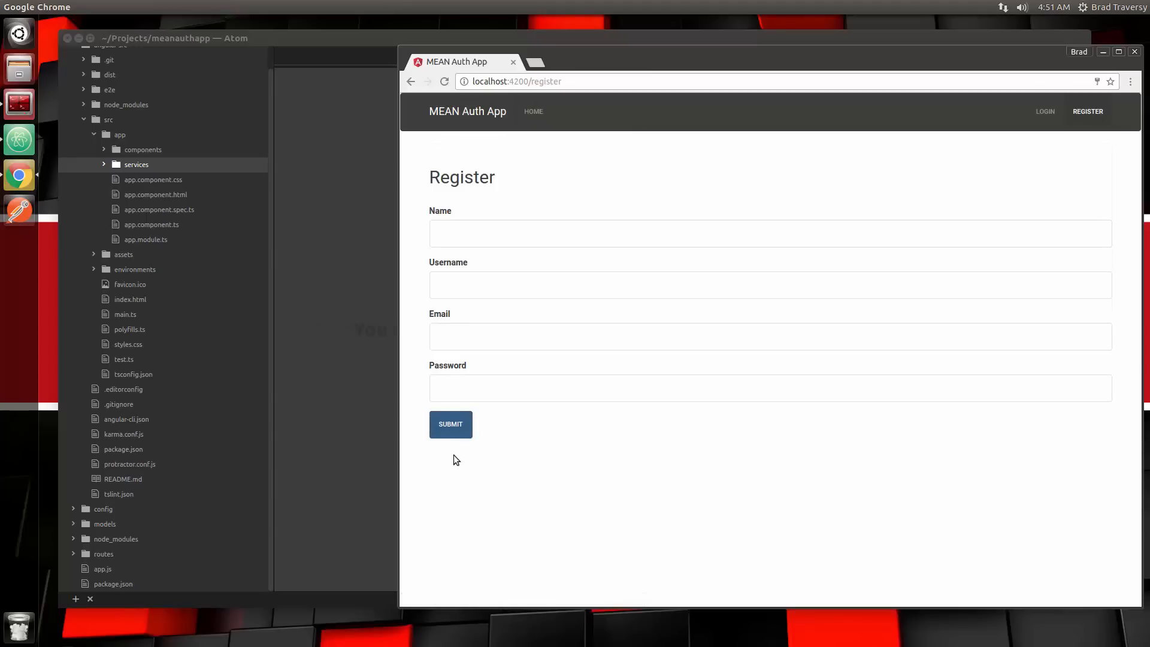
left_click(451, 424)
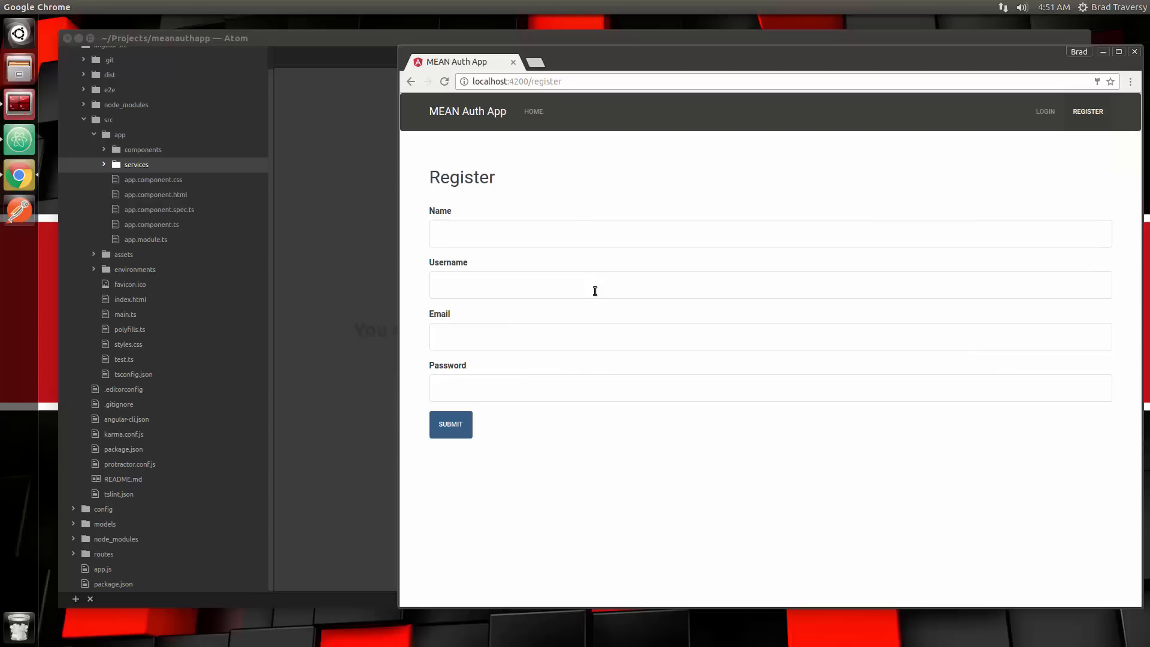
mouse_move(634, 281)
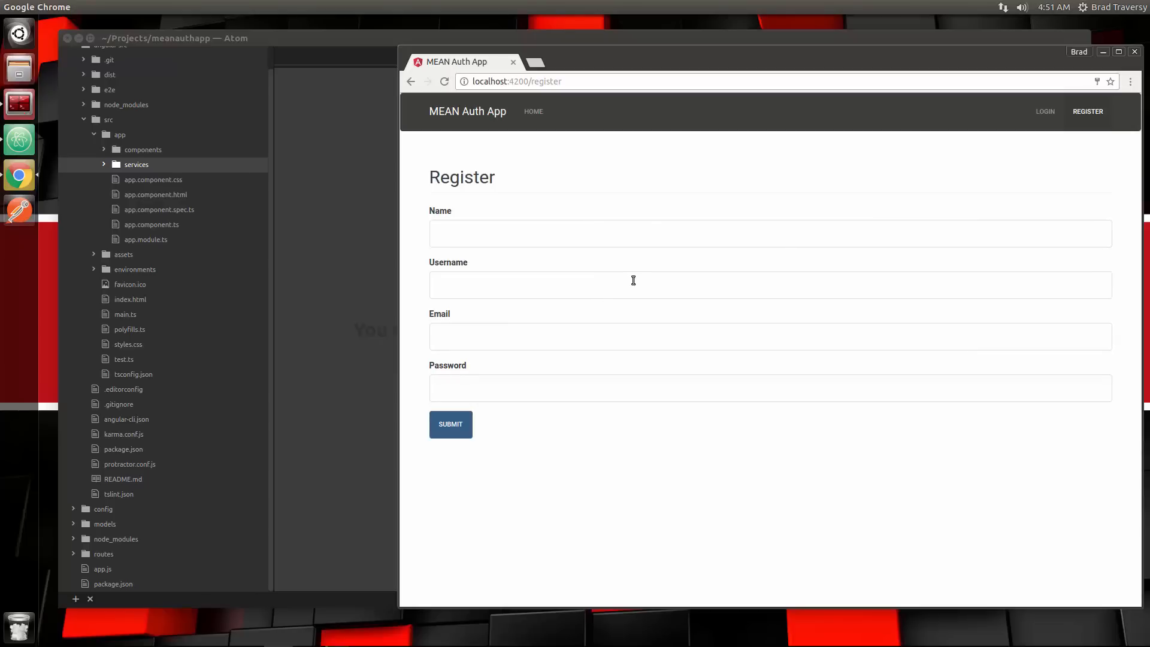
mouse_move(650, 269)
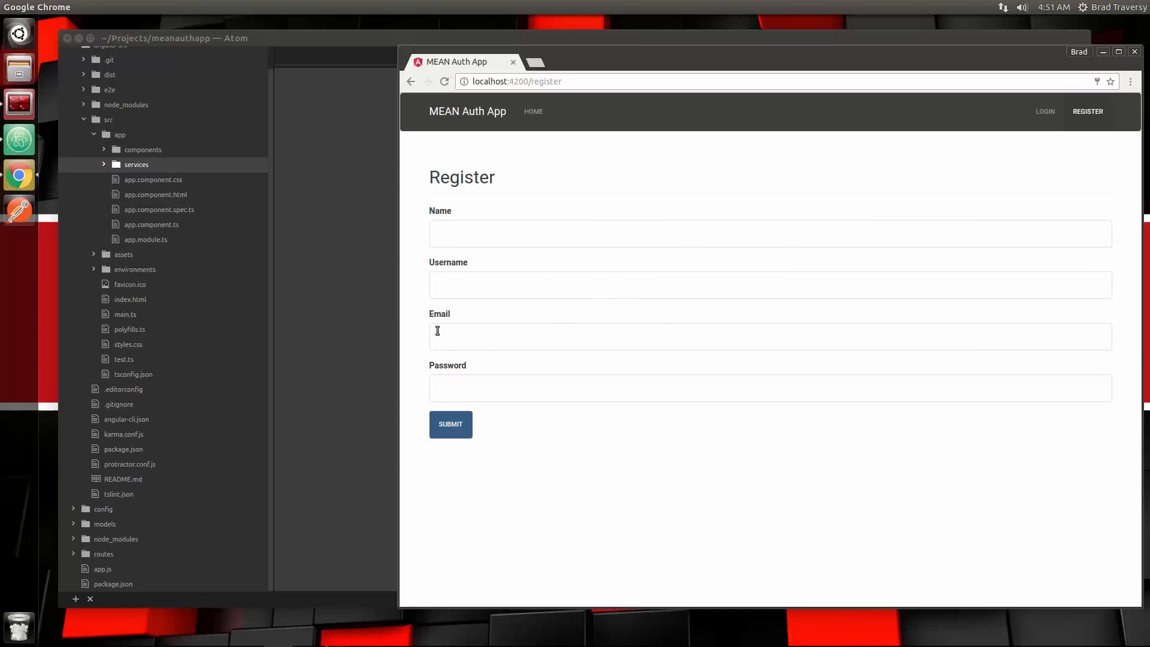
left_click(19, 103)
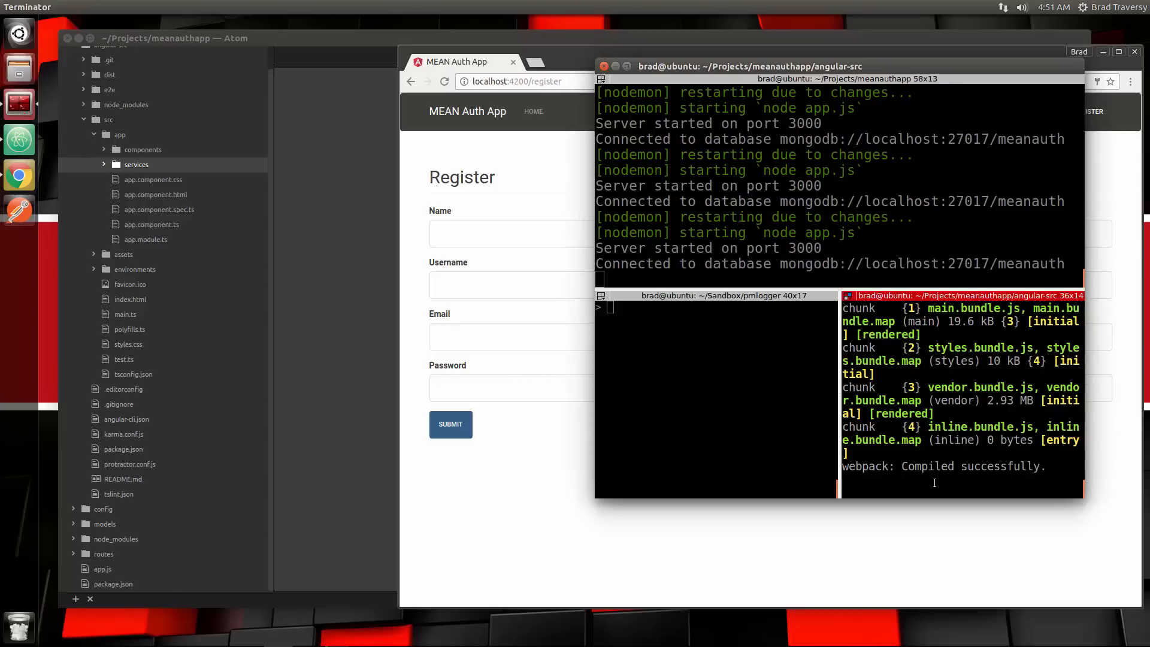
Stop the Angular dev server and change into src/app/services.
key("ctrl+c")
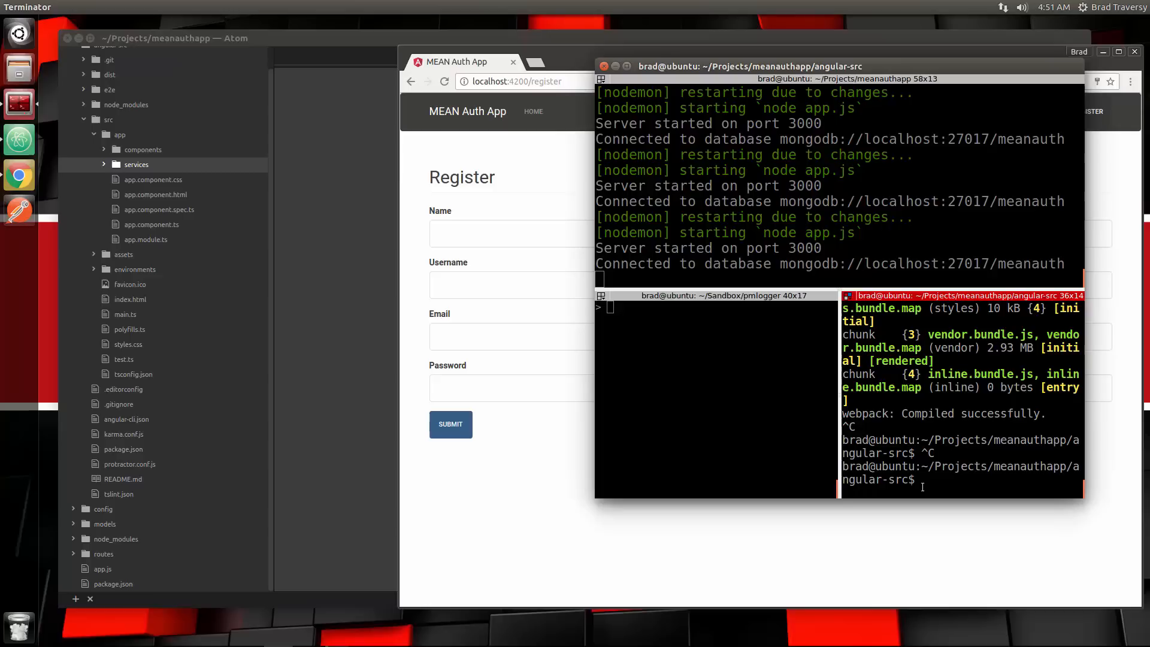
type("c")
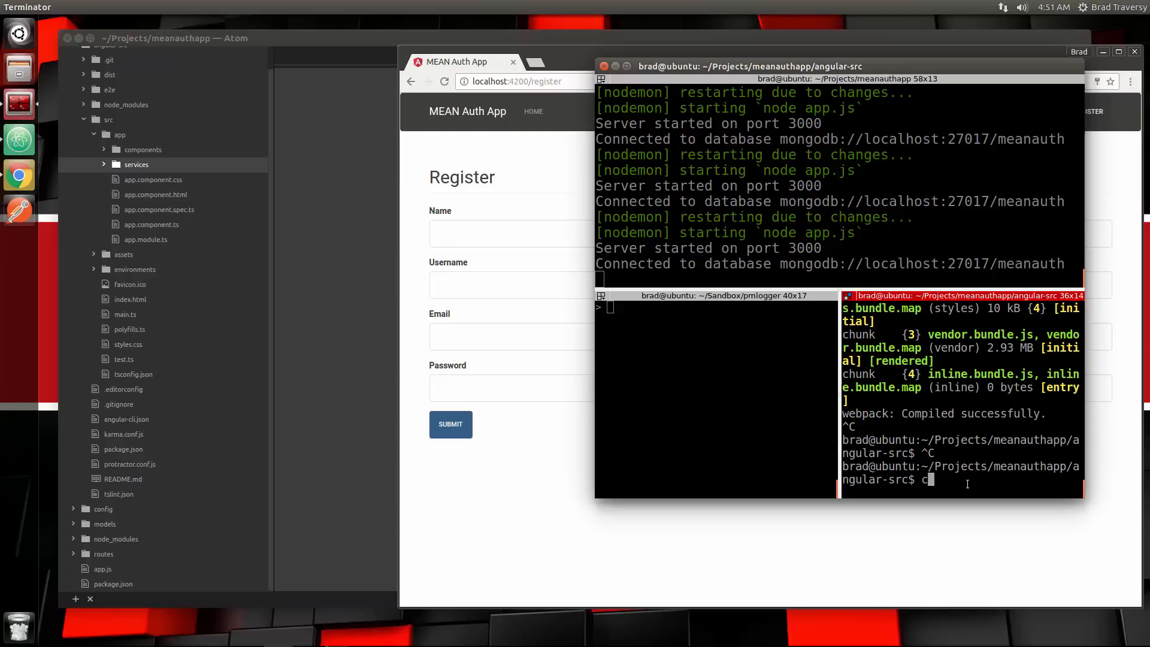
type("d sr")
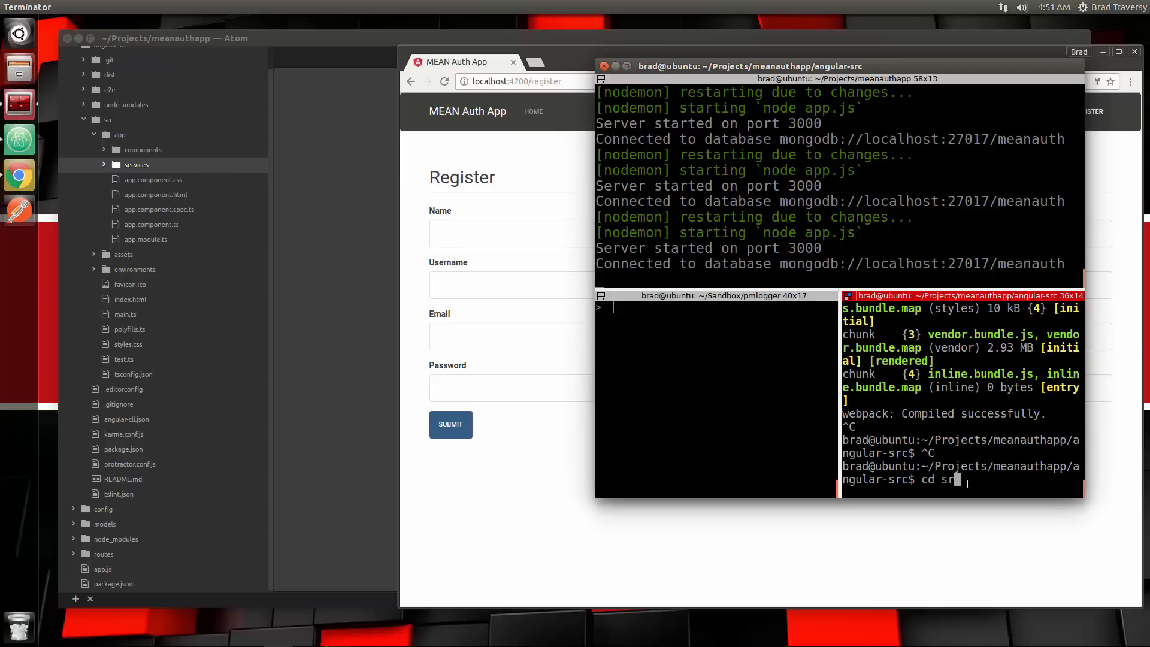
type("c/app")
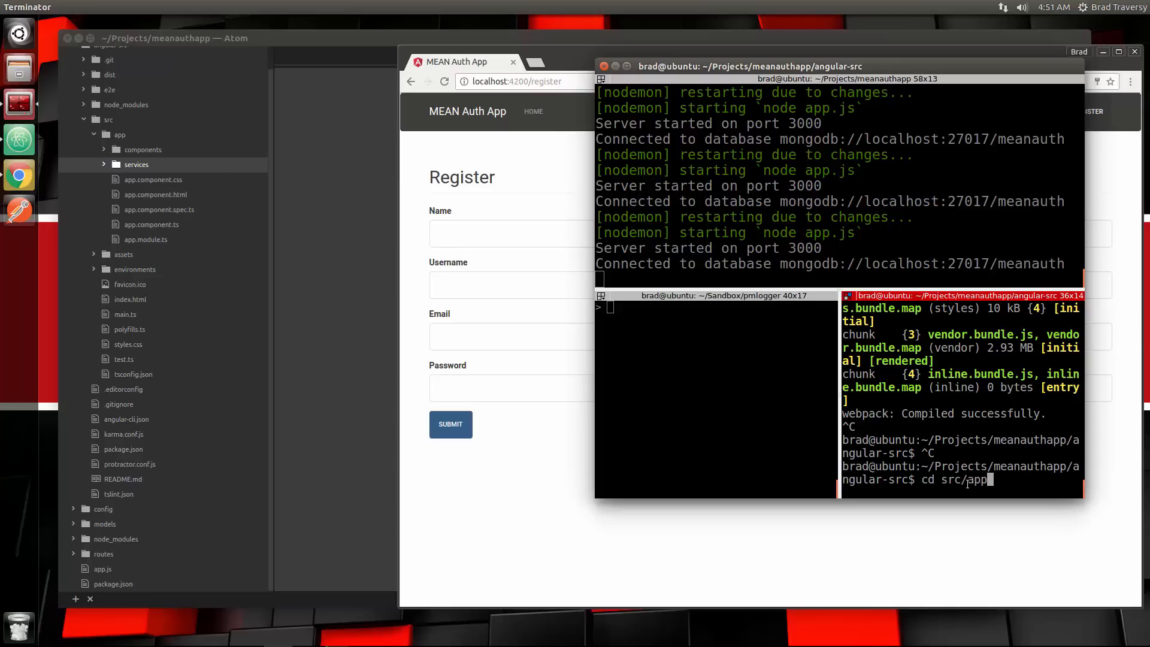
type("/services")
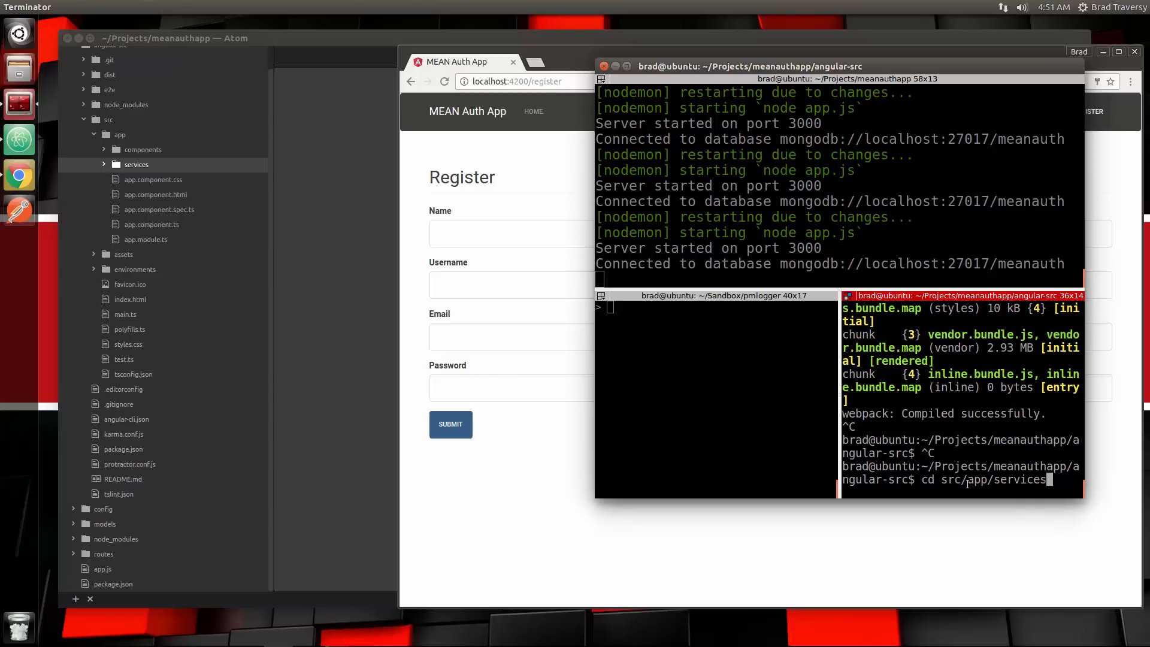
key("Return")
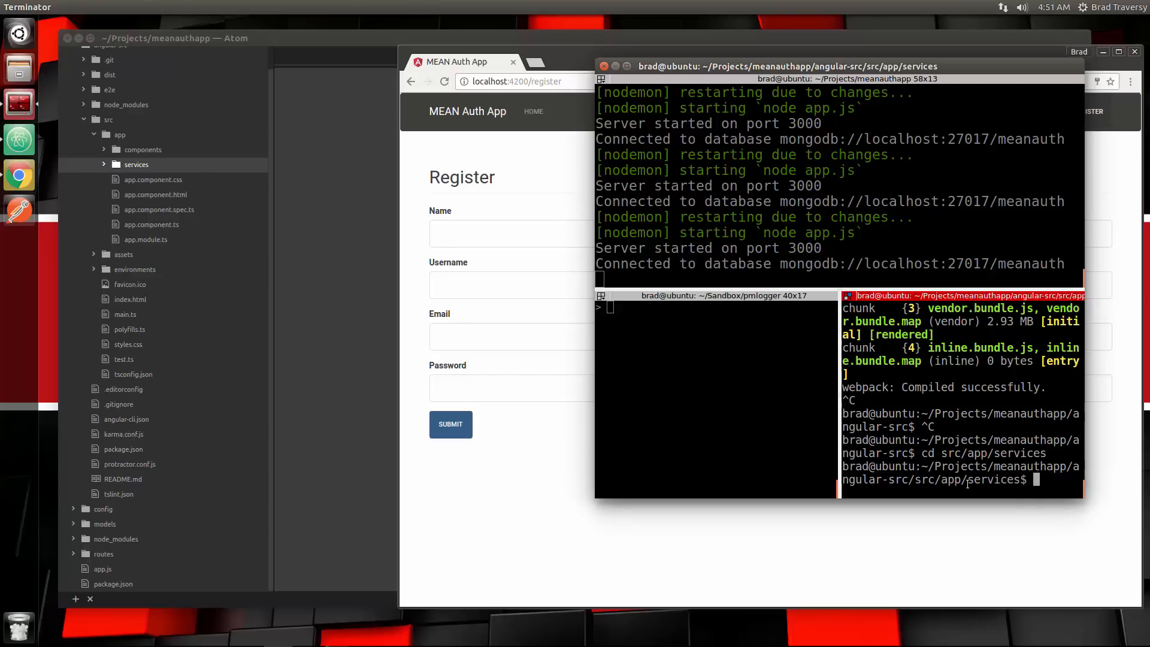
Generate the auth service with ng g service auth.
type("ng")
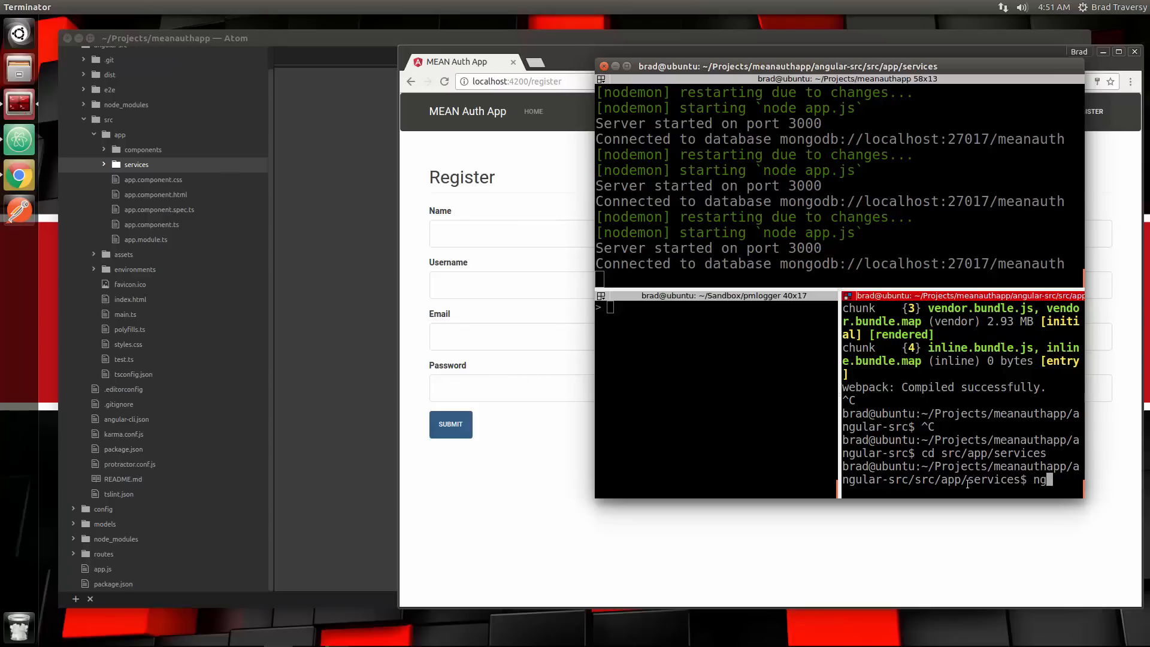
type("g servi")
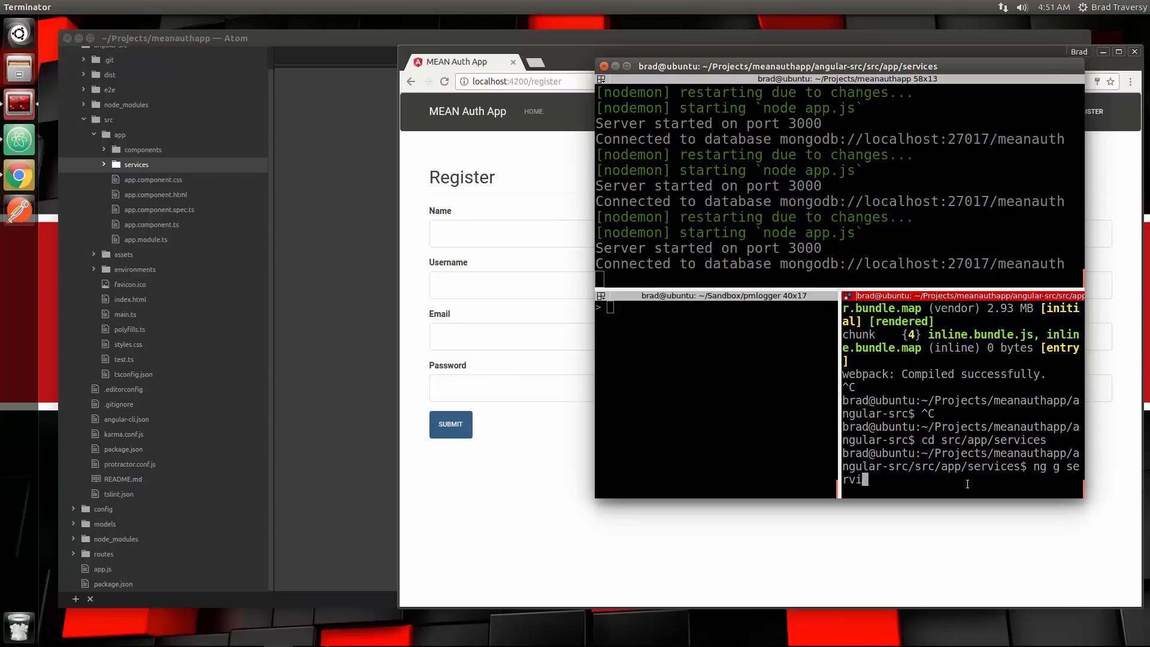
type("ce")
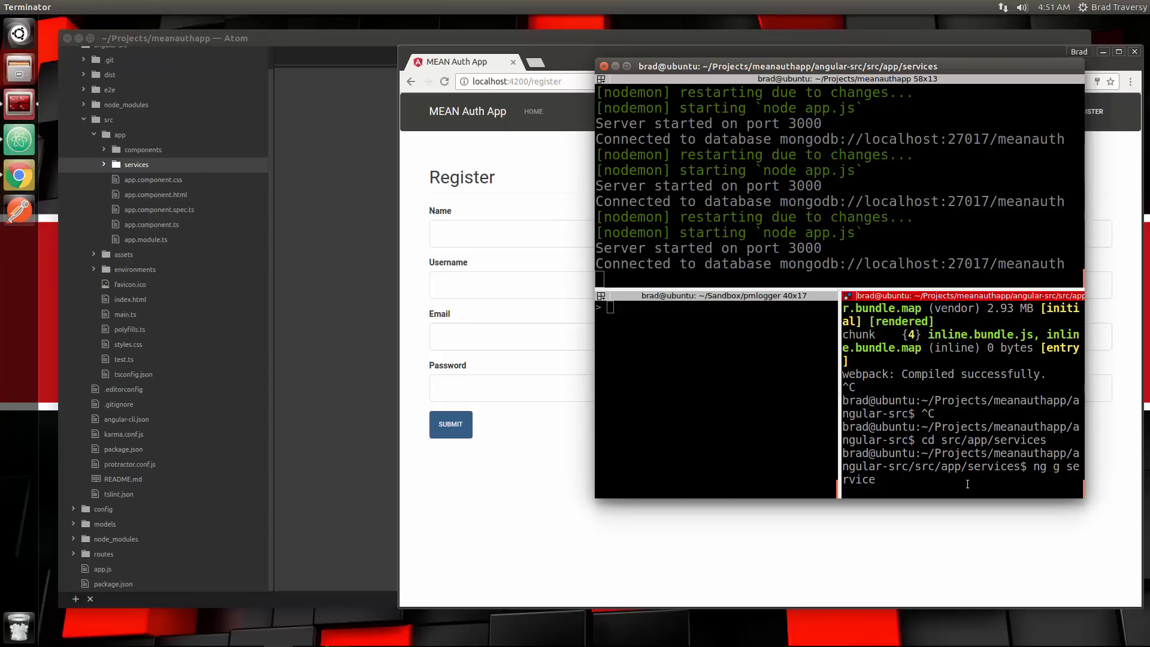
type("auth")
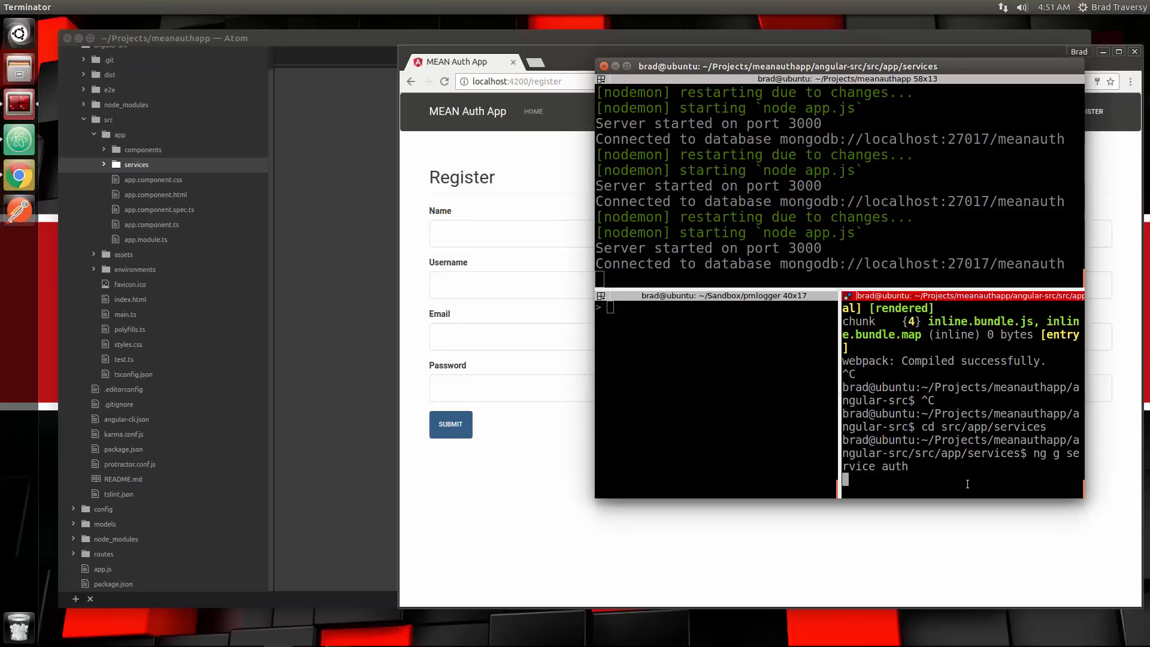
key("Return")
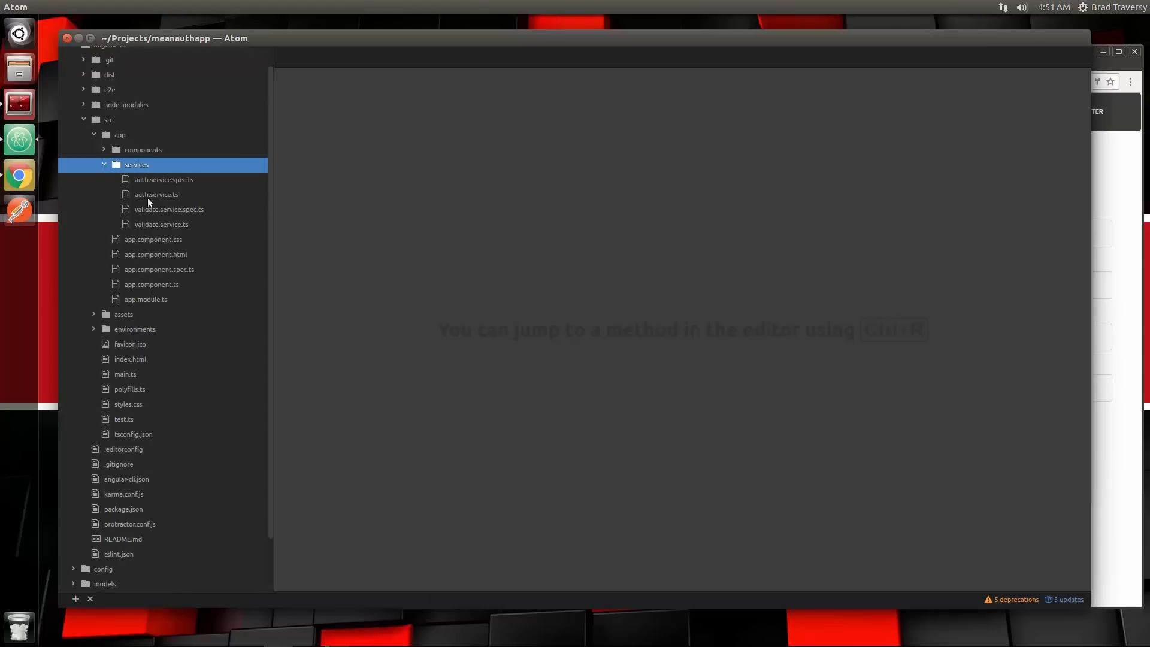
mouse_move(178, 199)
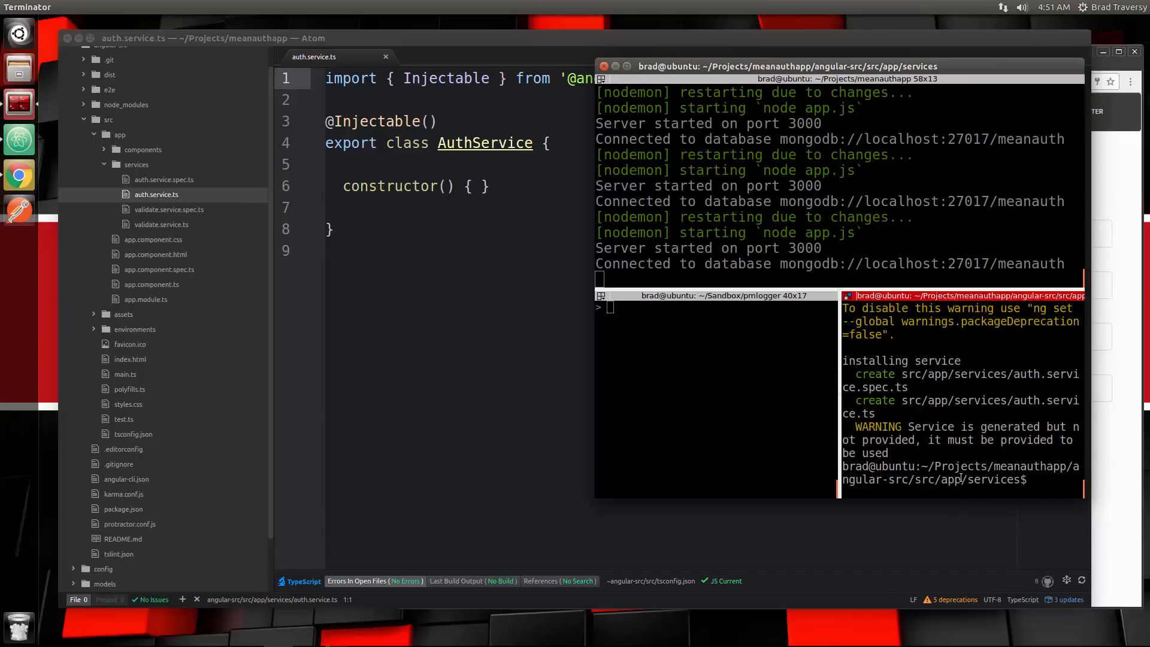
type("ng serv")
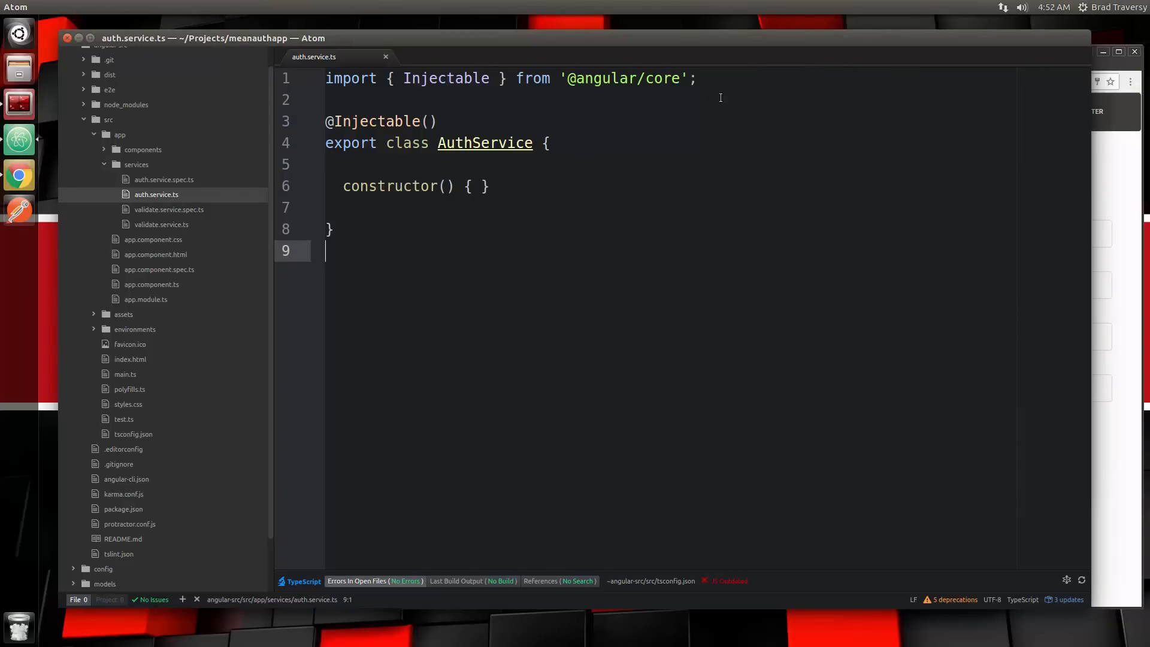
left_click(711, 79)
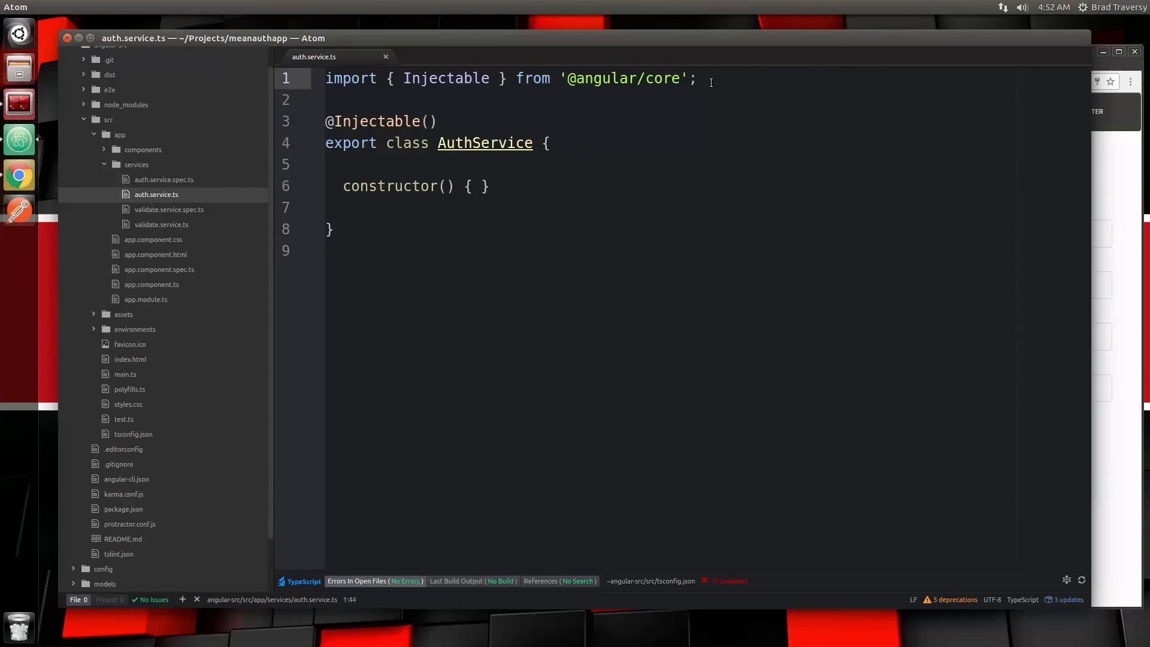
key("Return")
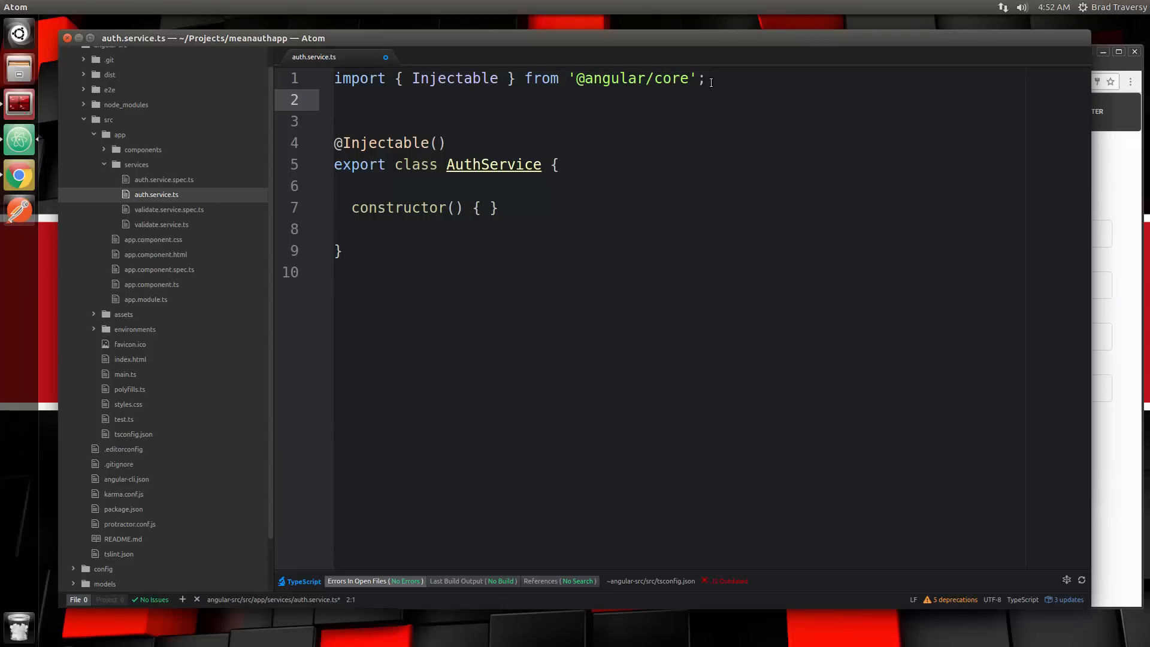
type("import")
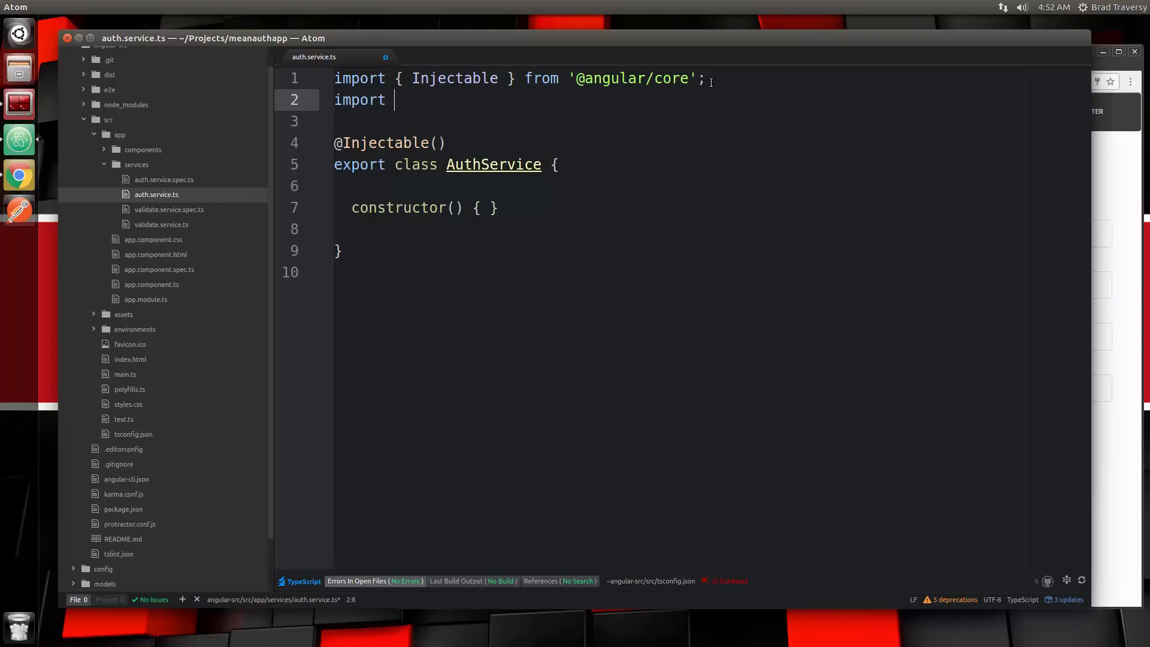
type("{Http}")
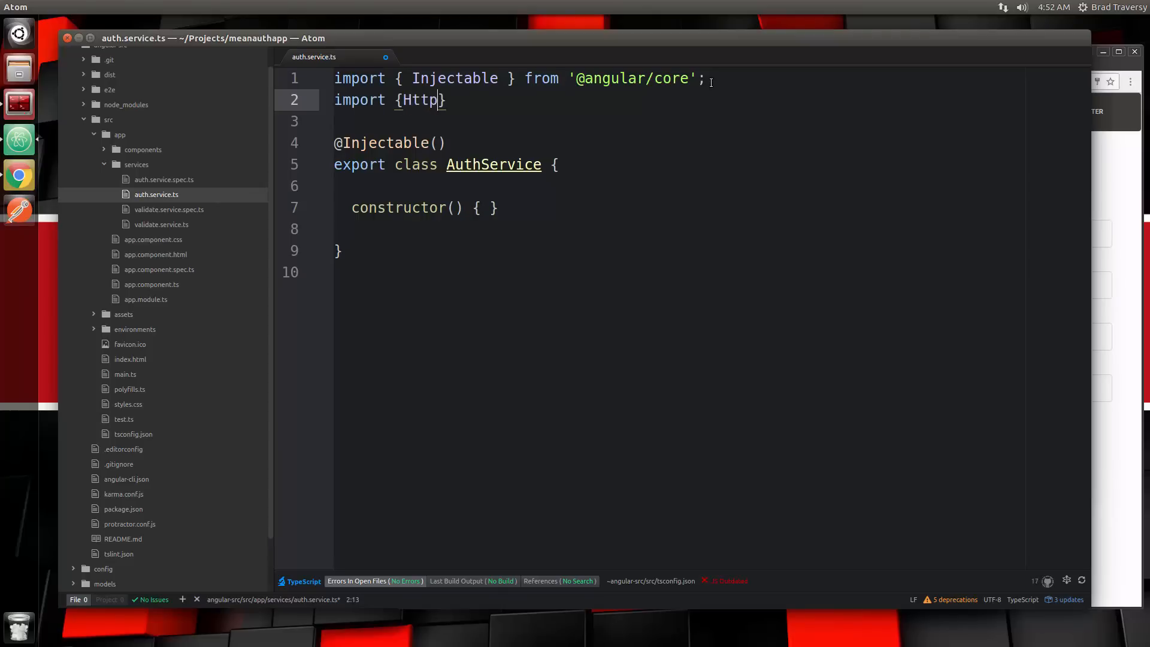
type(", Hea")
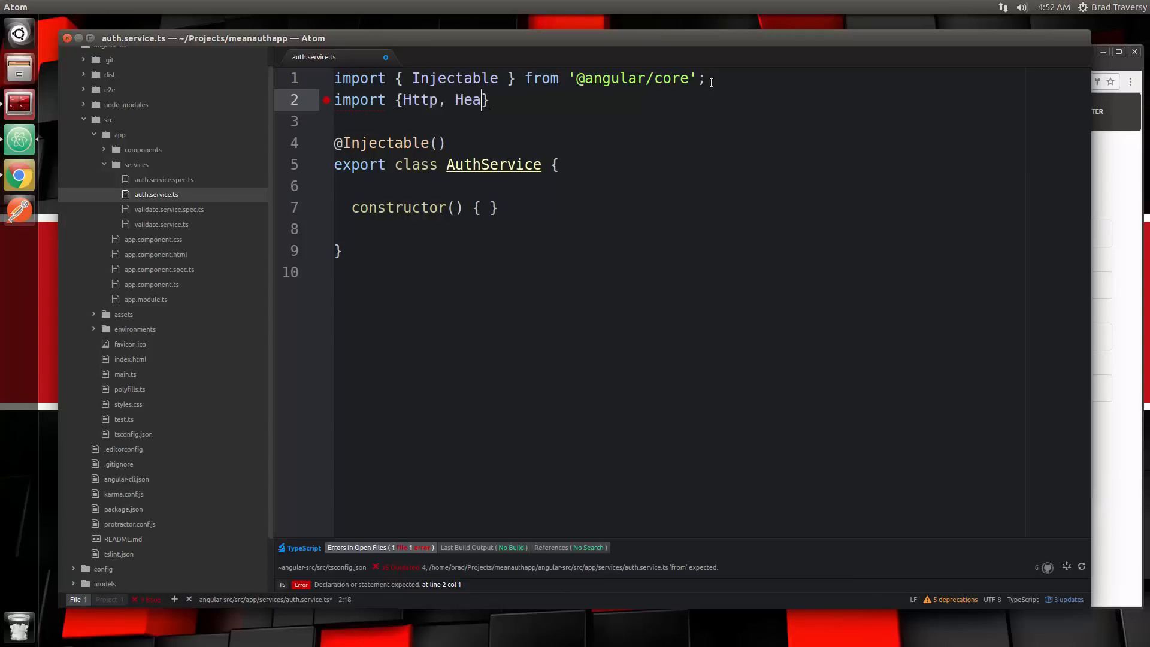
type("ders}")
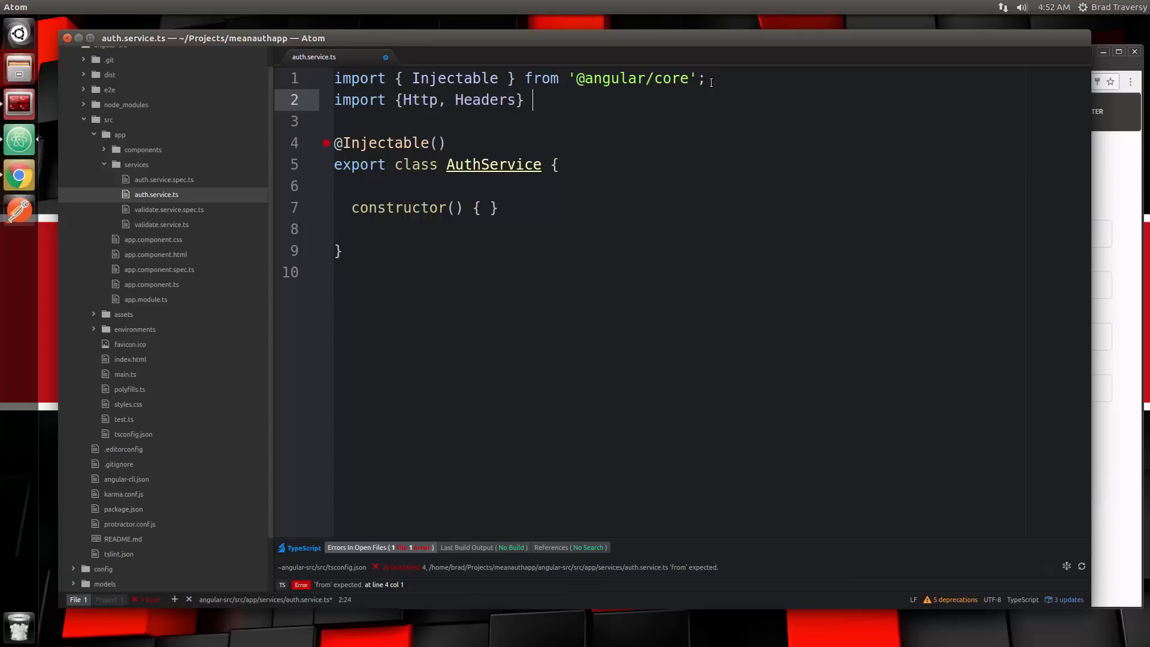
type("from '';")
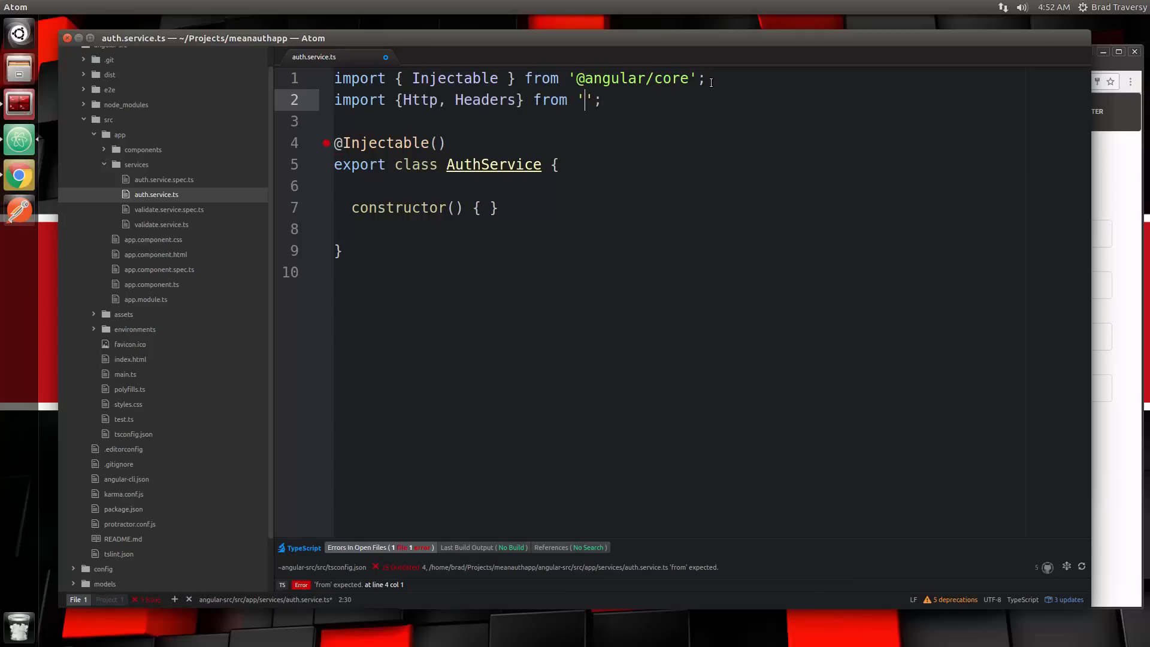
type("@angular/http")
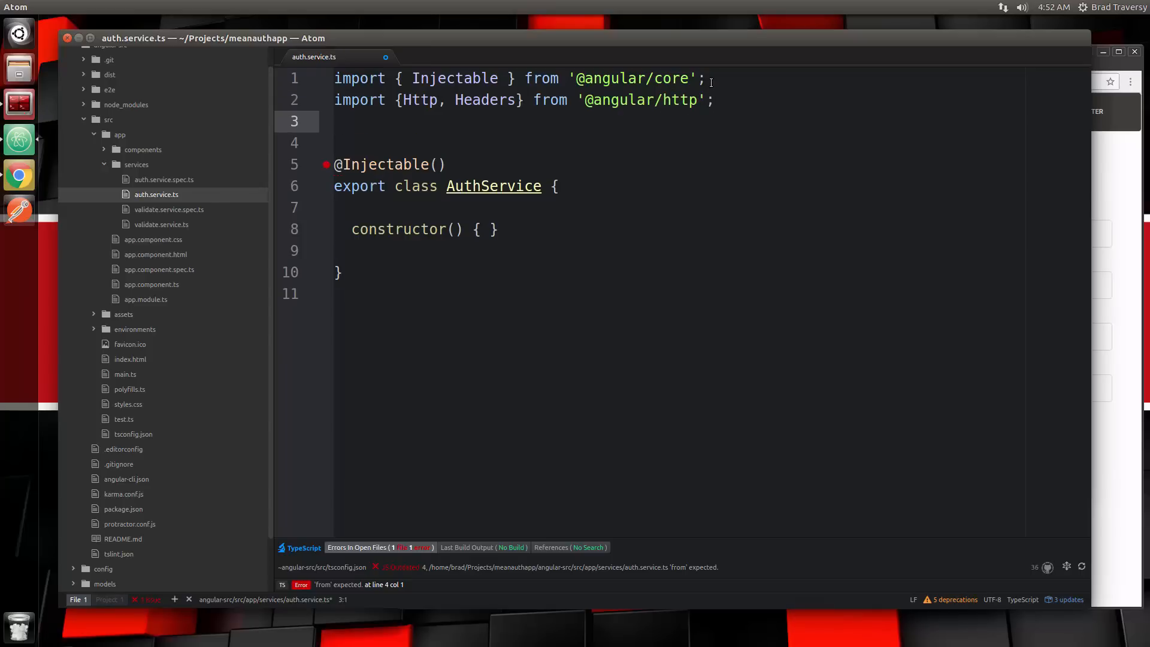
Add the import 'rxjs/add/operator/map' line.
type("import '")
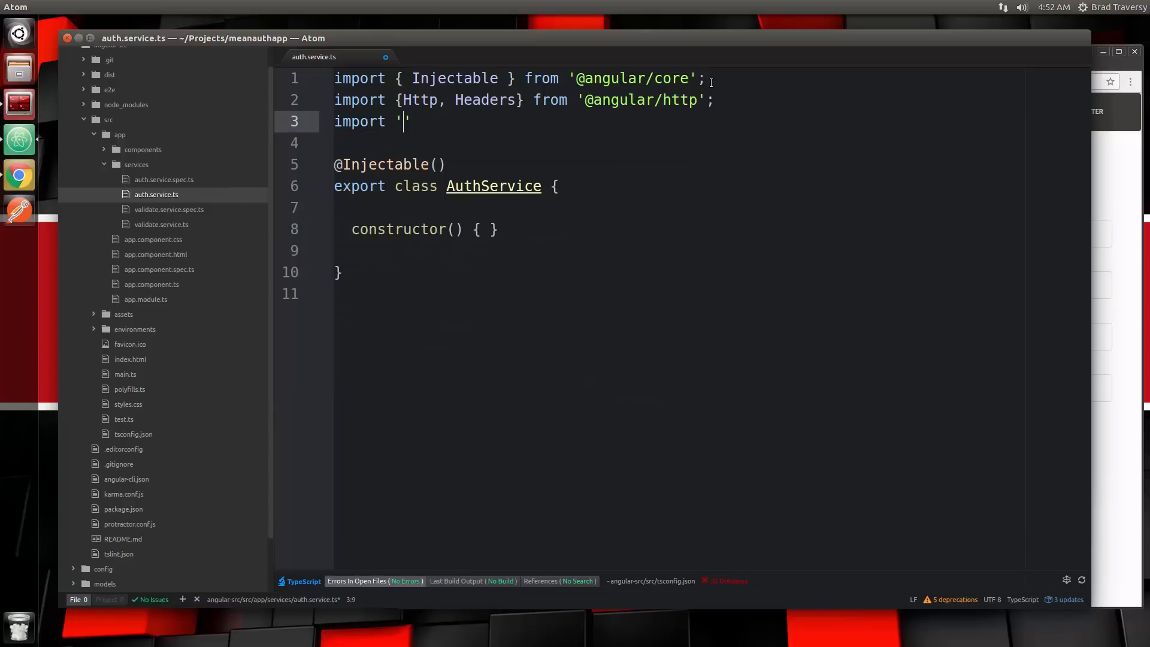
type("rxjs")
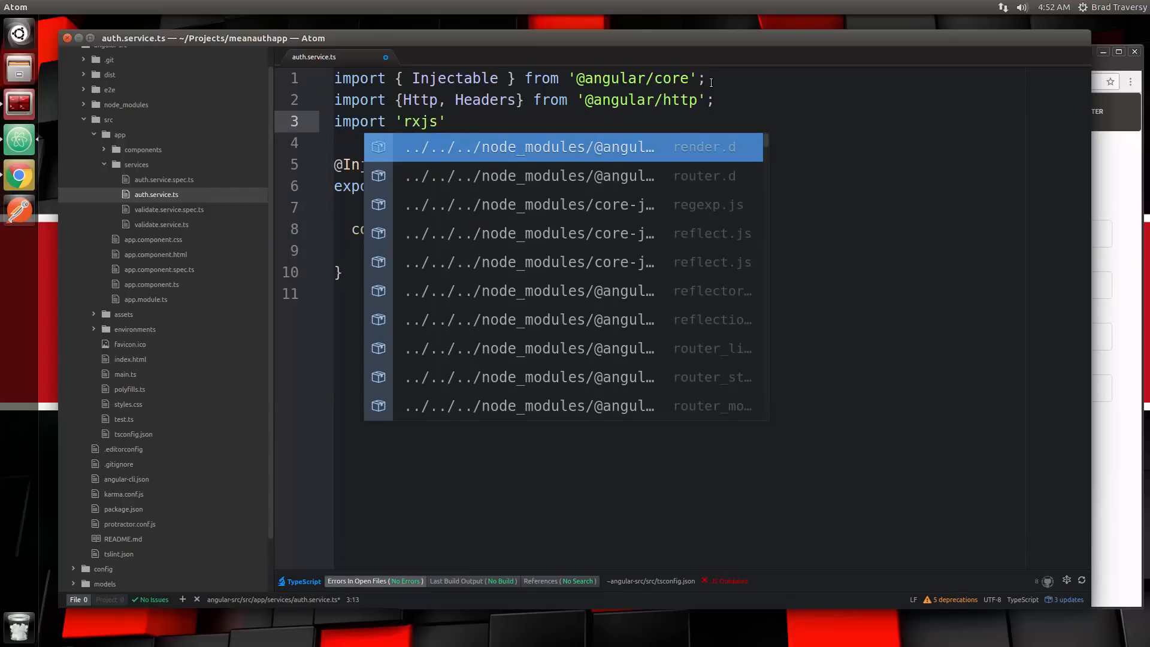
type("/add")
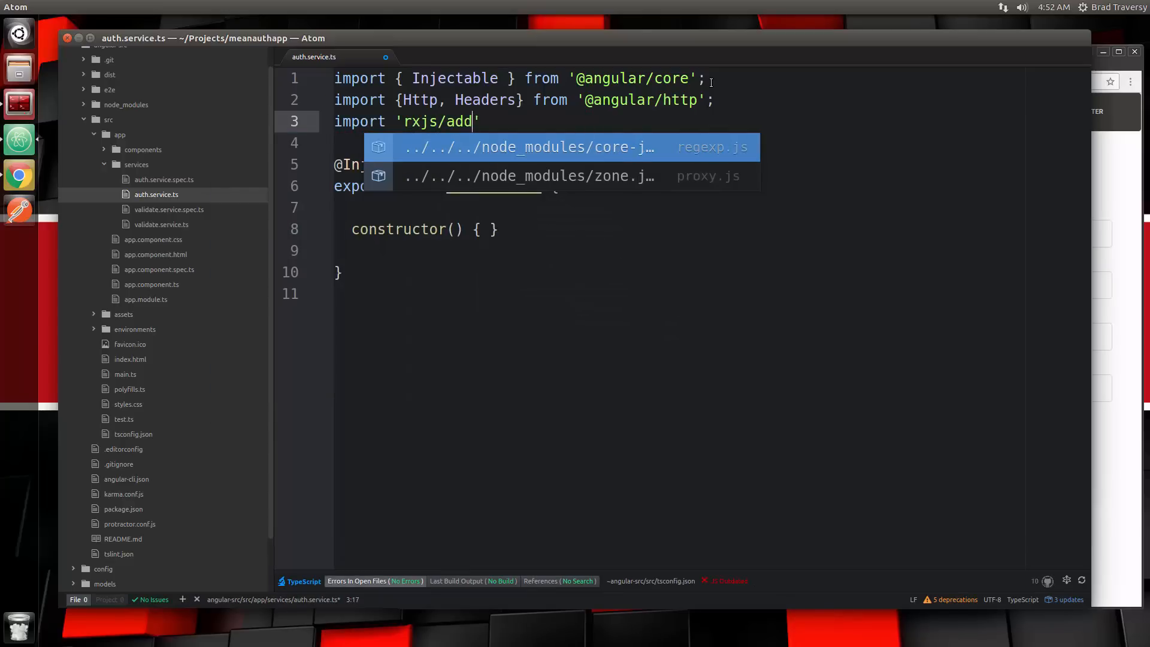
type("/operato")
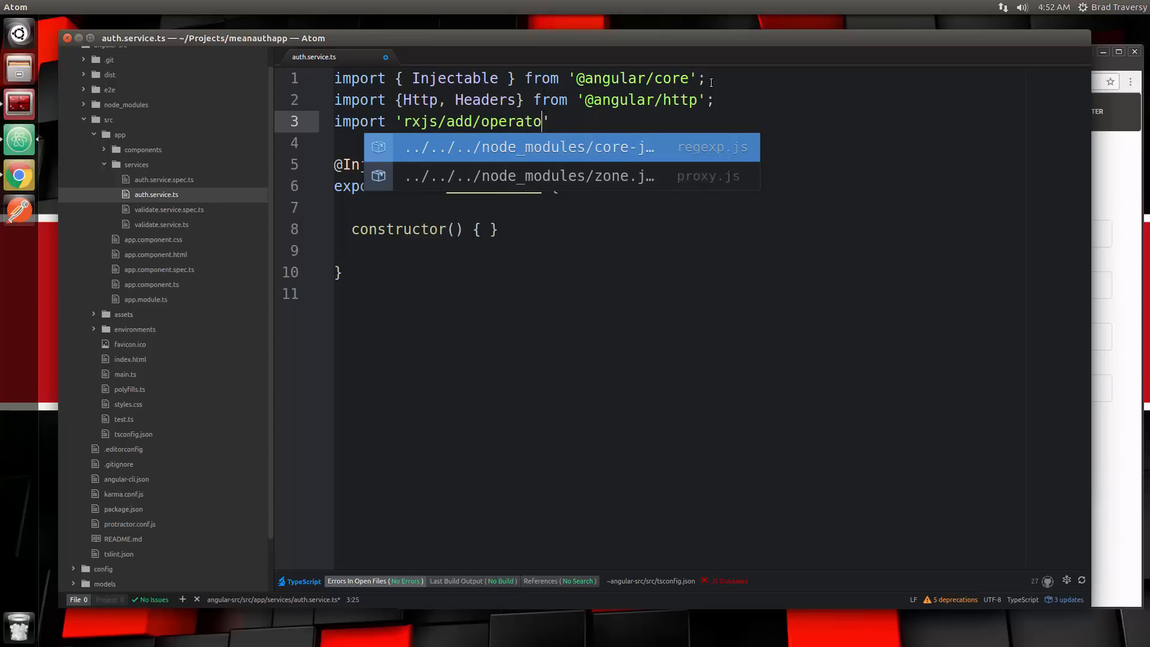
type("r/map")
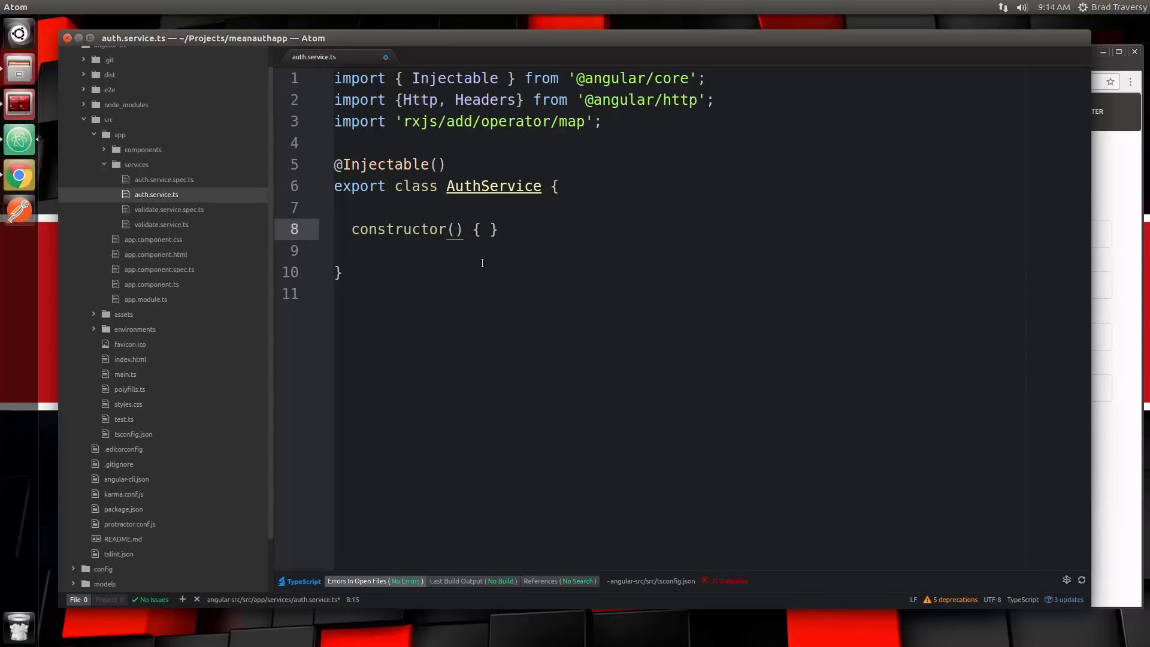
Inject private http: Http and declare authToken and user properties typed any.
type("private")
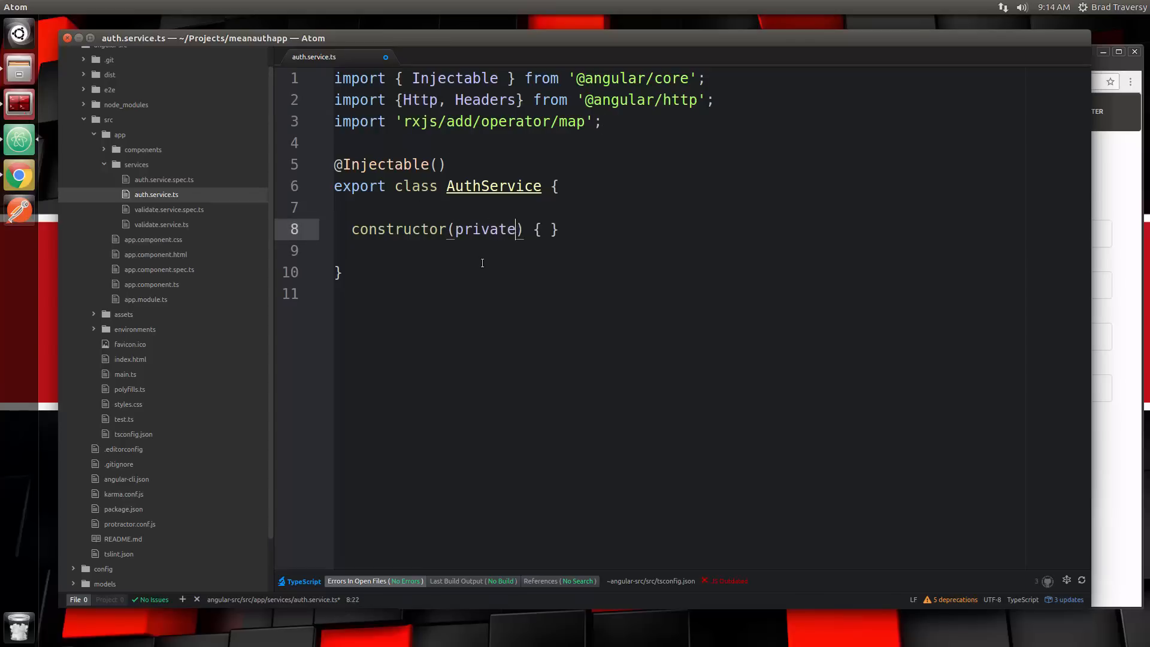
type("http;")
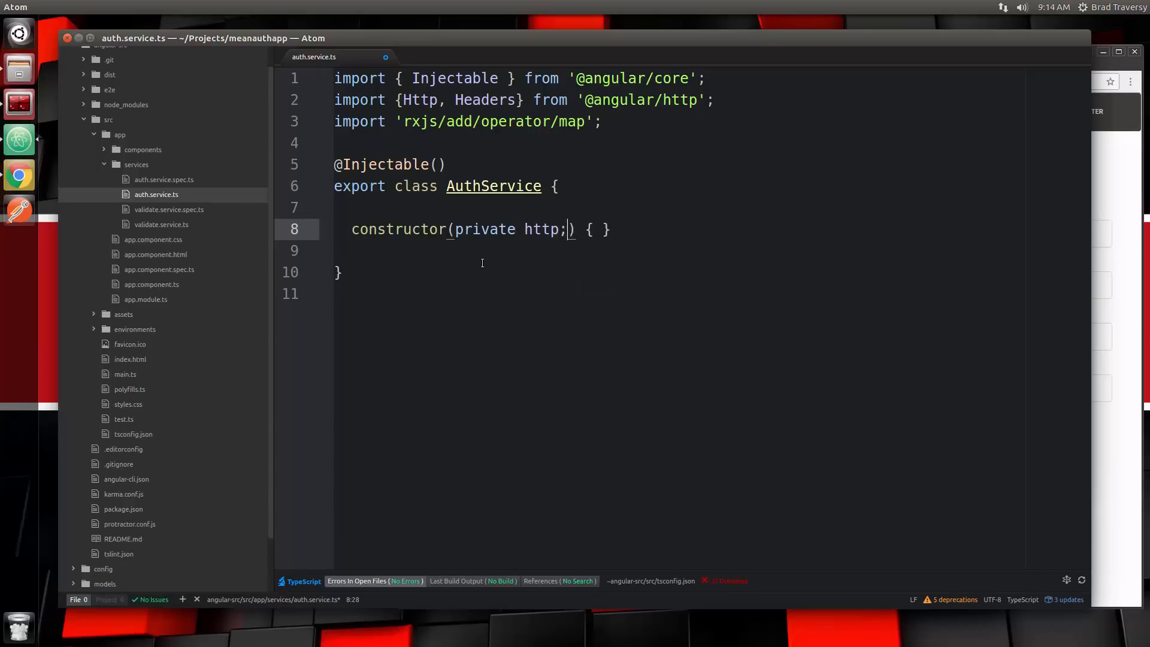
type(":H")
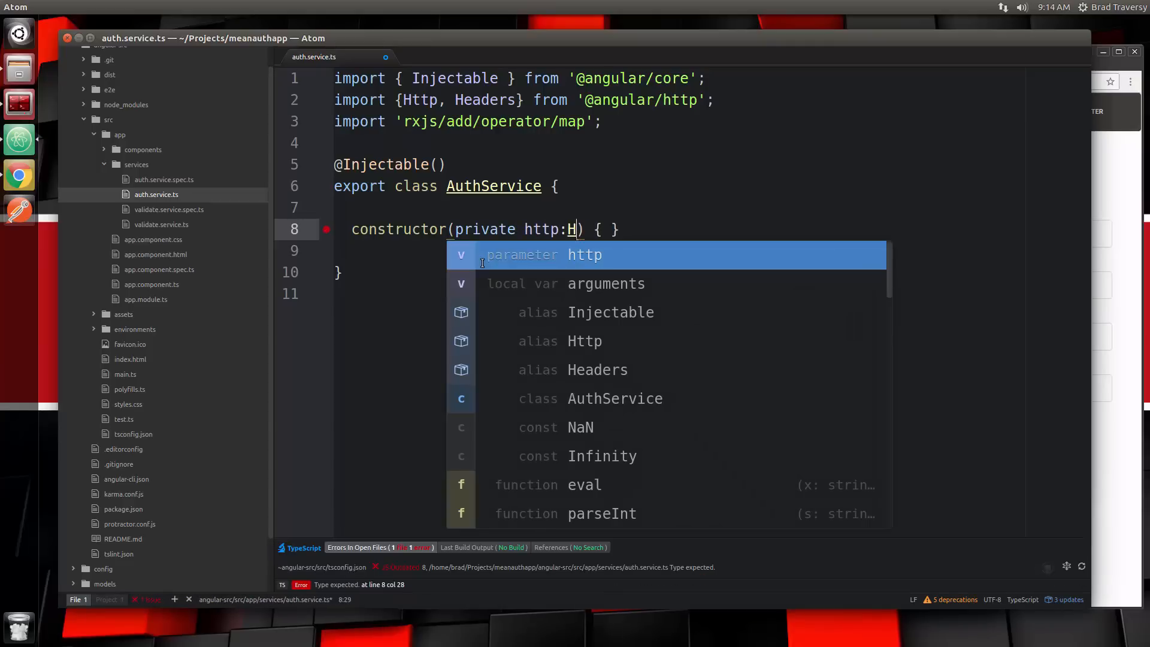
type("ttp")
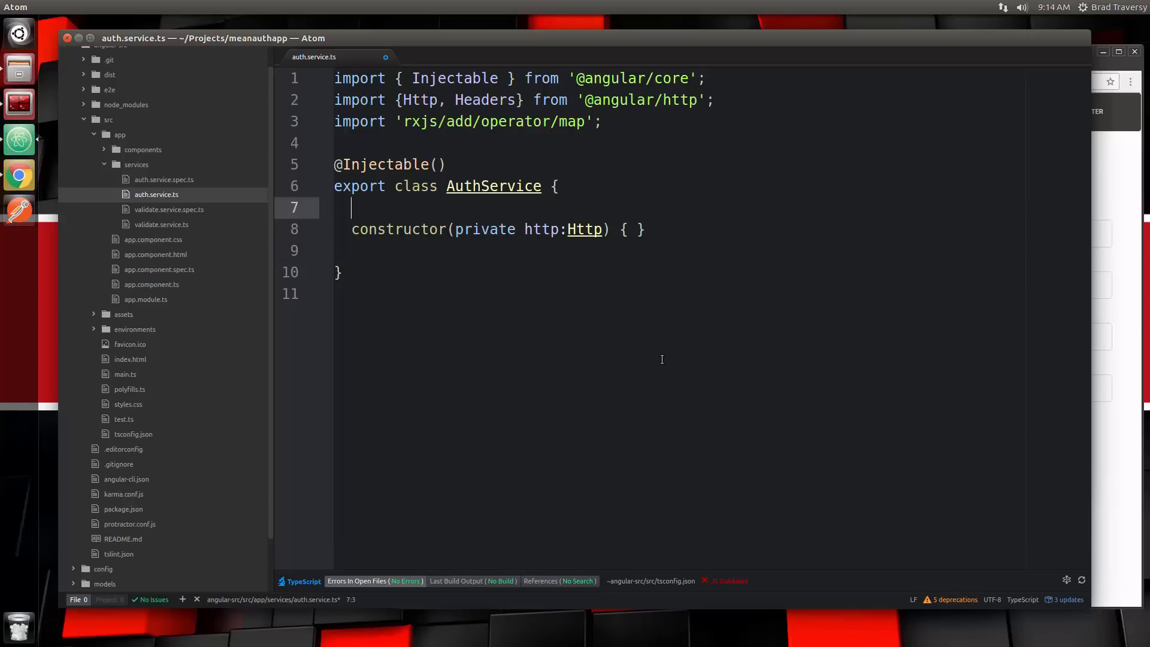
type("aut")
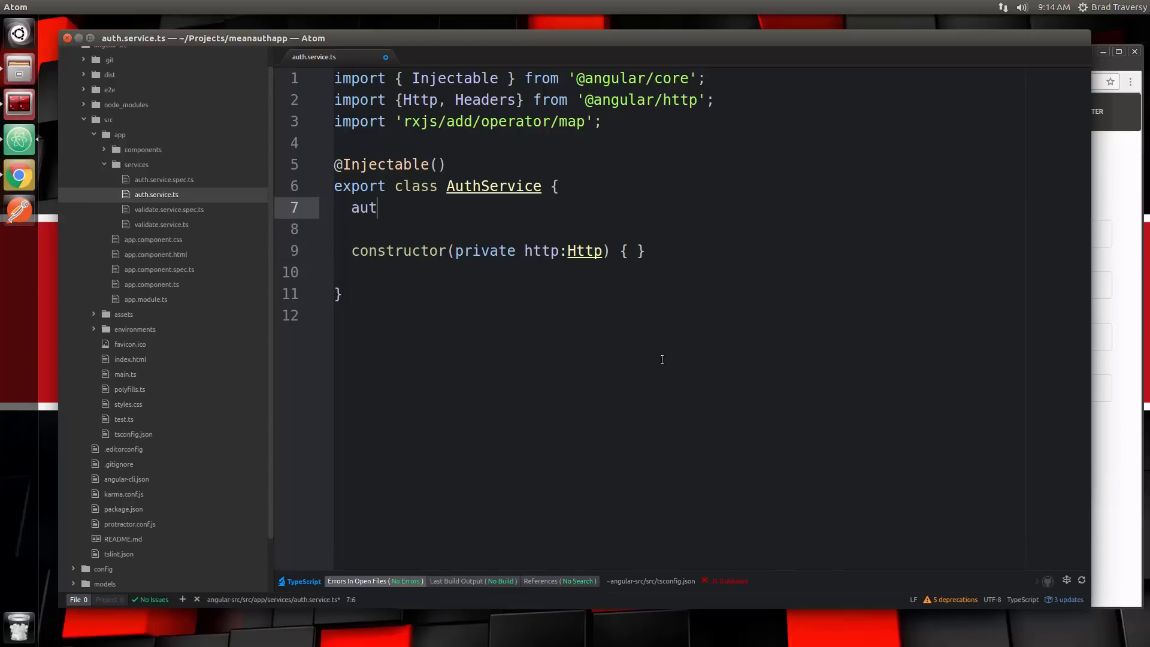
type("hToken")
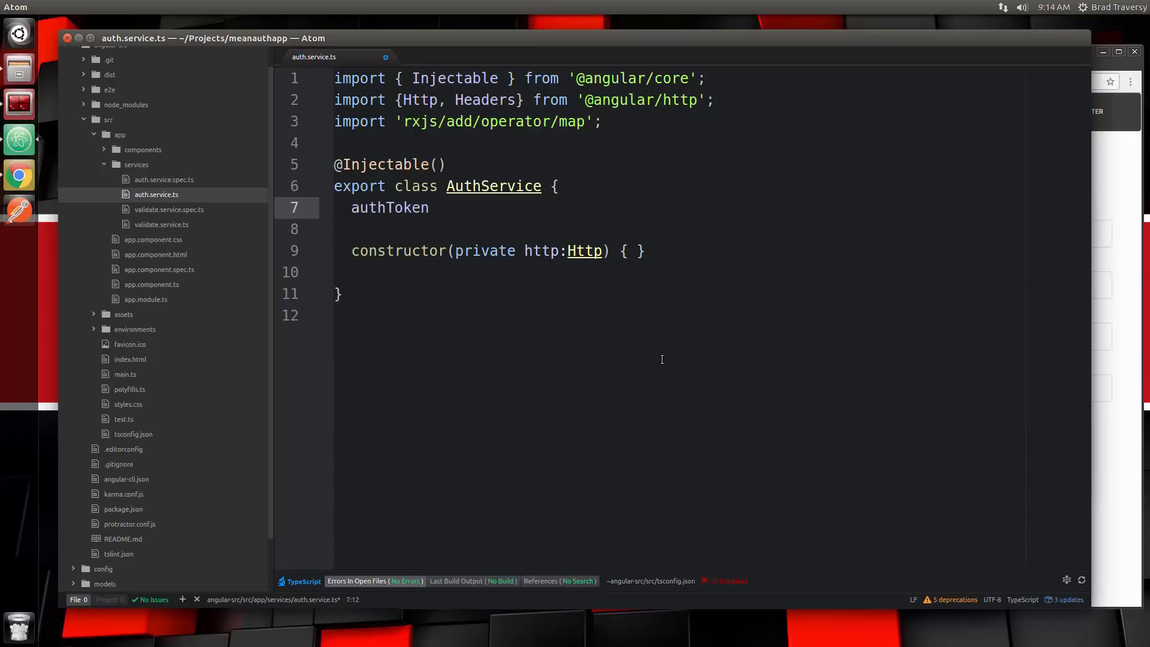
type(": any;")
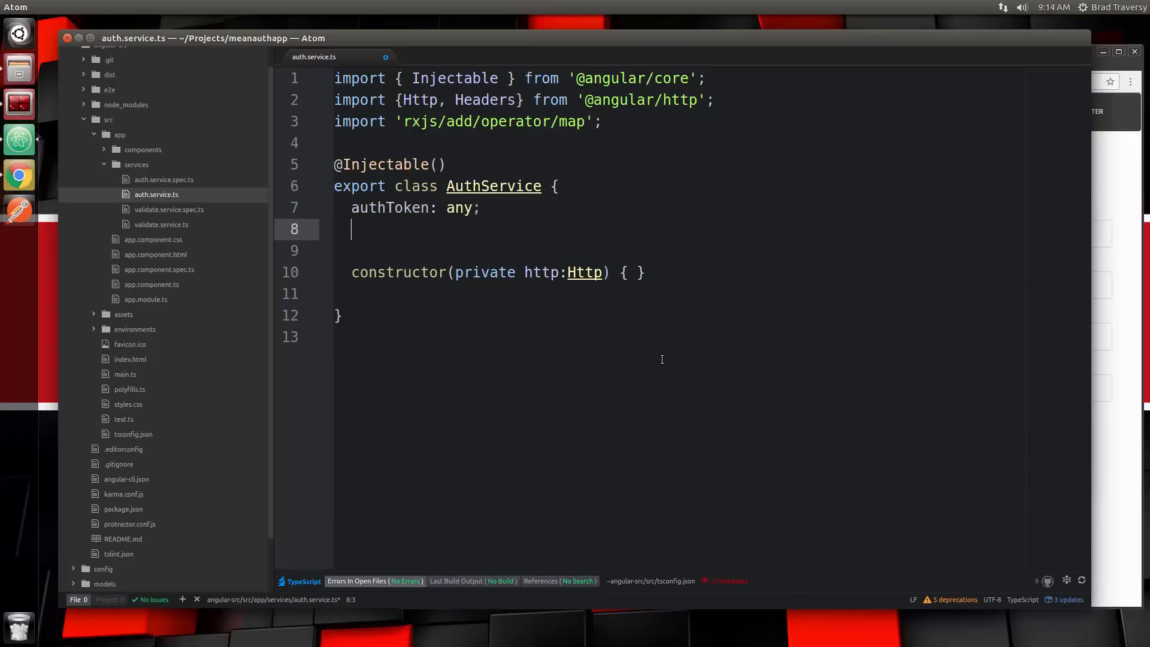
type("user")
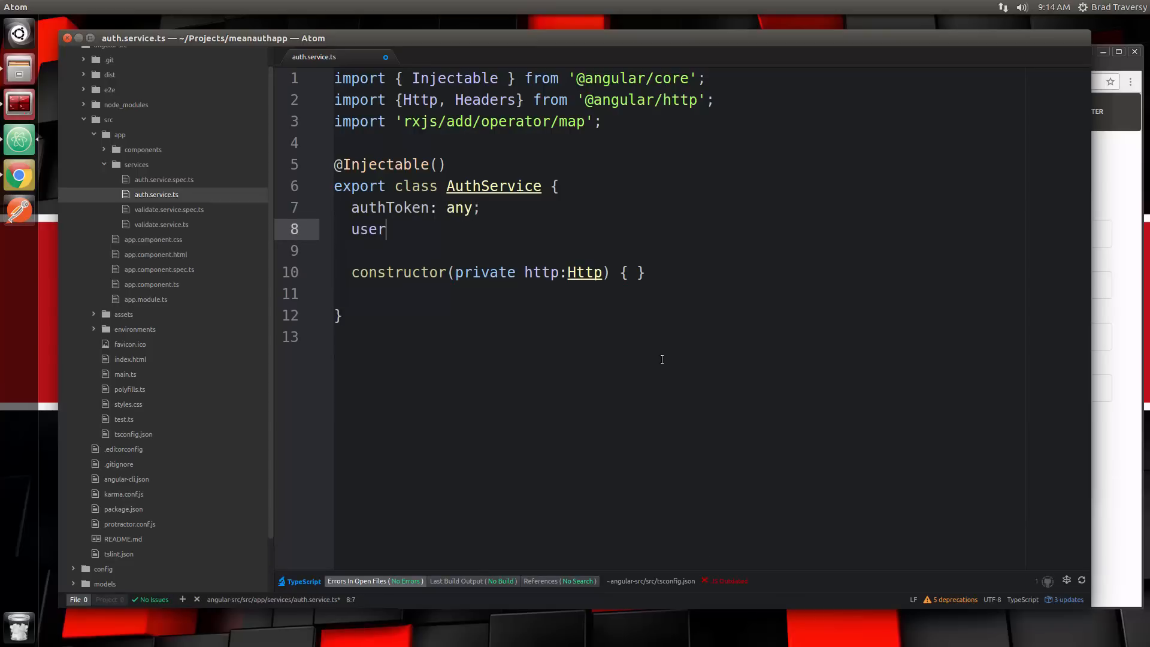
type(": any;")
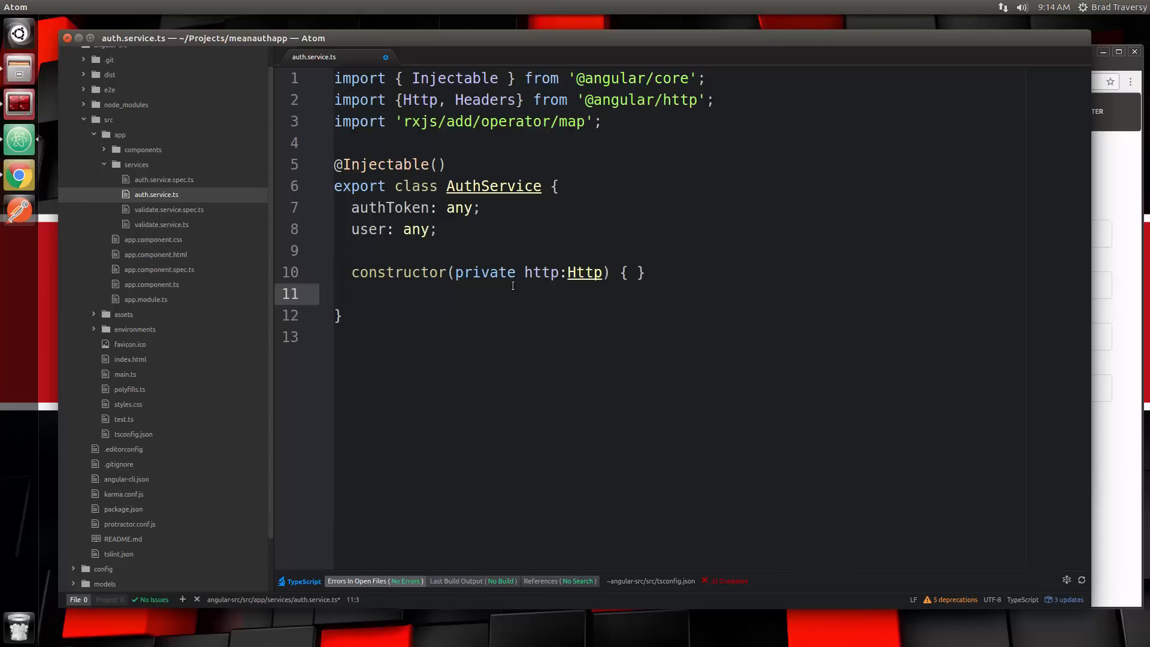
Add an empty registerUser(user) method below the constructor.
type("register")
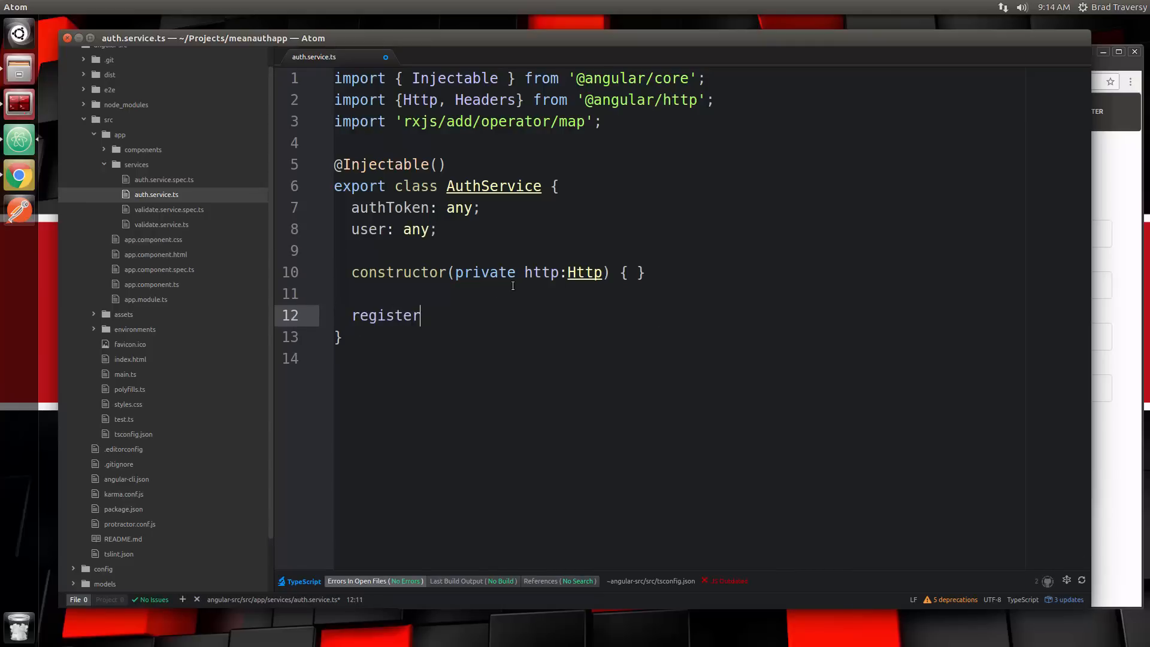
type("User()")
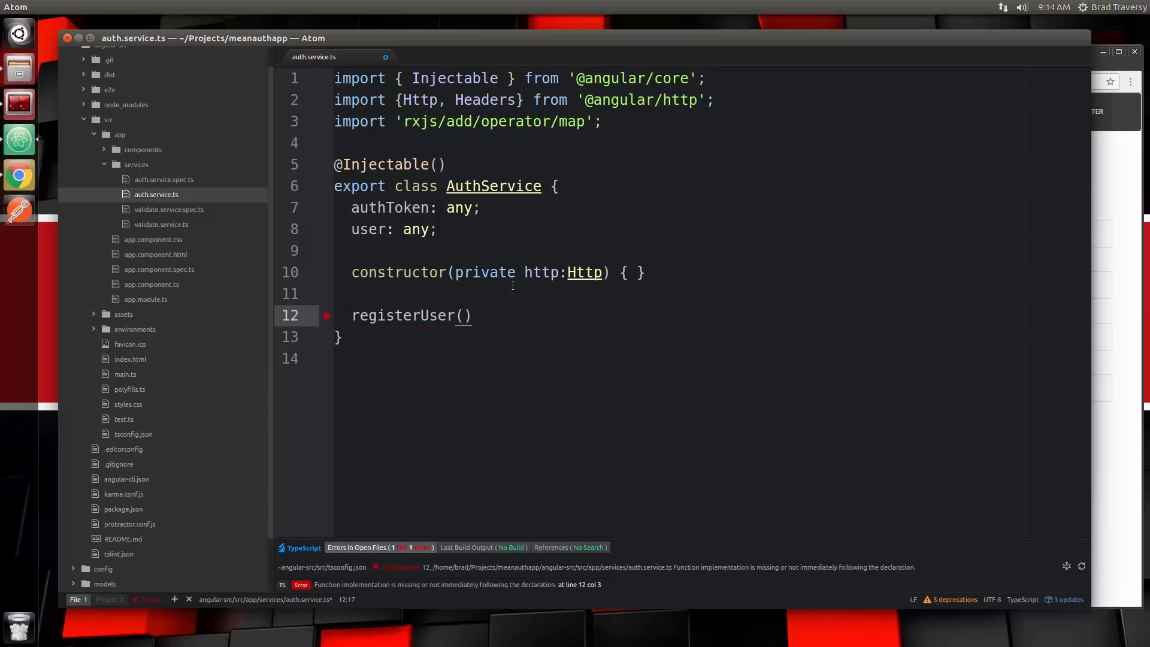
type("{")
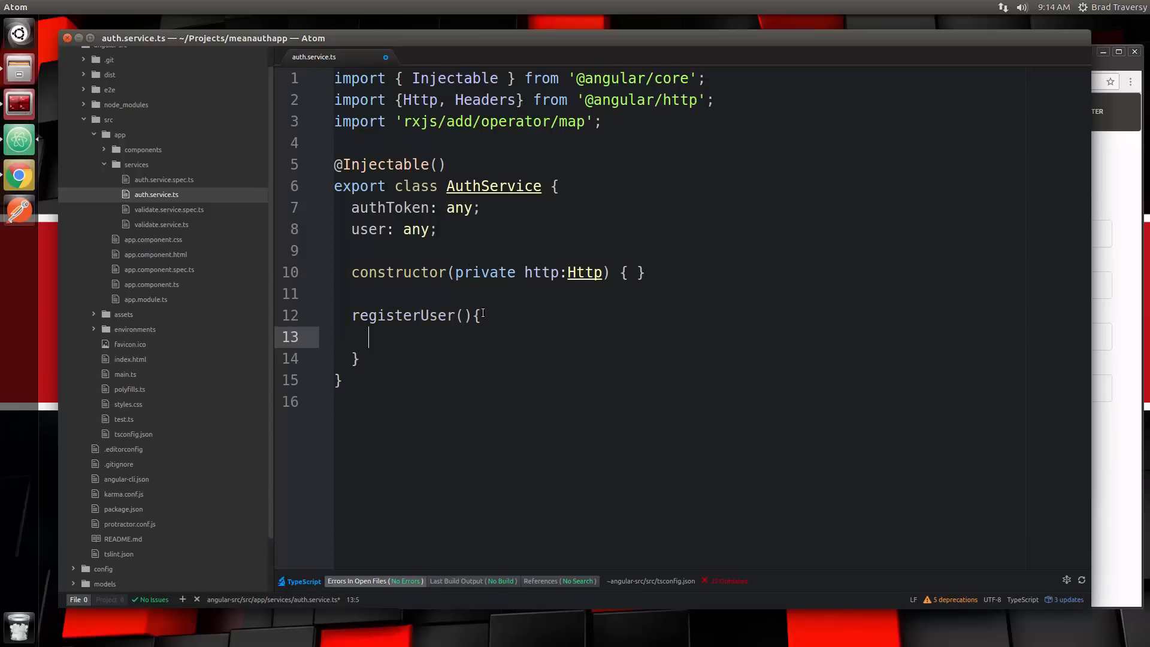
type("user")
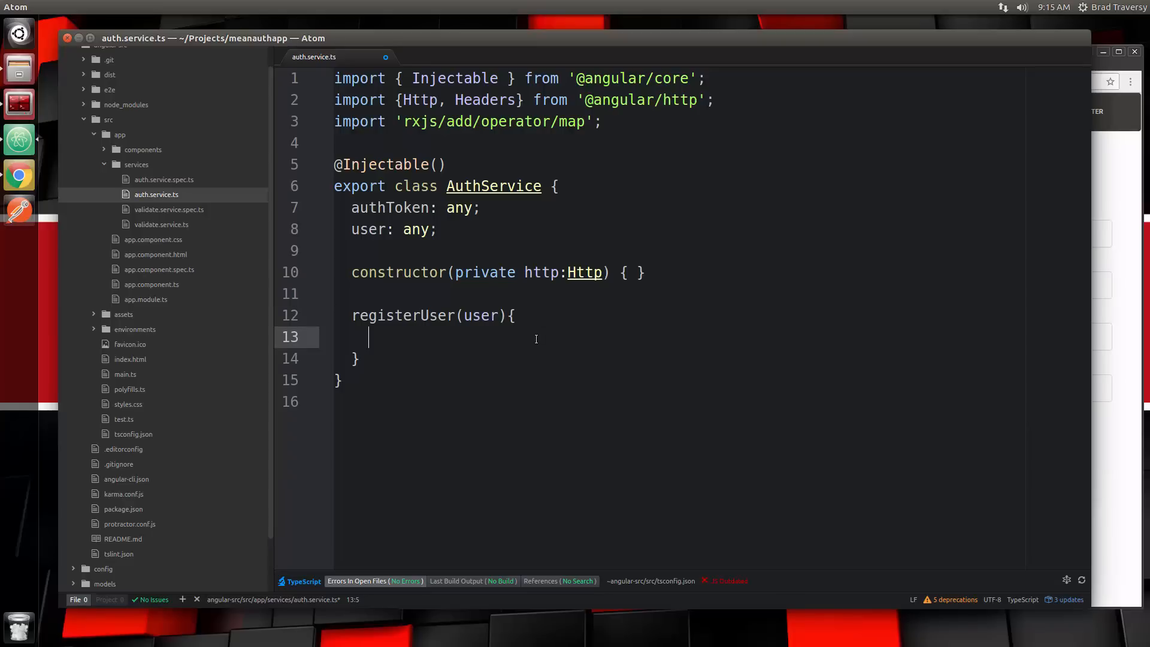
mouse_move(395, 256)
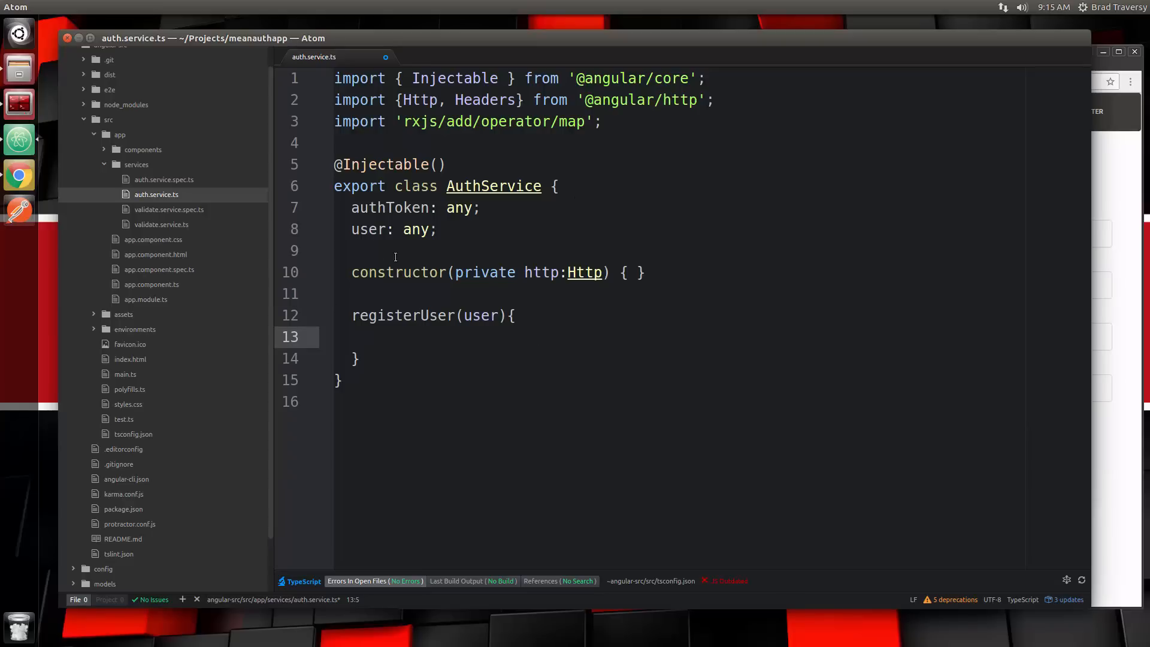
left_click(432, 336)
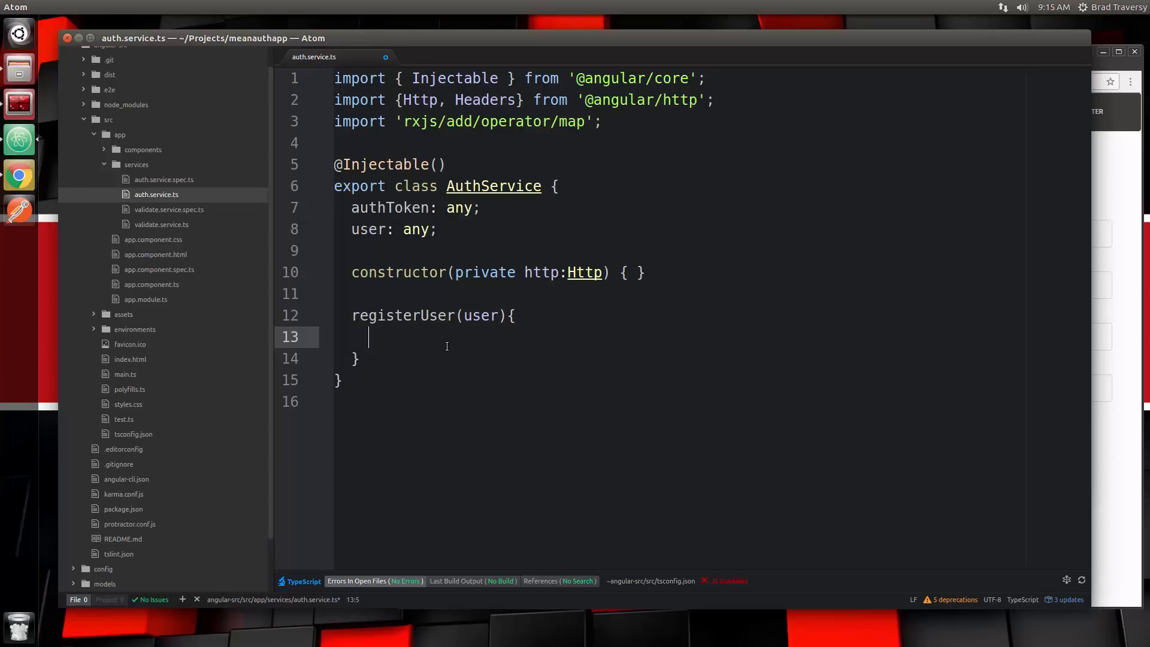
Declare let headers = new Headers() inside registerUser.
type("let hea")
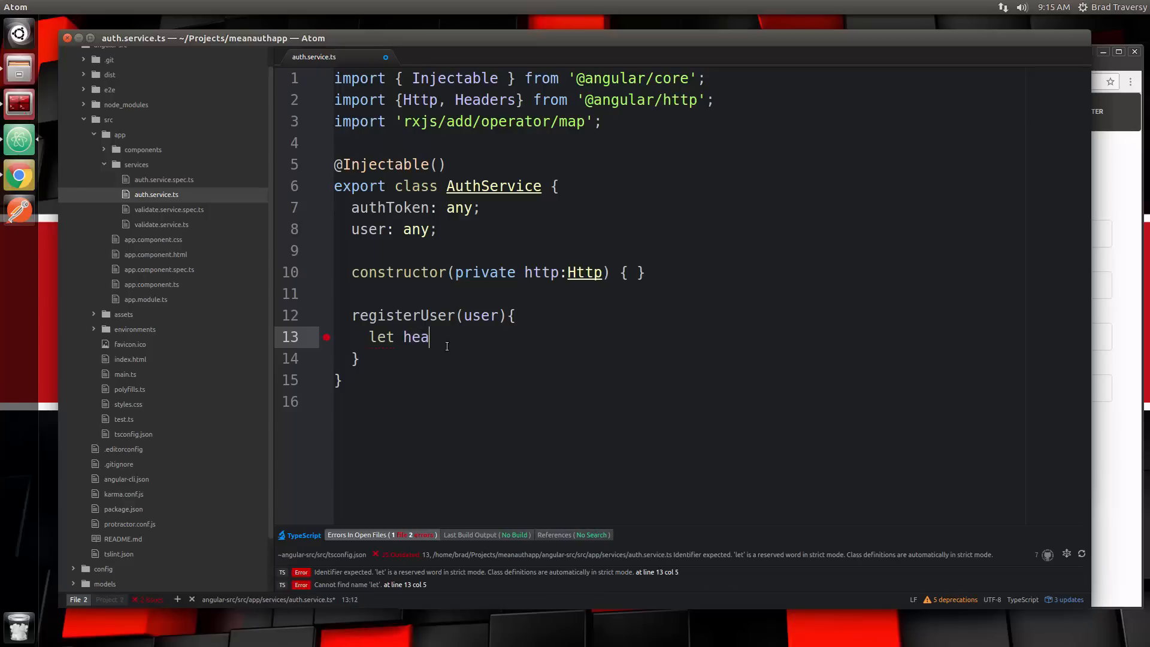
type("ders =")
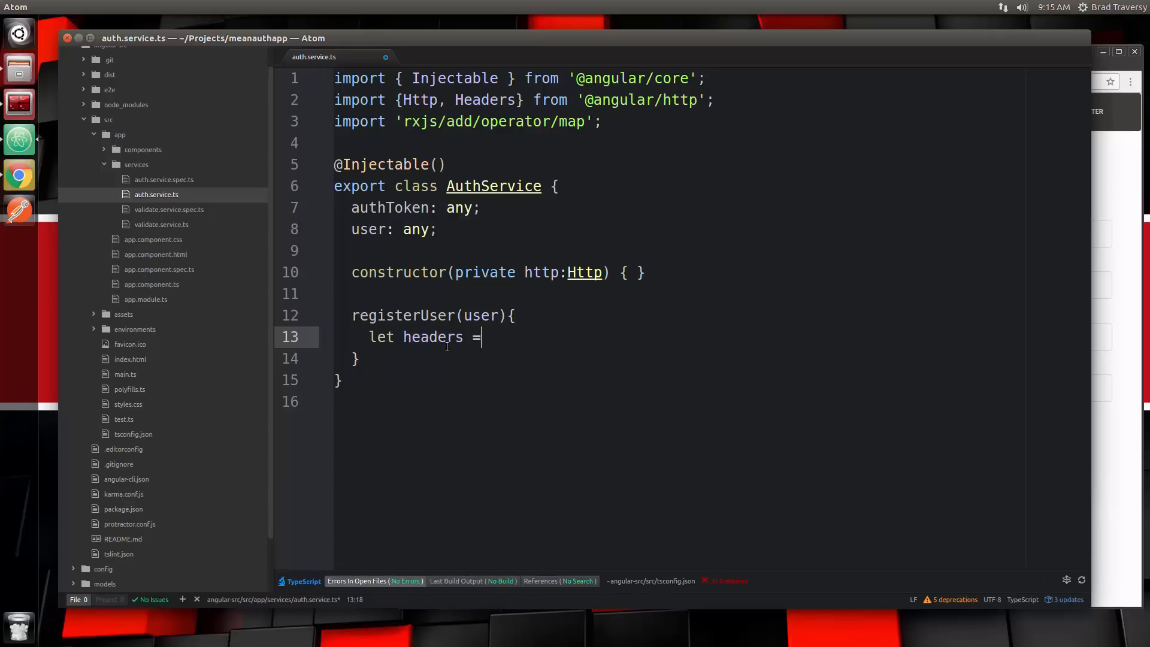
type("new Hea")
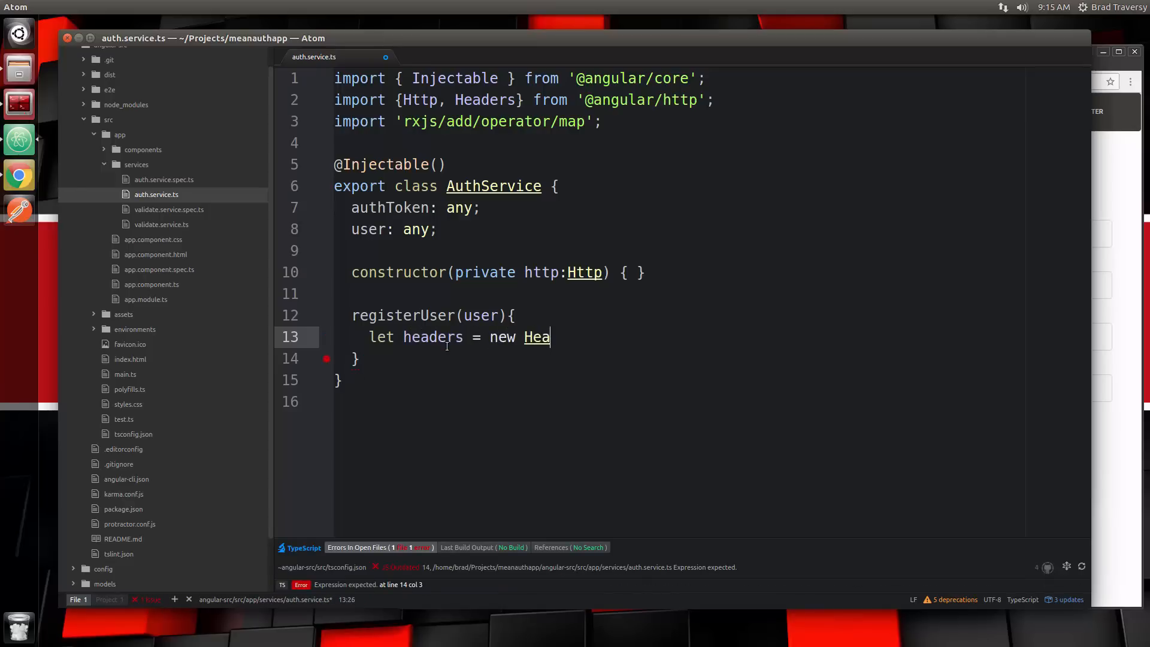
type("ders();")
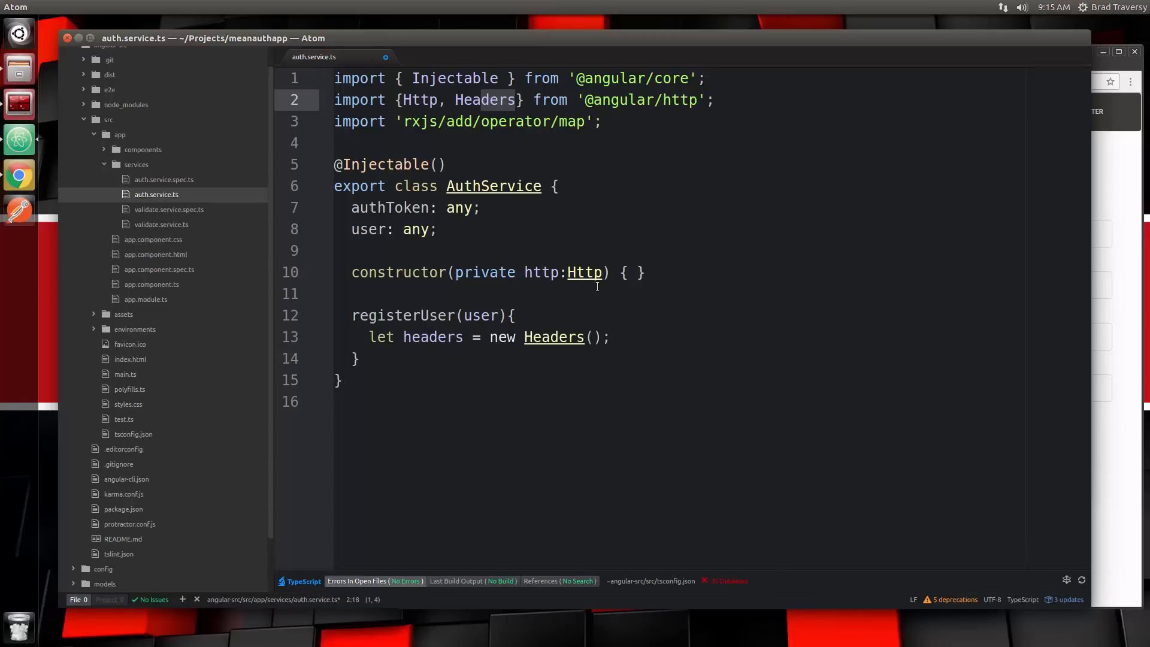
key("Return")
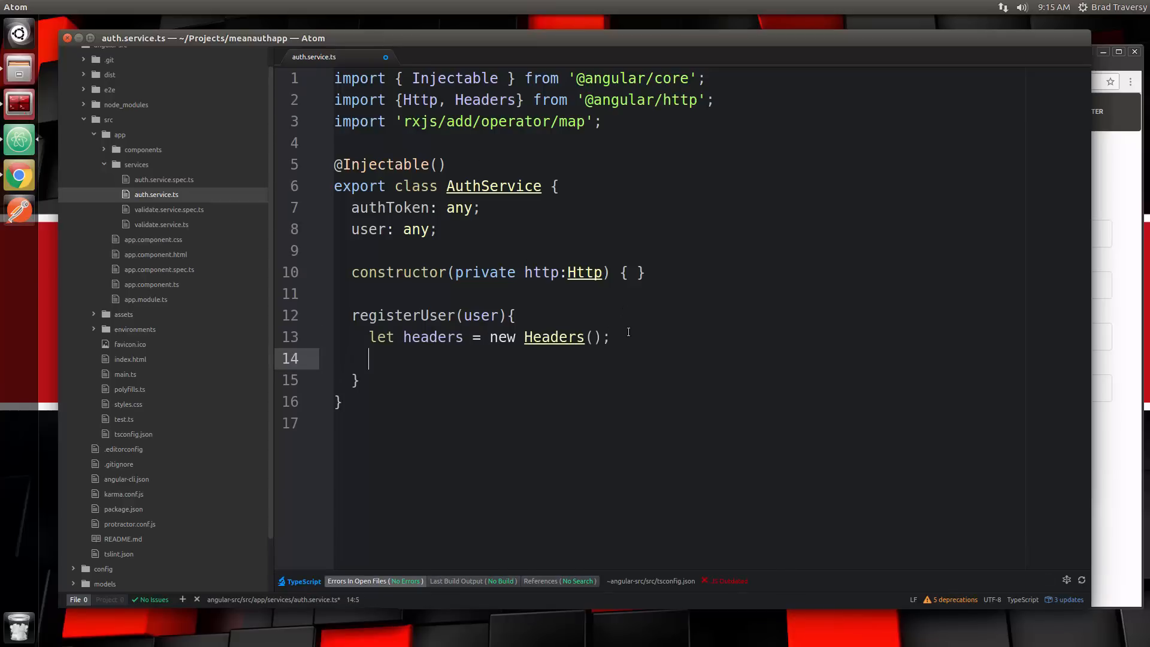
Append a Content-Type header of 'application/json' and begin the return statement.
type("hea")
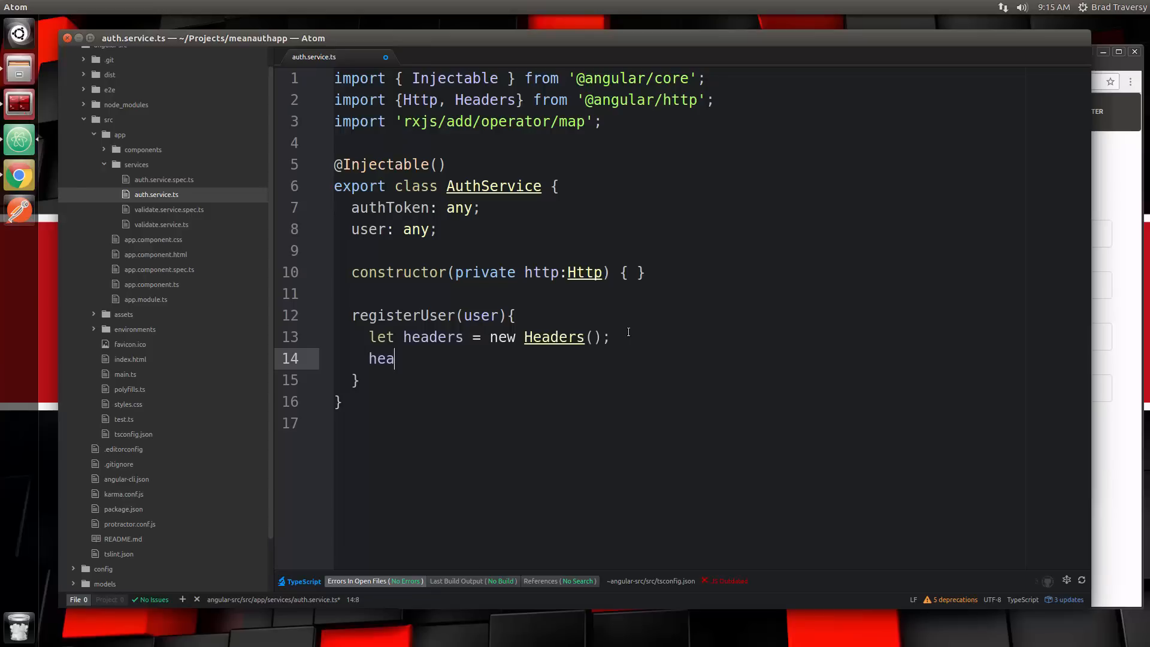
type("ders.appen")
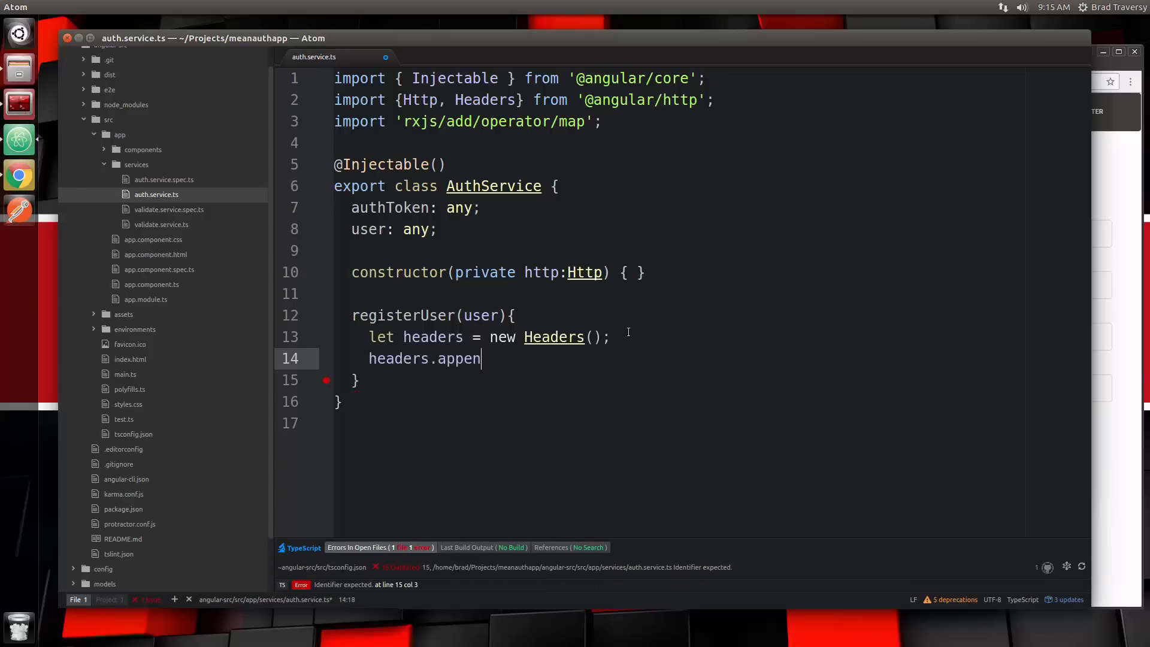
type("d();")
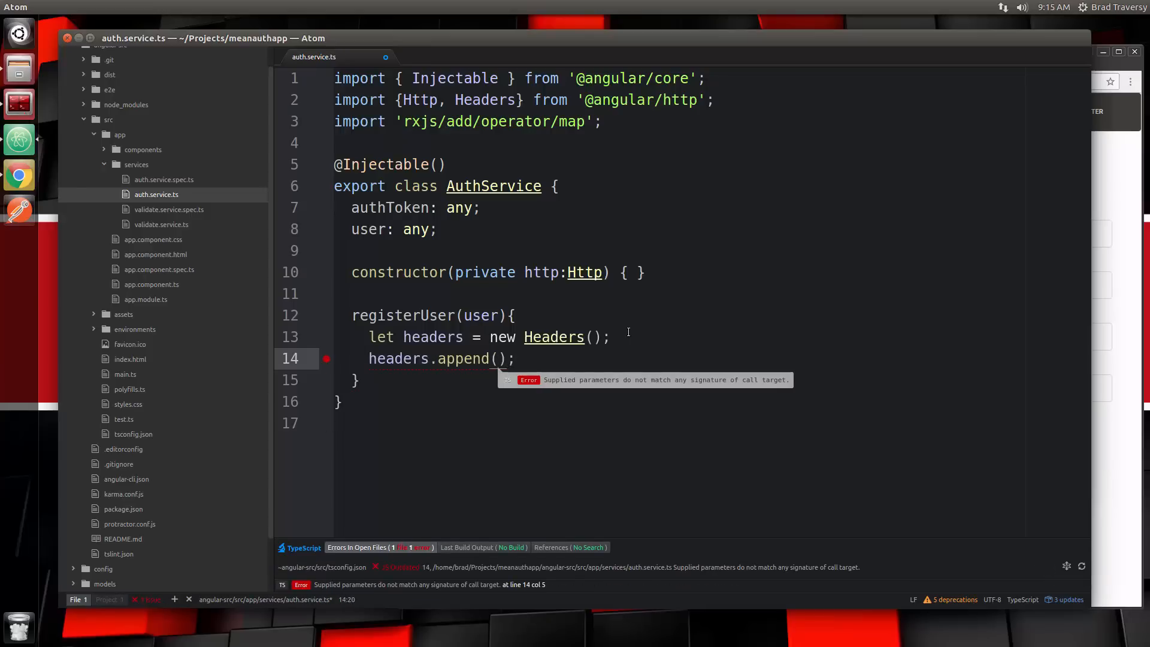
type("'")
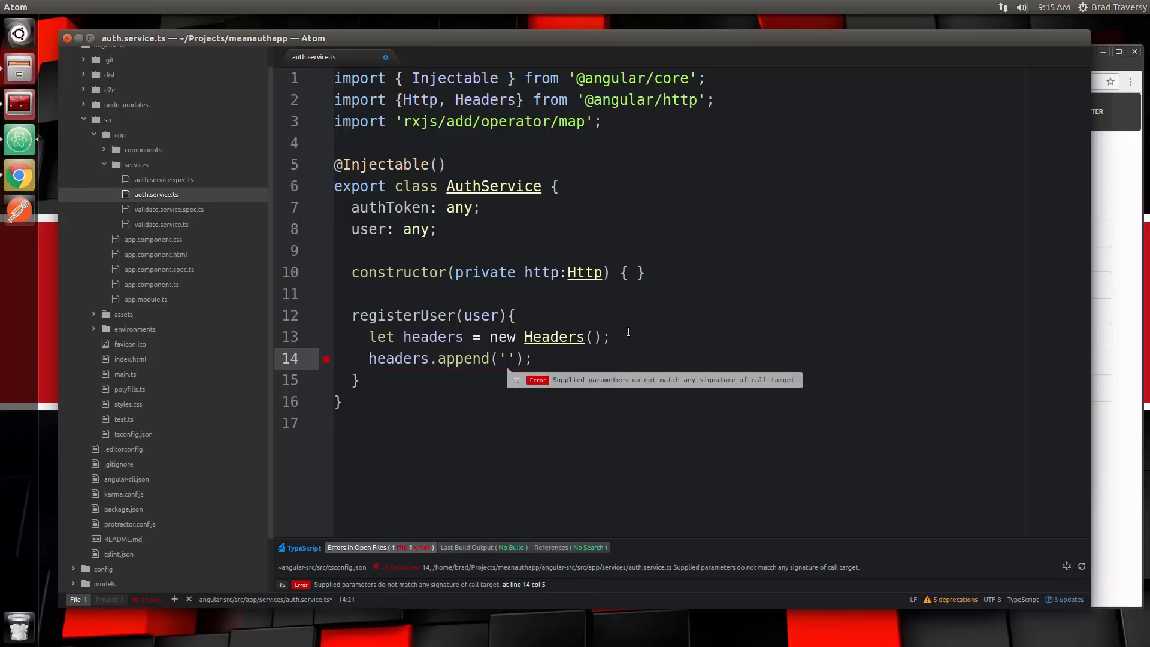
type("Content-T")
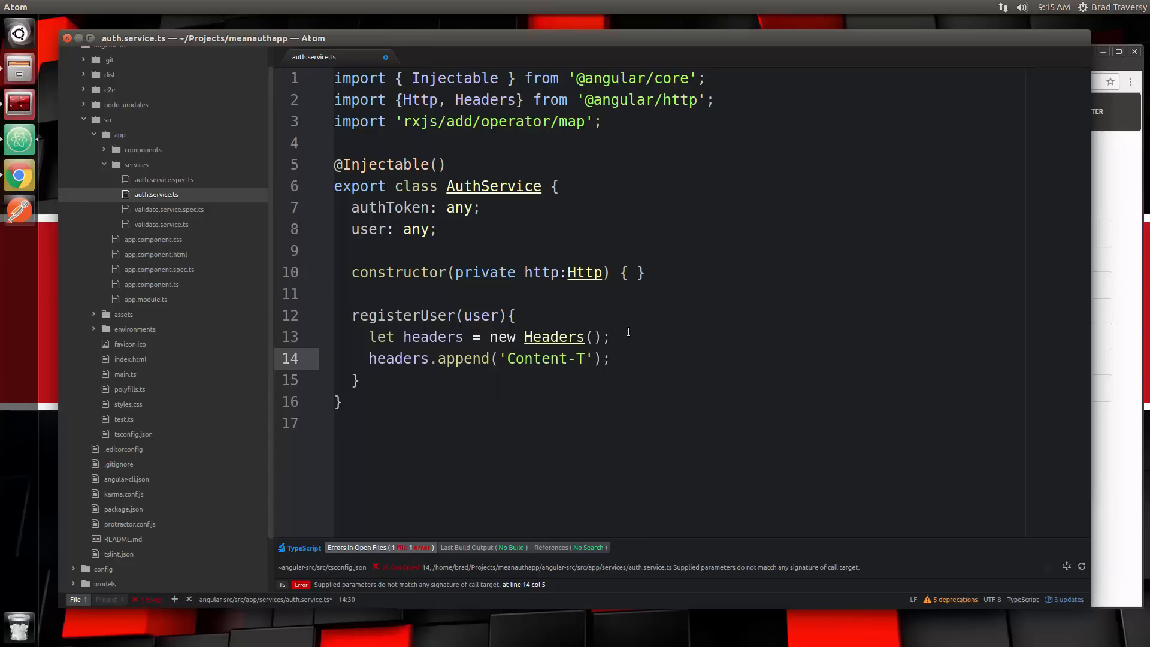
type("ype',")
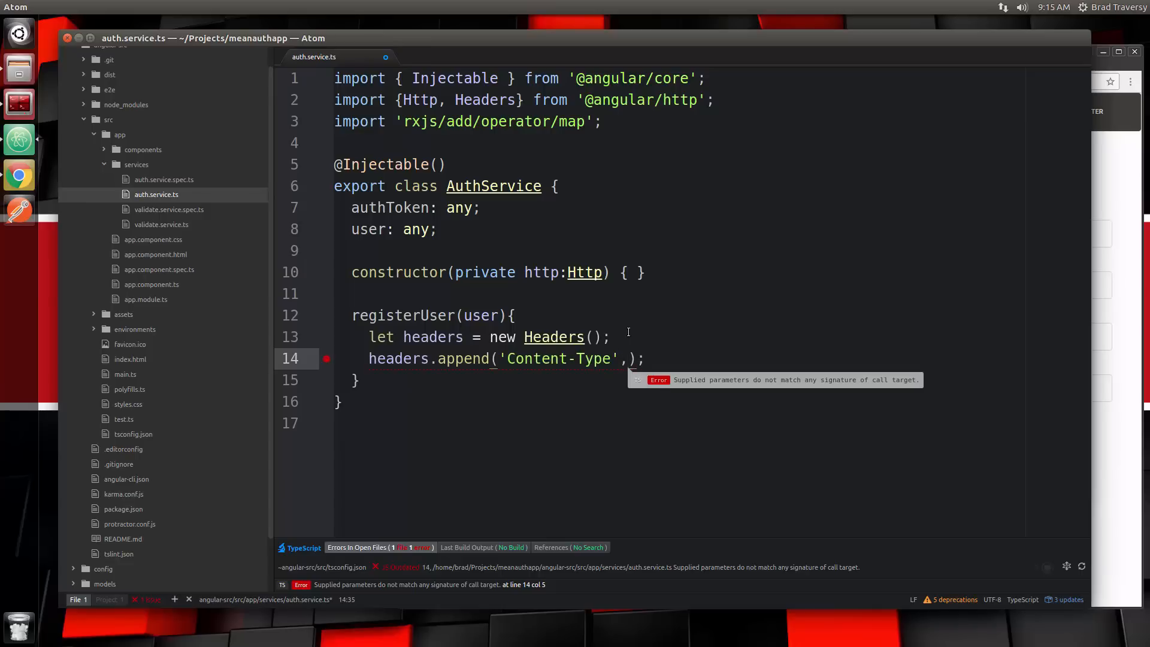
type(",'appli")
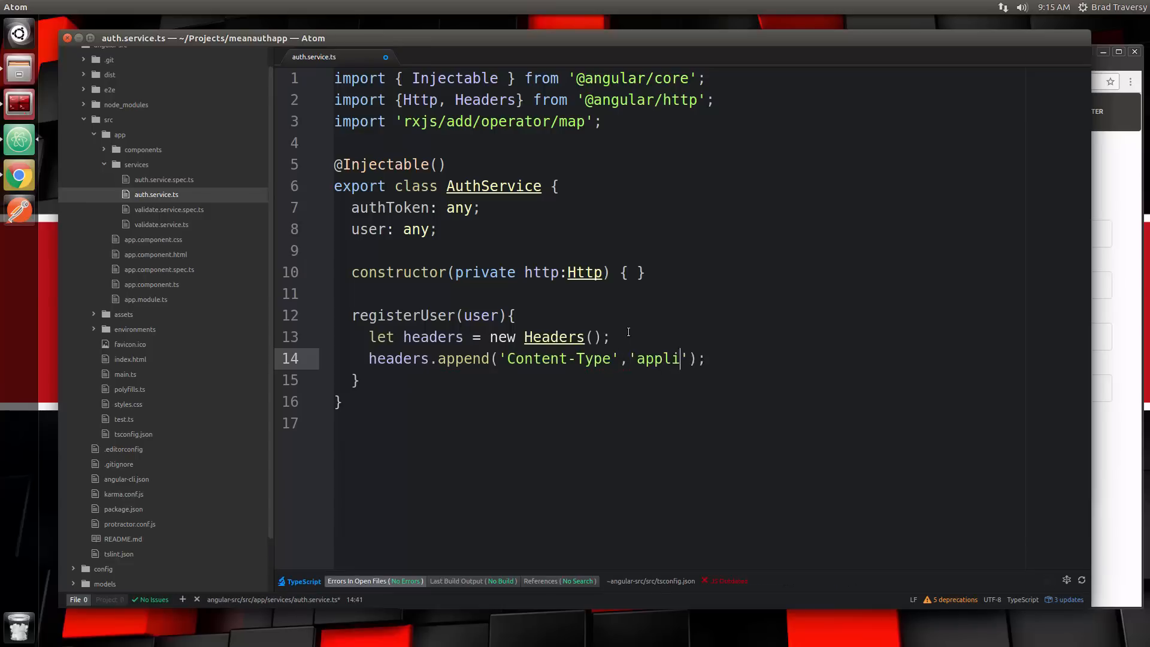
type("cation/j")
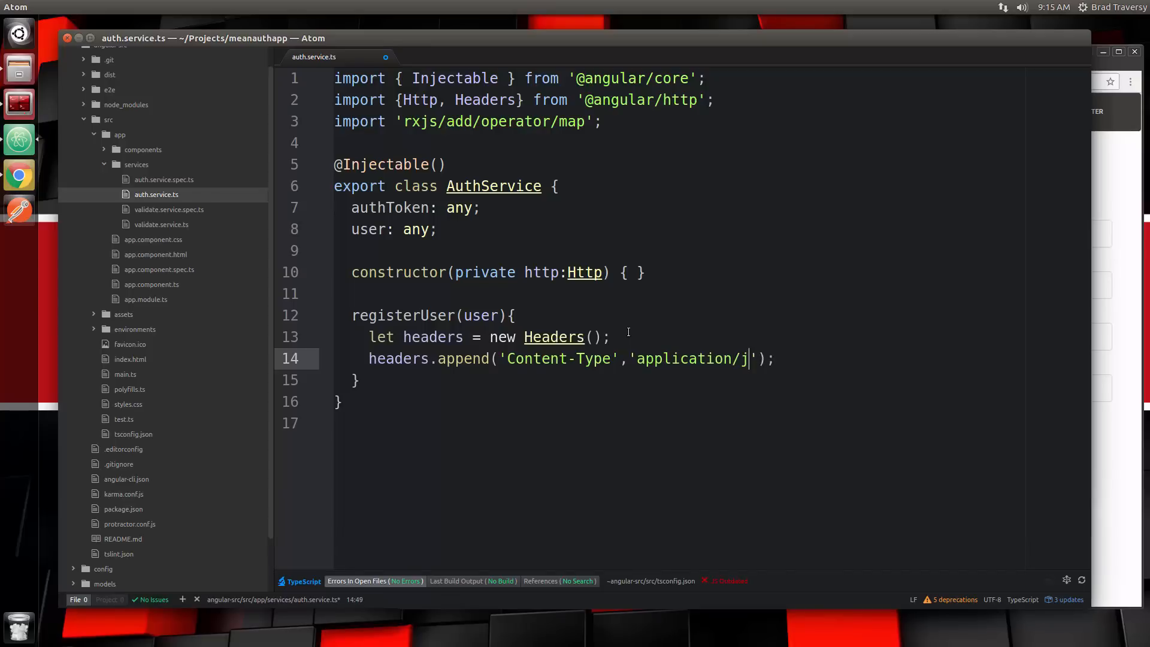
type("son")
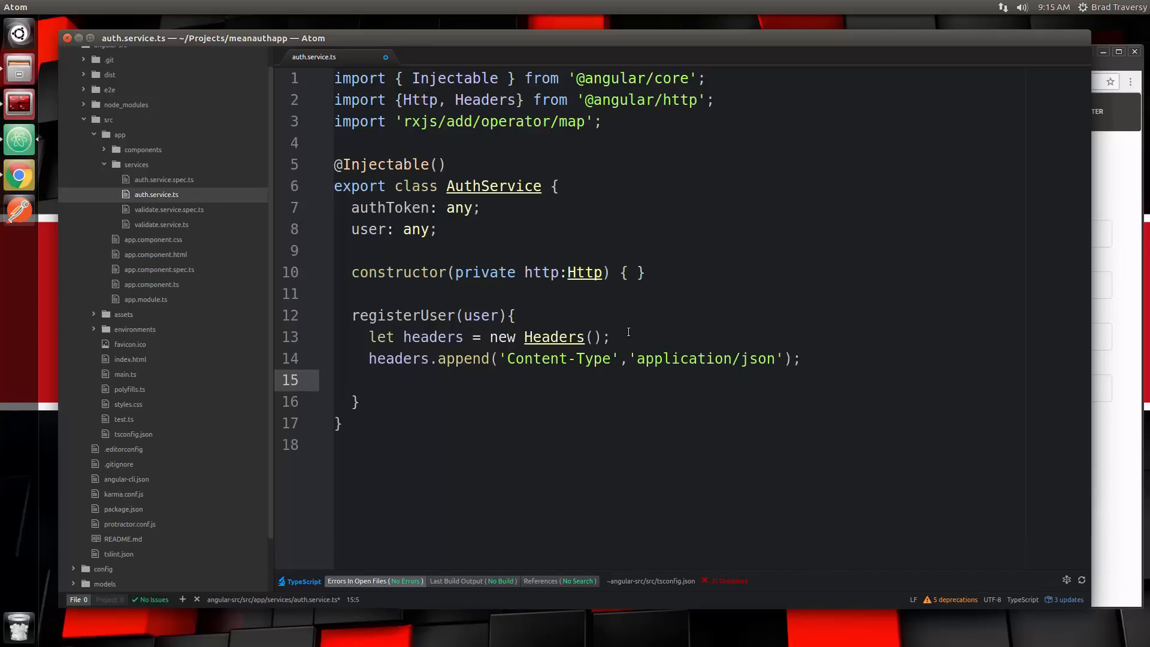
type("return")
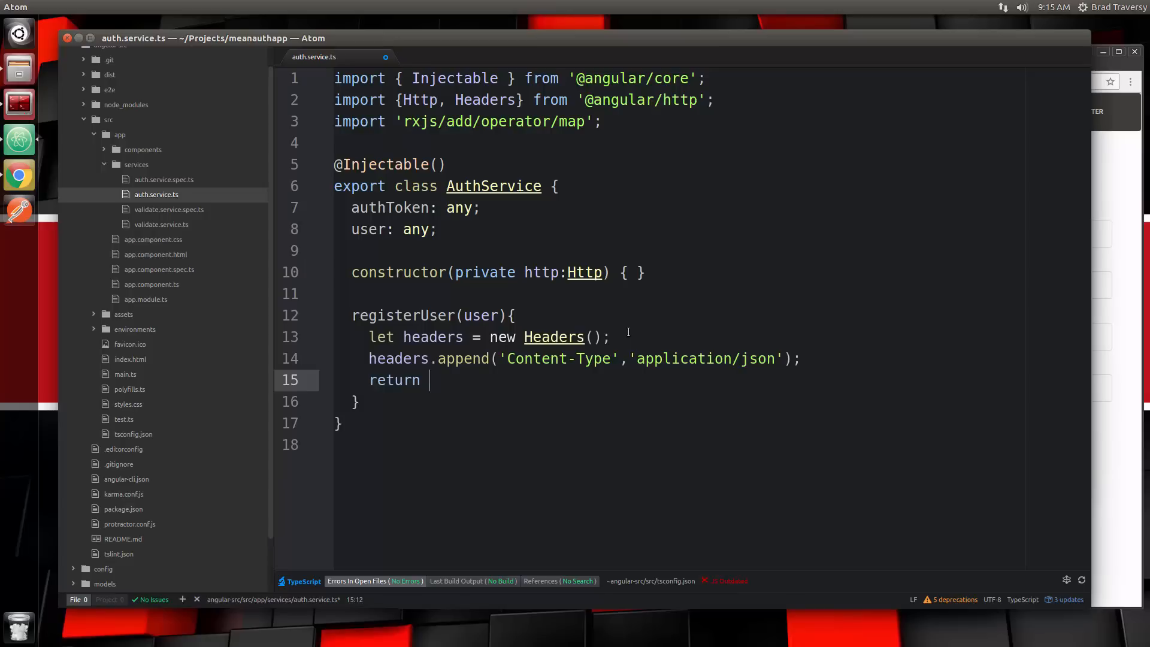
type("thi")
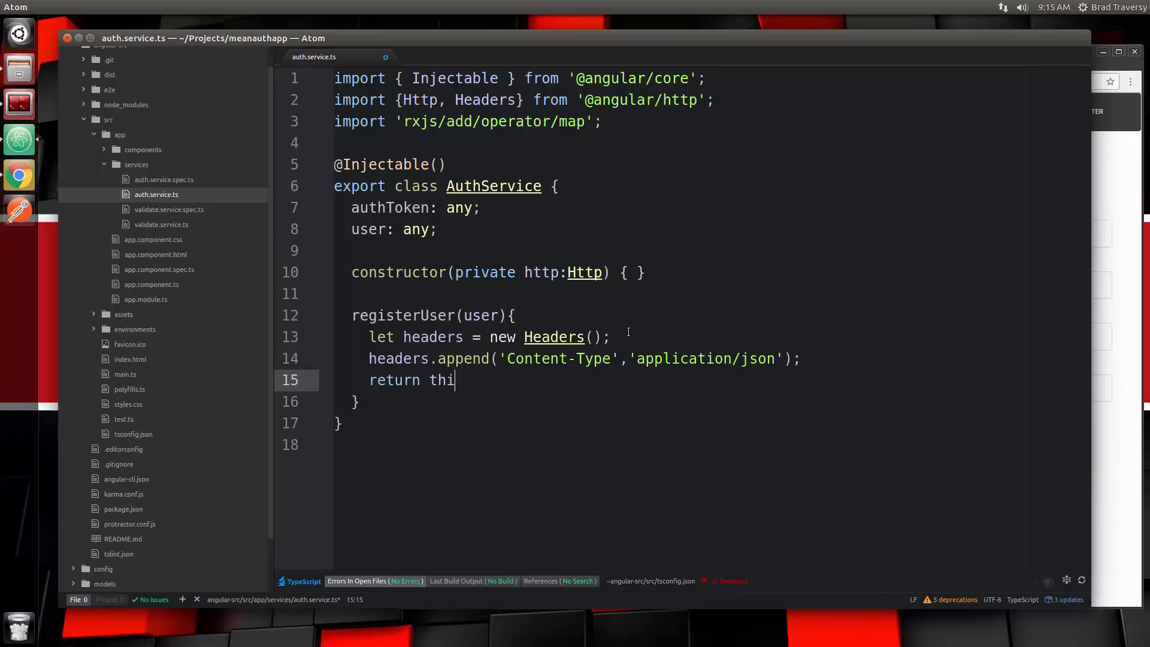
type("s.http")
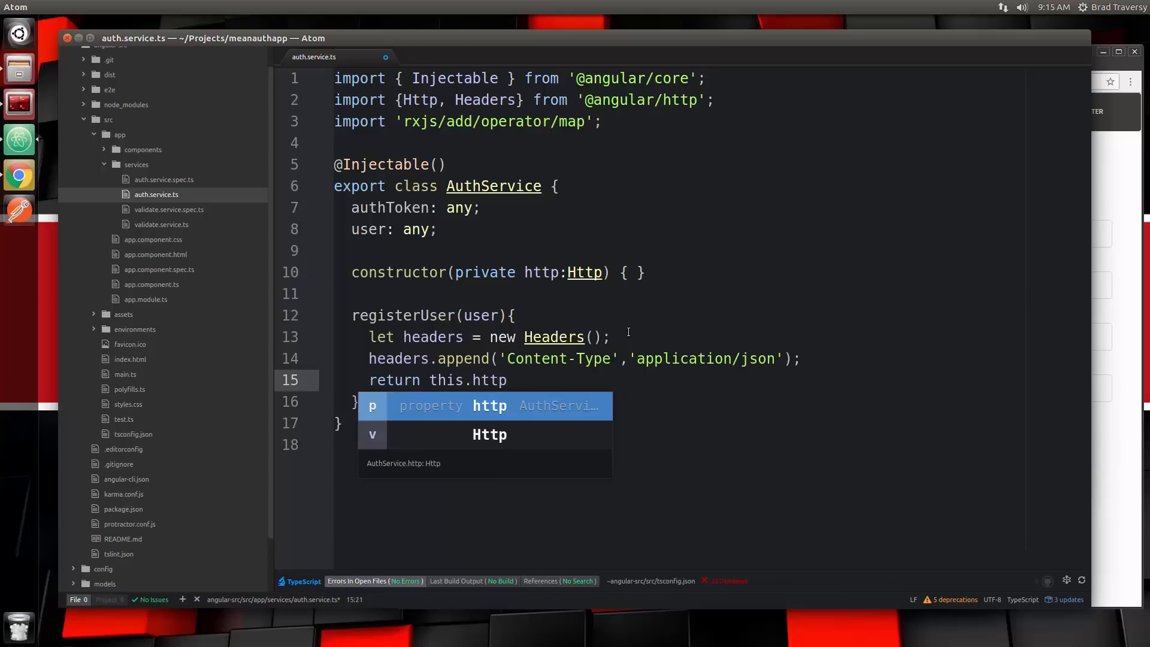
type(".post(")
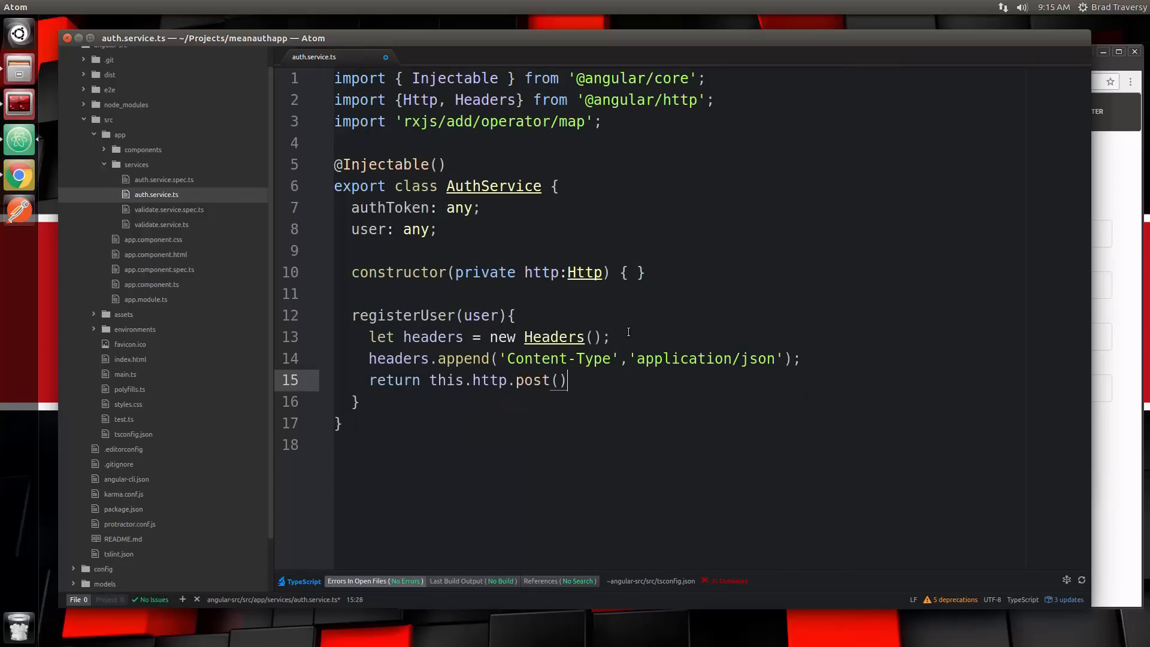
type("''")
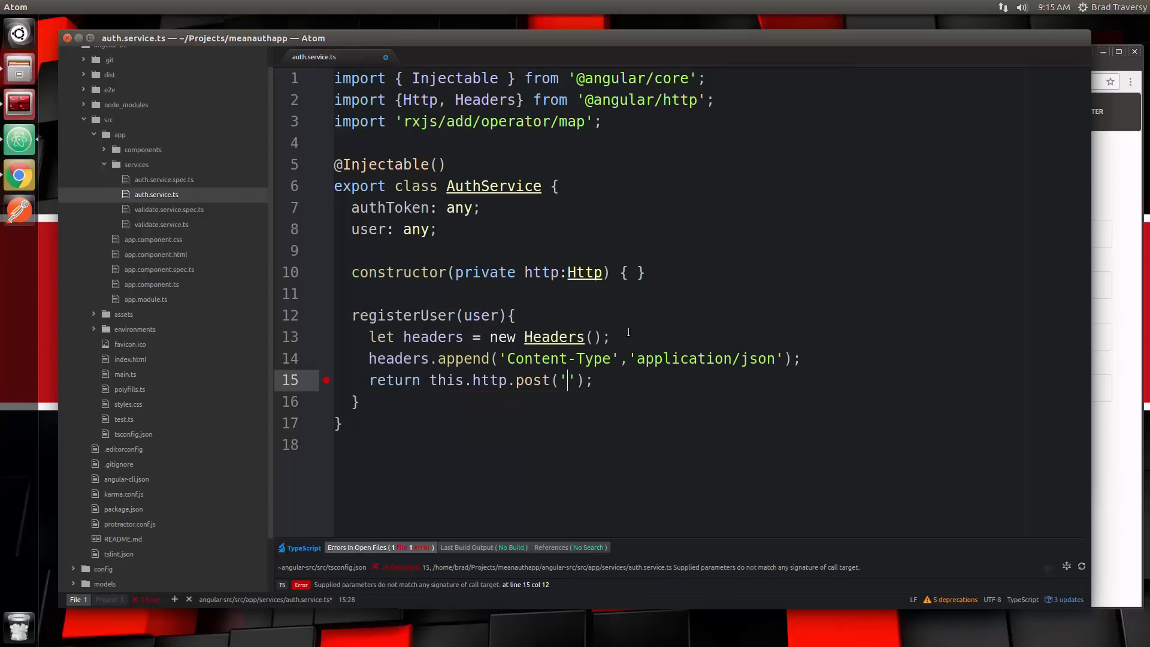
type("httt")
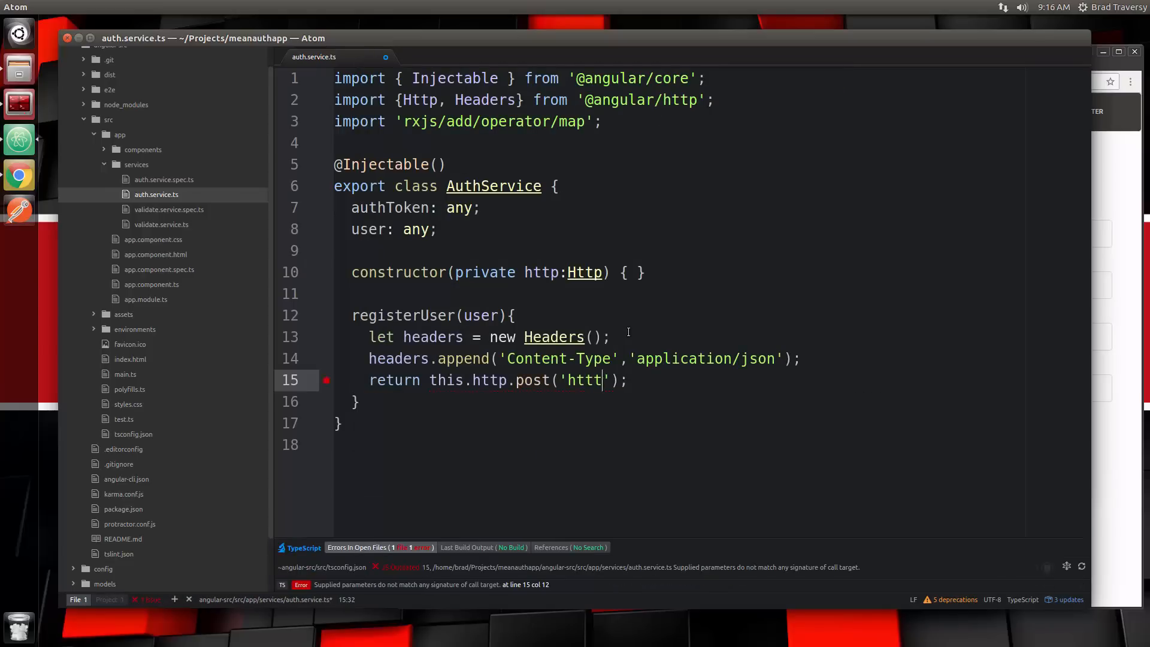
type("://")
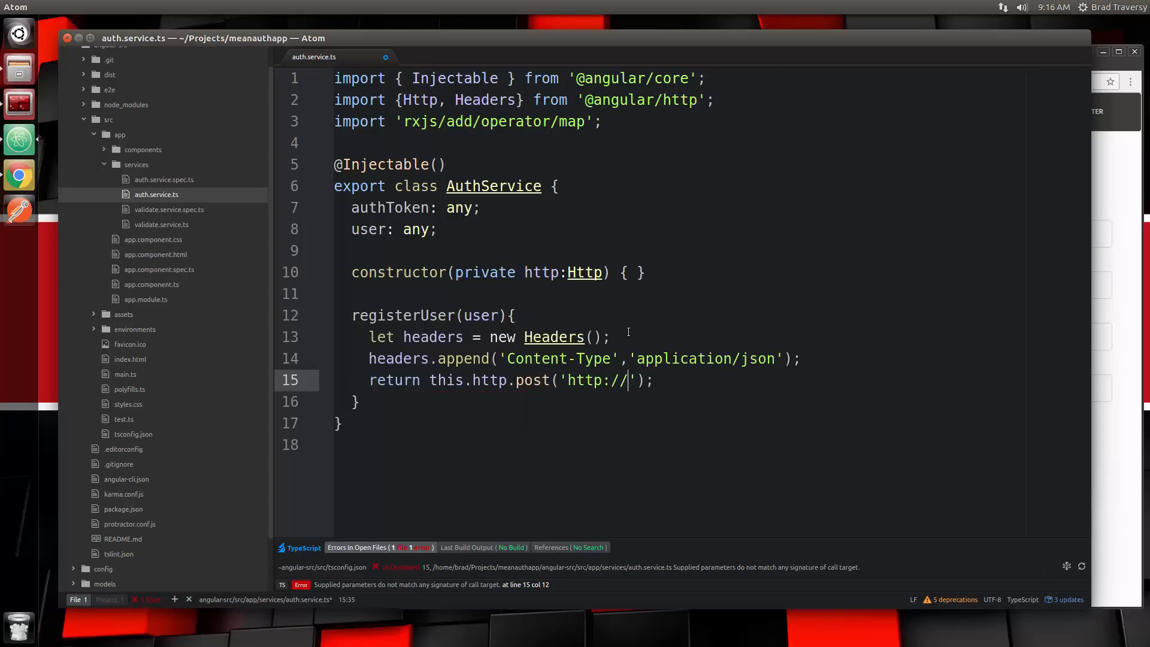
type("loc")
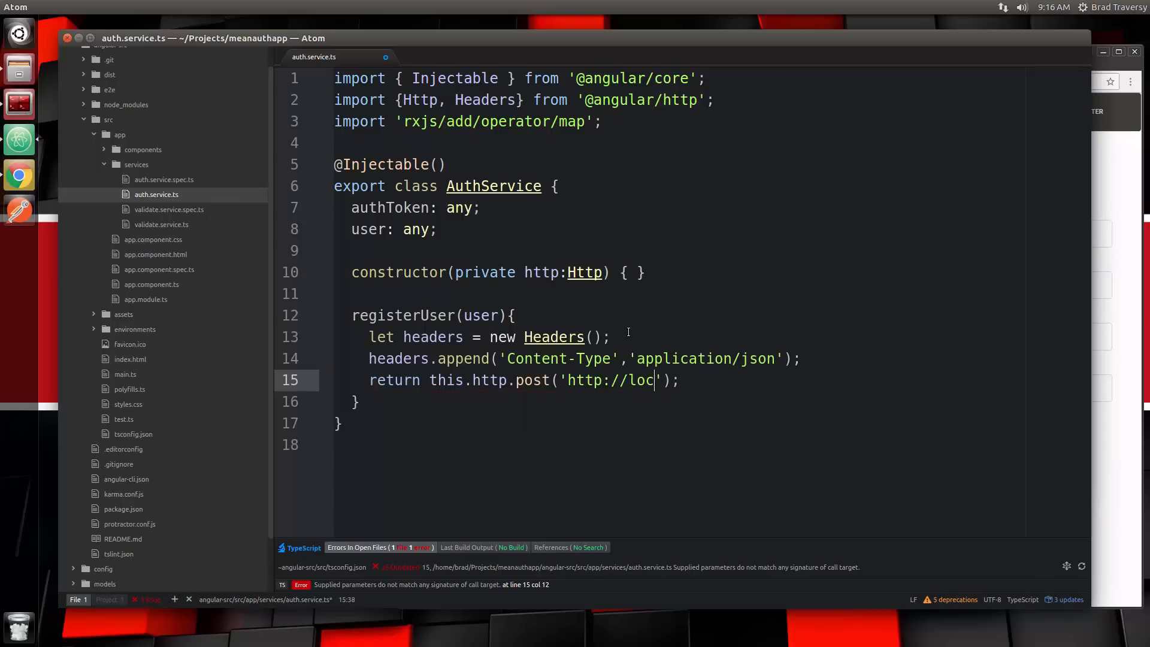
type("alhost:30")
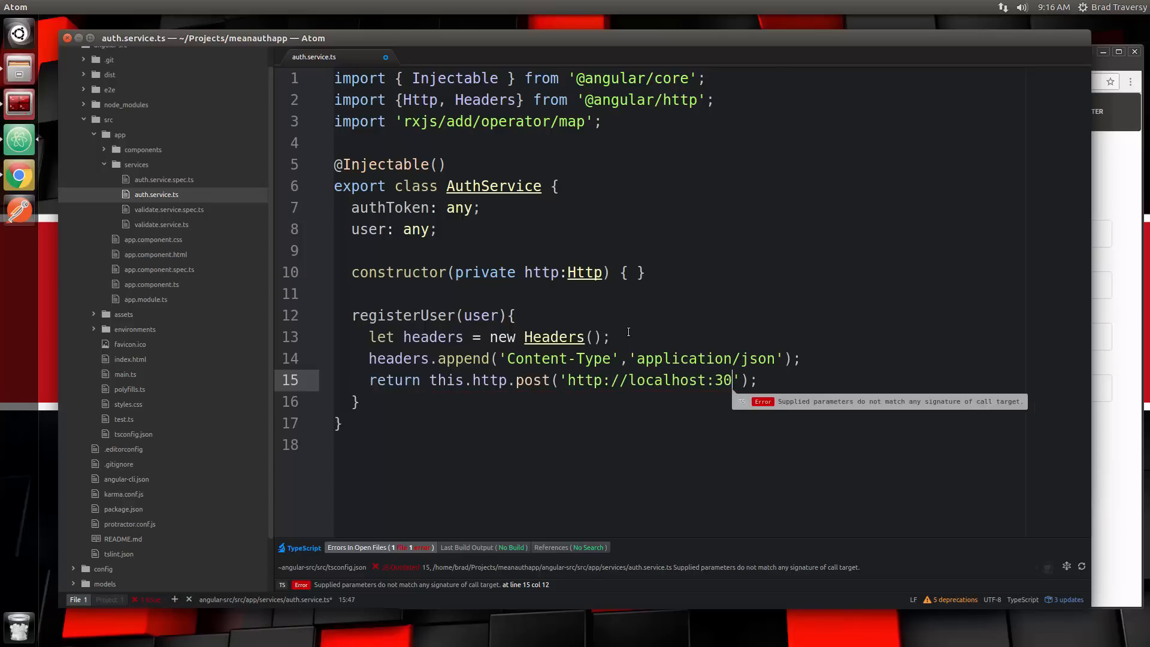
type("00/users/register")
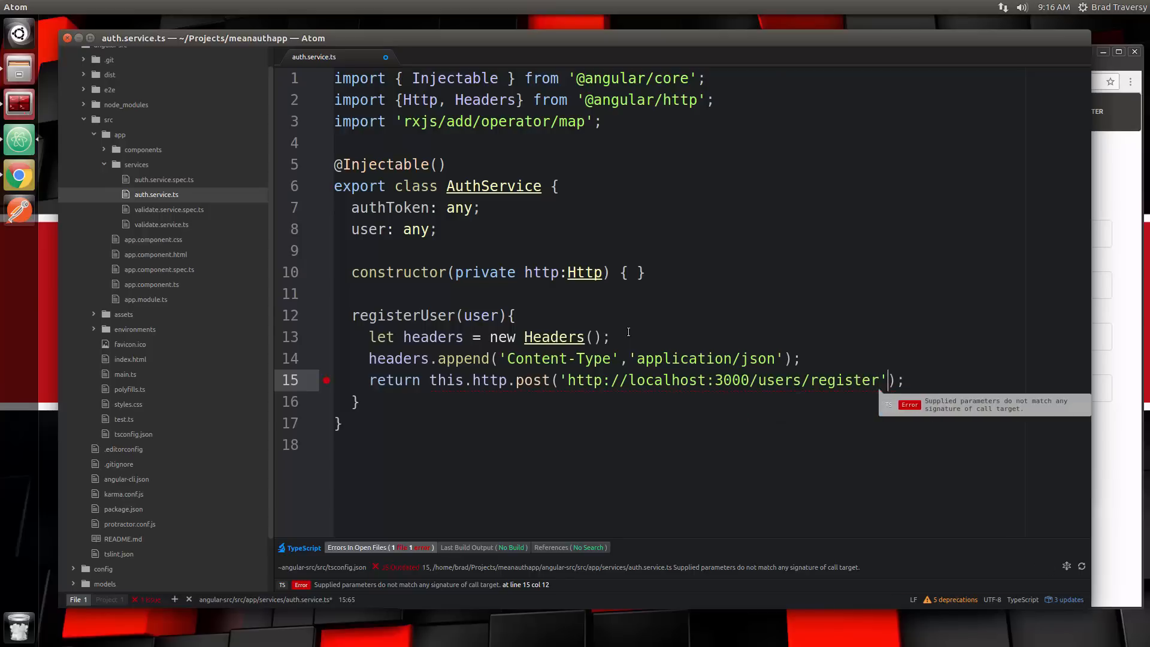
Pass user and {headers: headers} as the post arguments.
type(",")
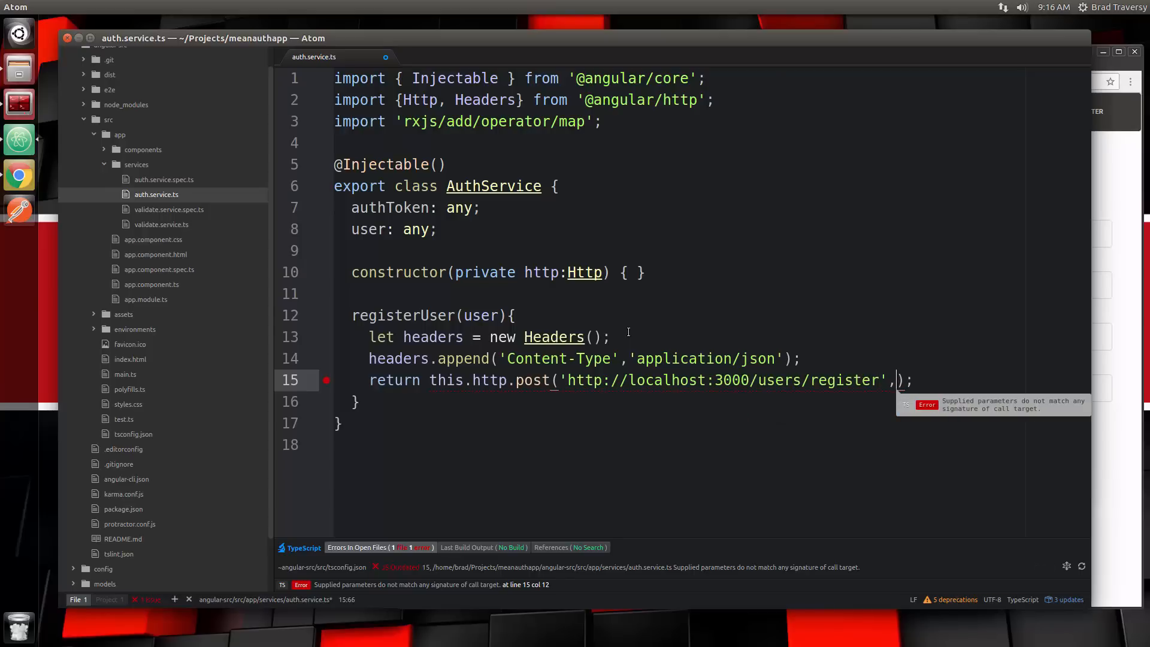
type("user")
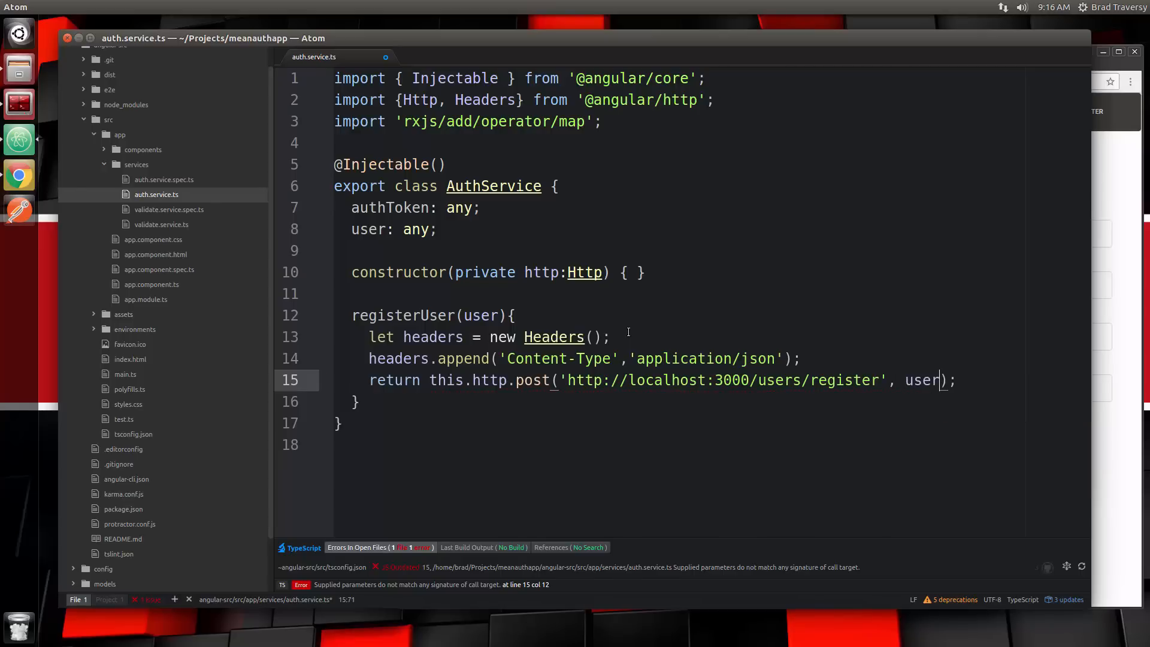
type(",")
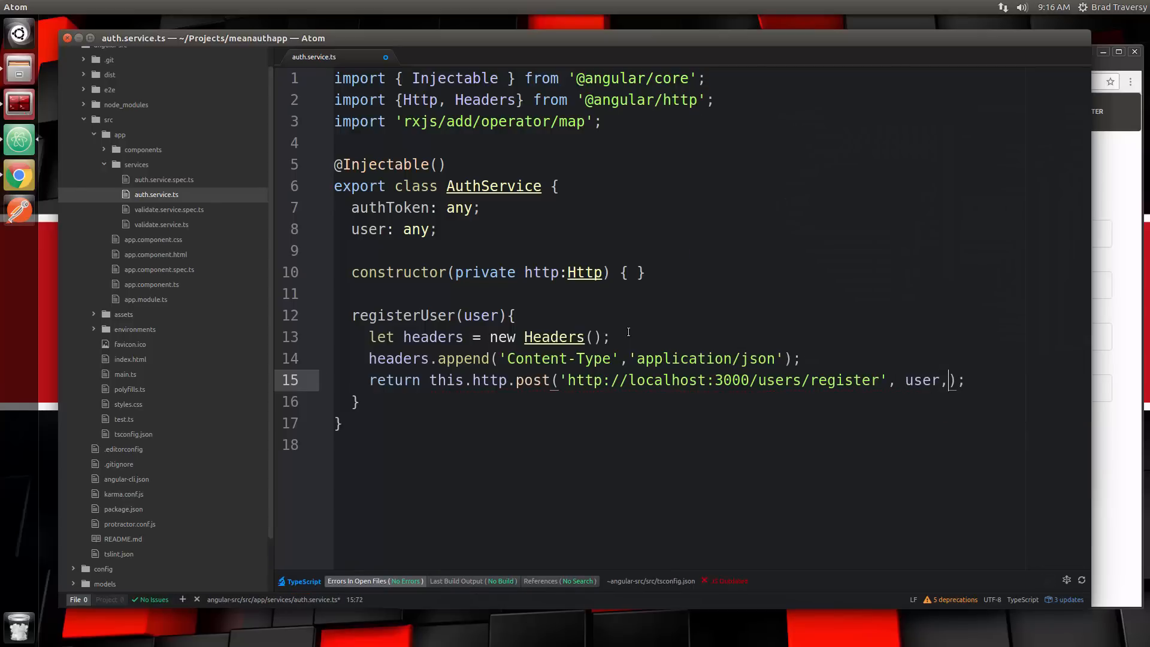
type("{}")
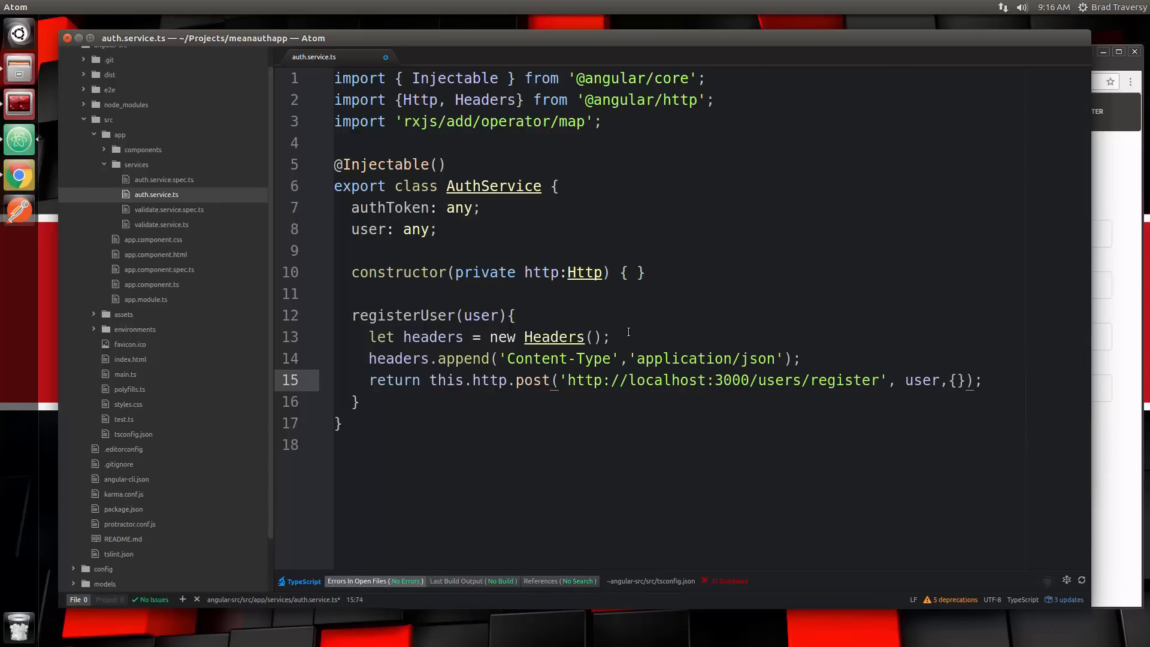
type("headers: headers")
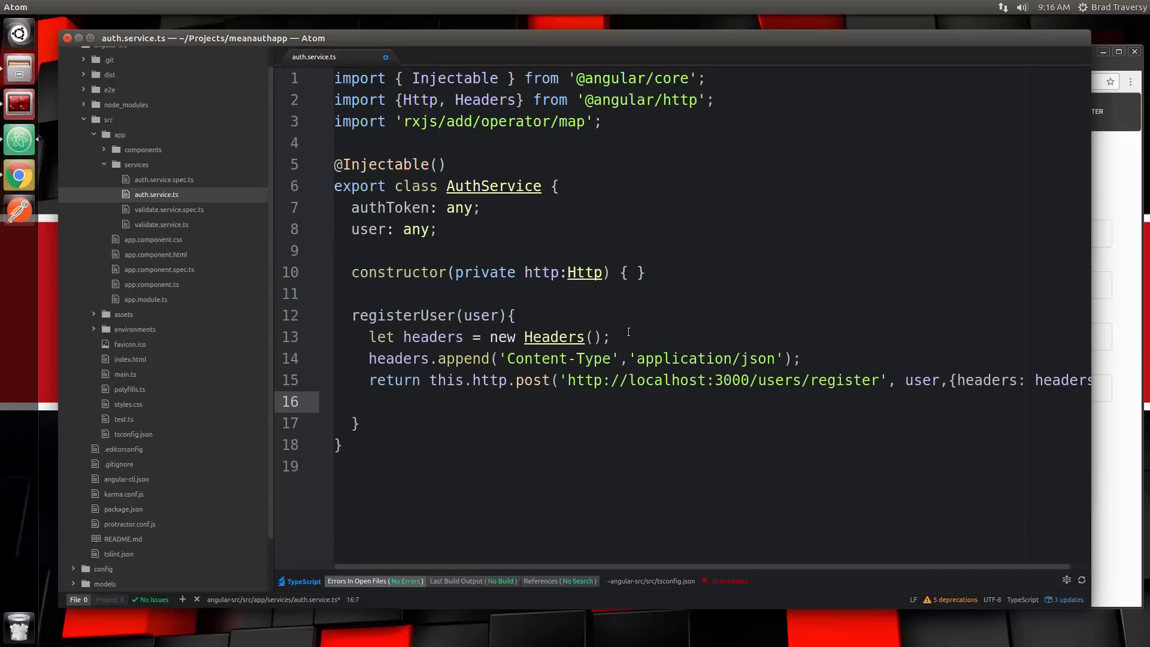
Chain .map(res => res.json()) onto the post call and save auth.service.ts.
type(".map();")
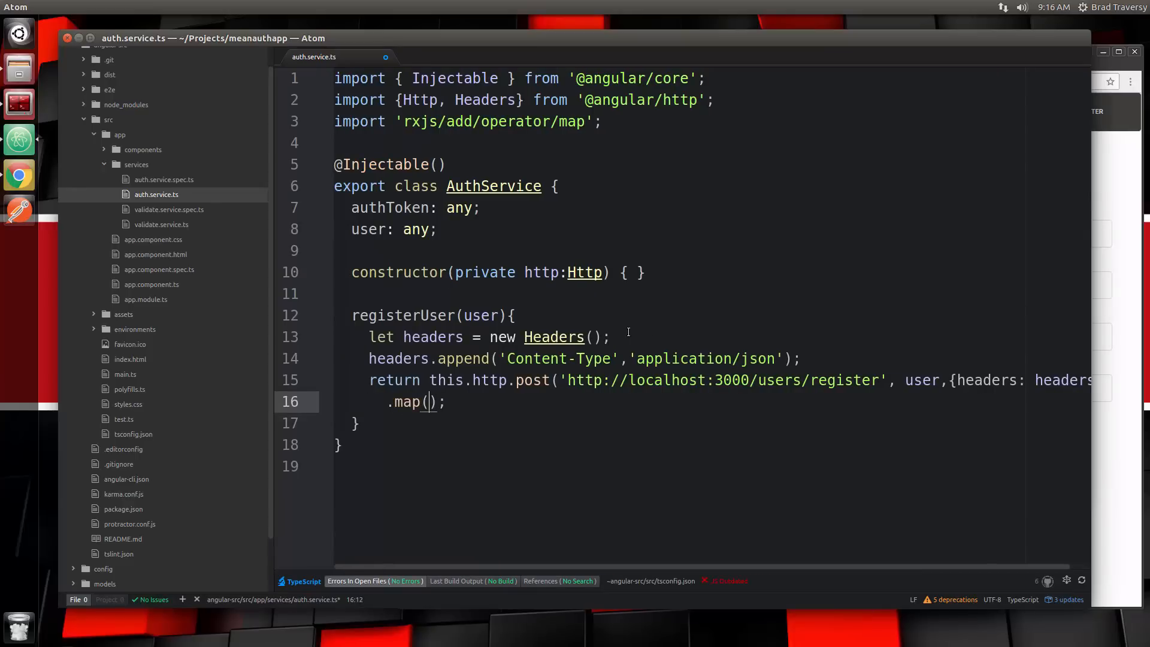
type("res")
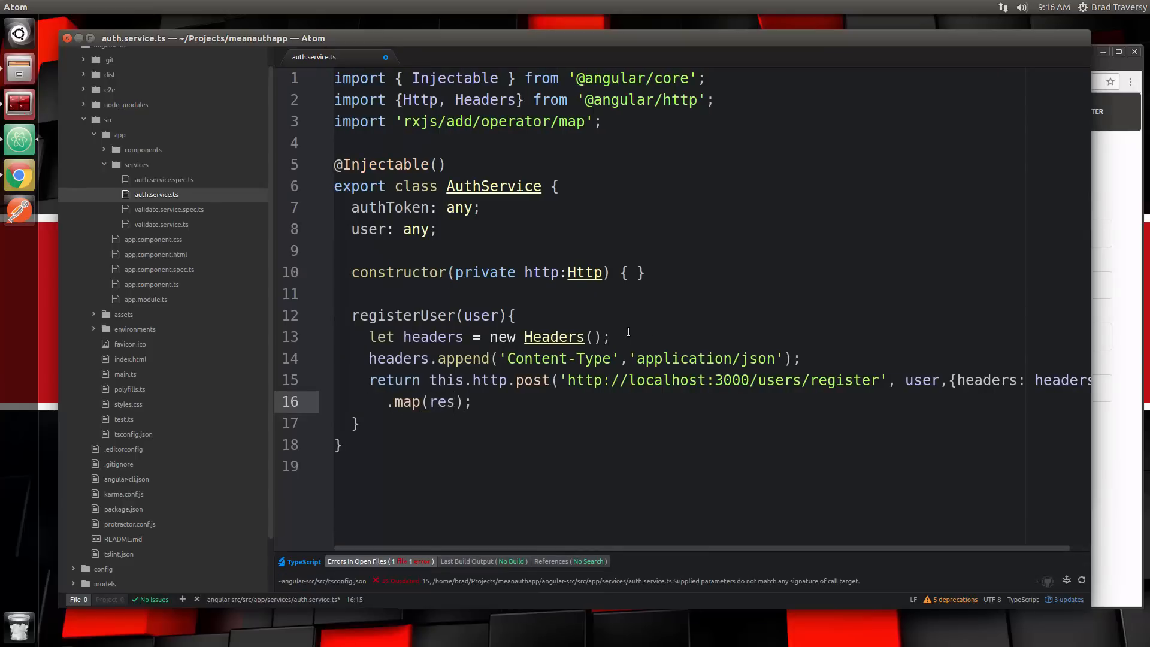
type("=>")
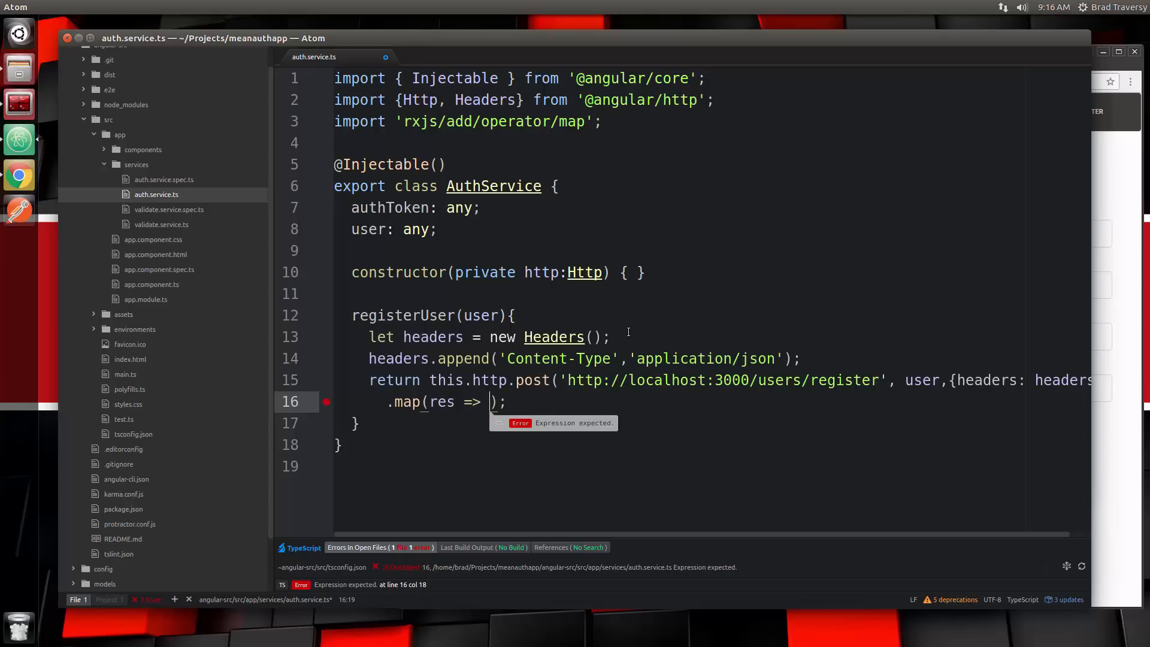
type("res.json")
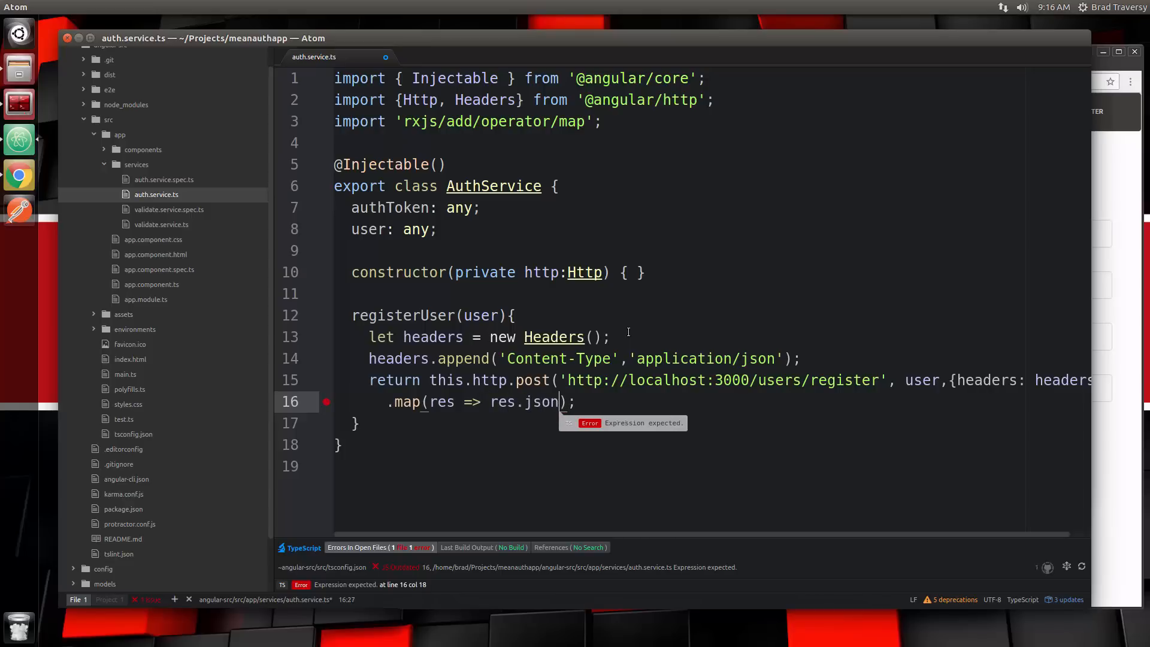
type("()")
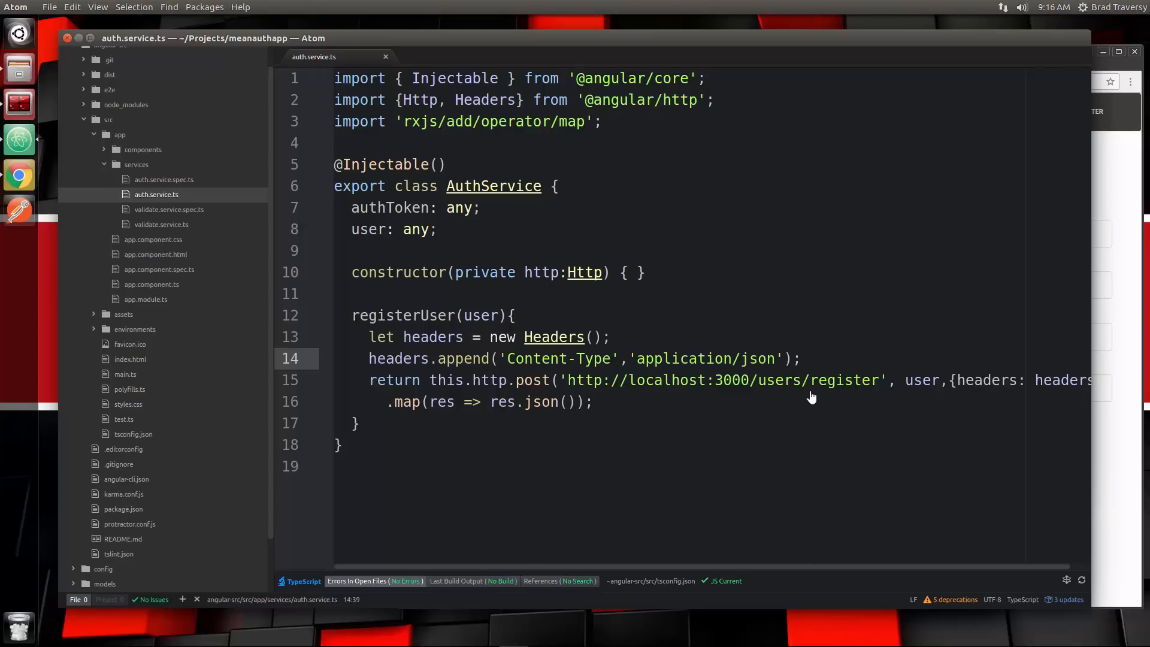
left_click(660, 359)
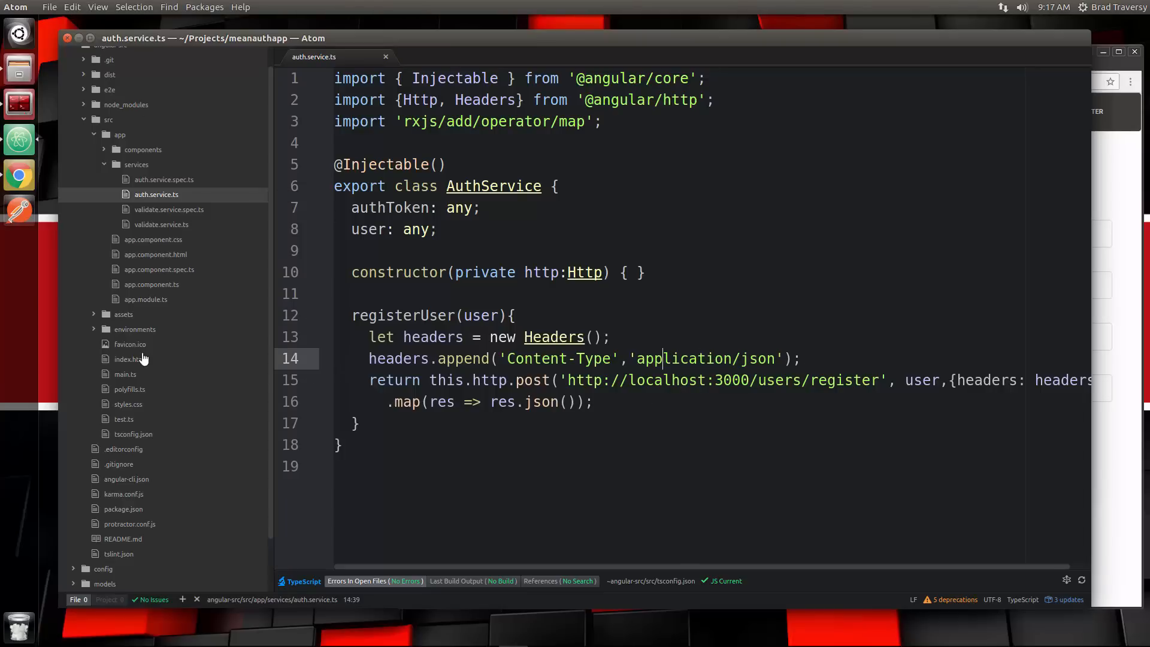
Scroll through the register route in routes/users.js, then return to auth.service.ts.
scroll("down", 3)
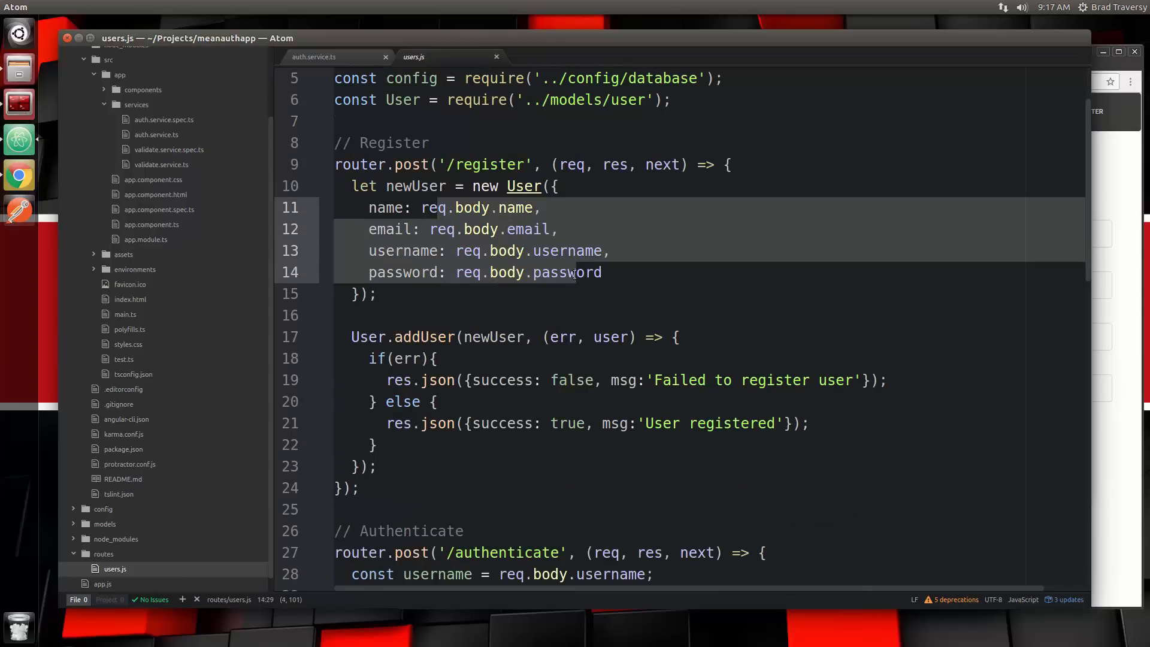
scroll("down", 3)
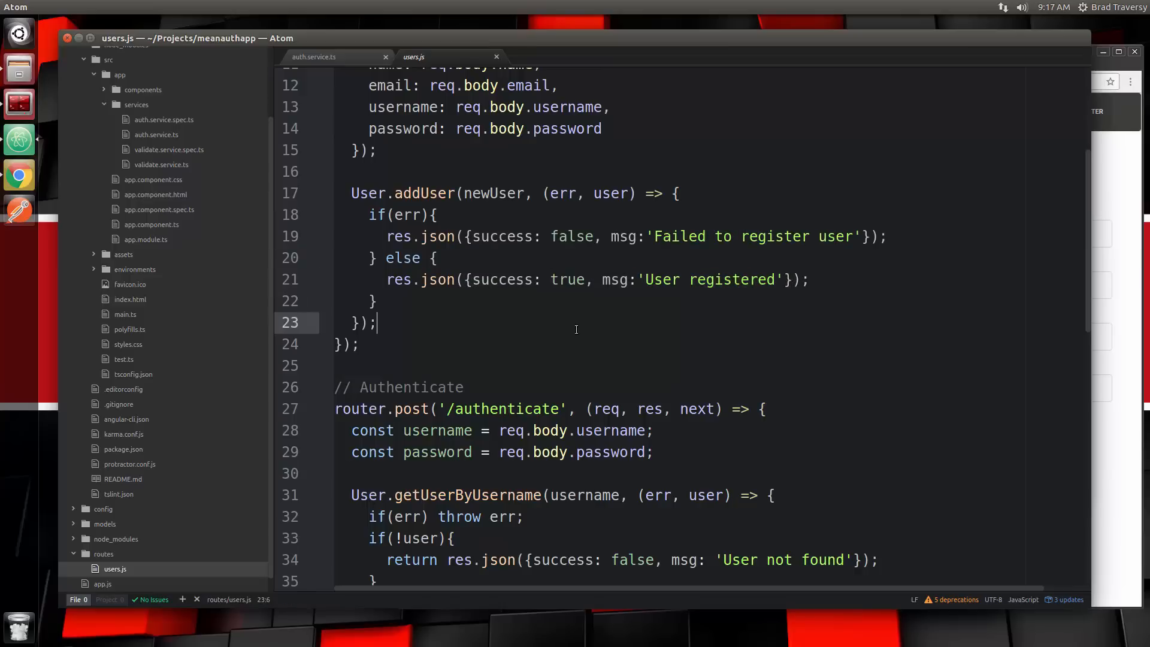
left_click(334, 56)
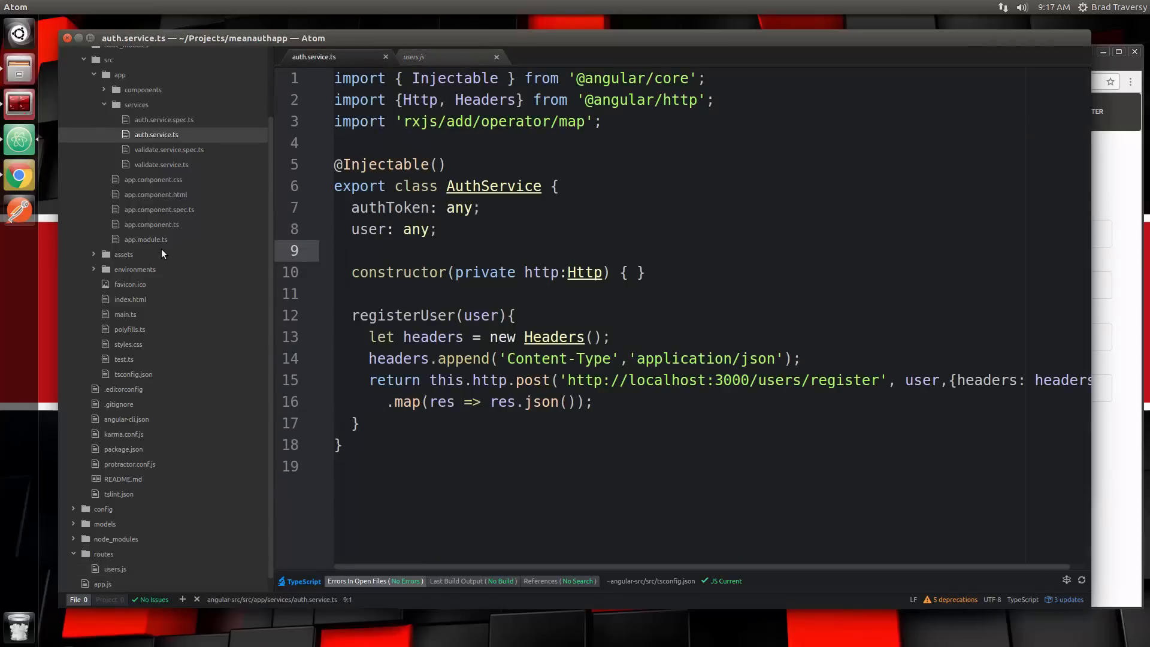
Open register.component.ts and start a comment after the email check in onRegisterSubmit.
scroll("up", 3)
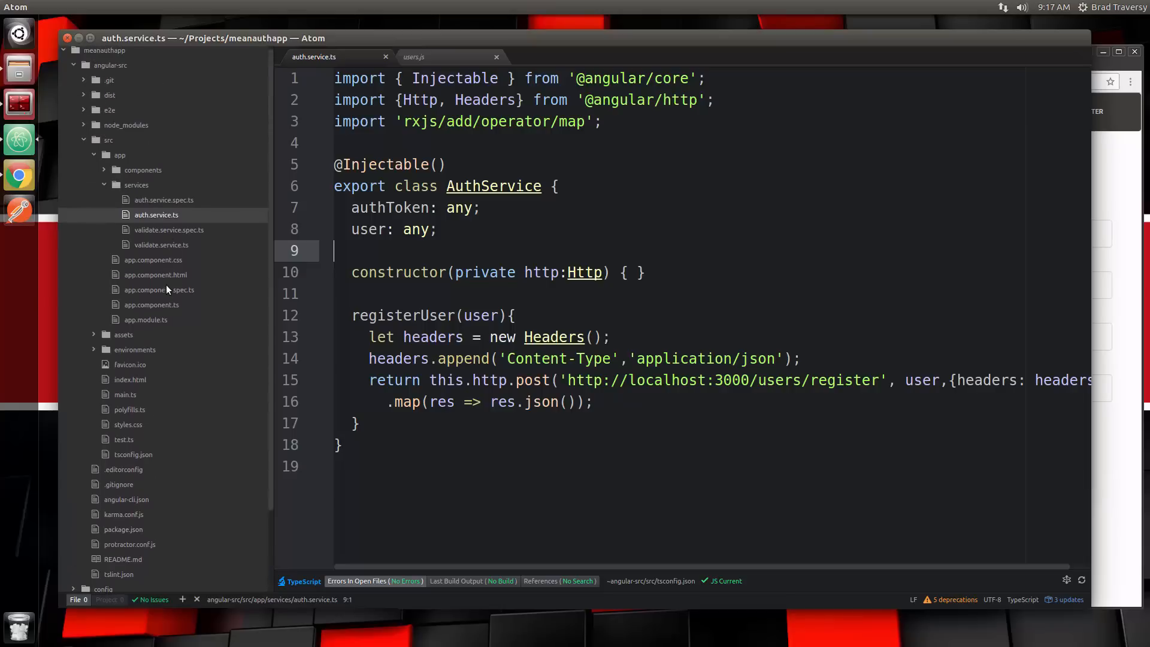
left_click(143, 170)
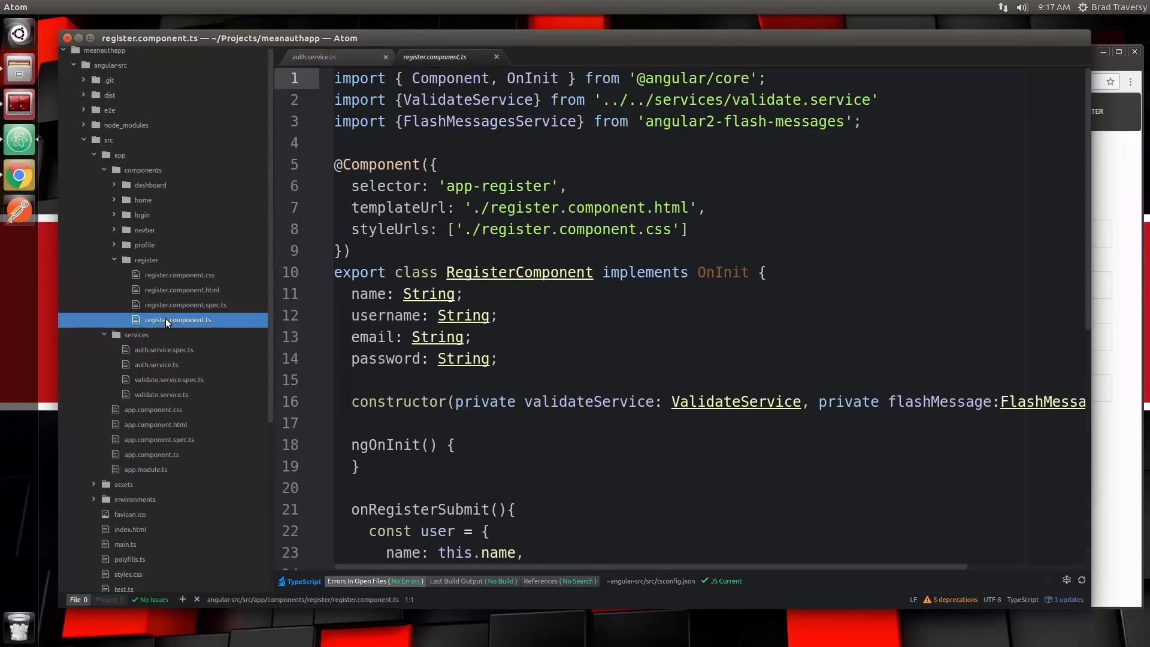
scroll("down", 3)
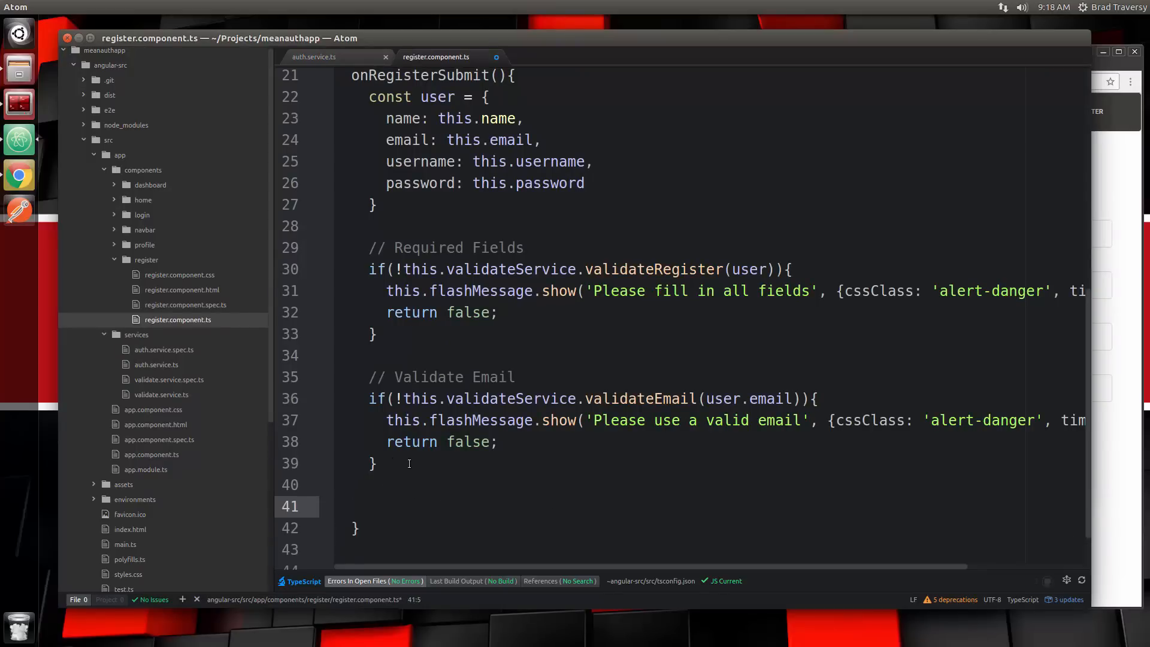
type("/ Regi")
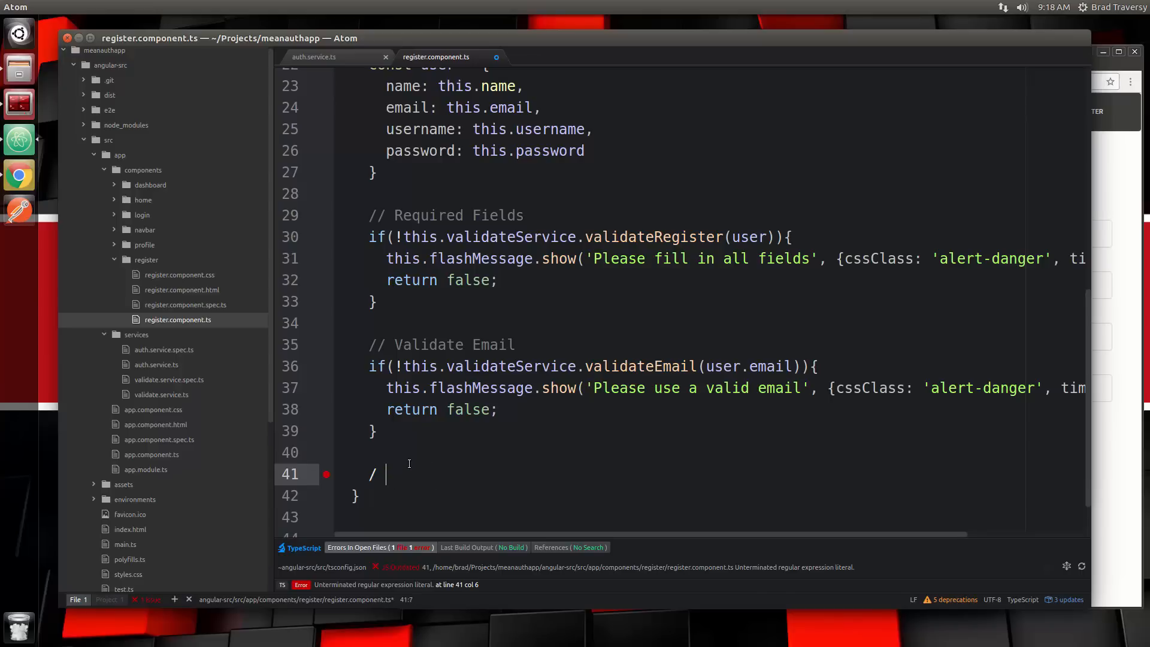
Finish the '// Register User' comment and jump to the flash messages import line.
type("/")
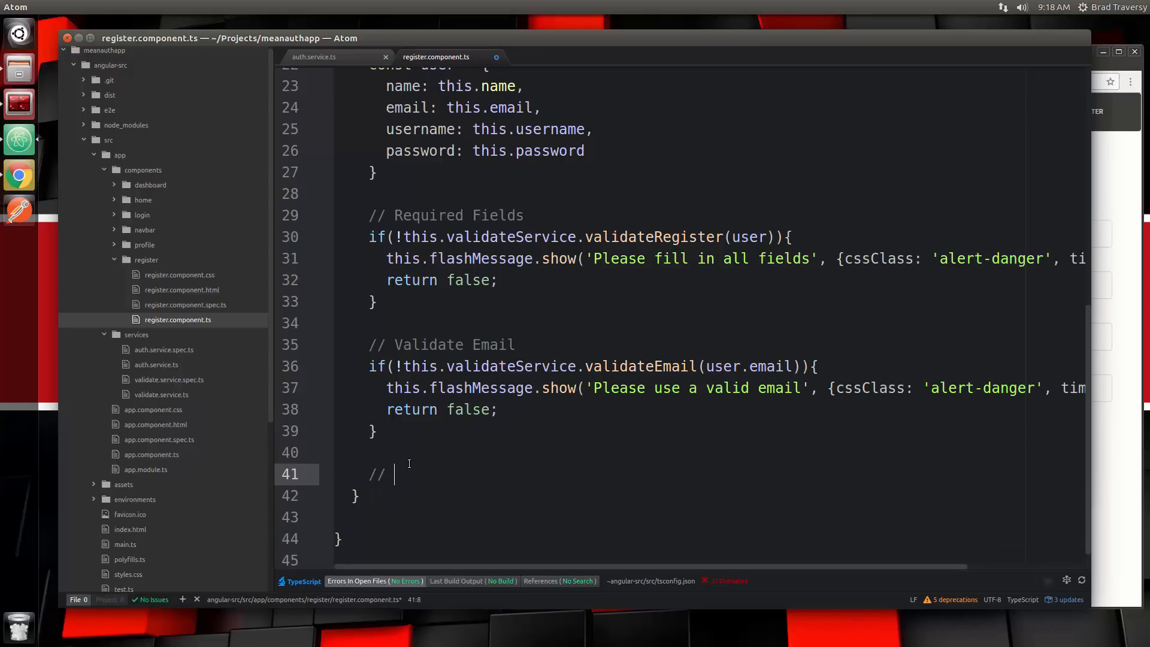
type("Register User")
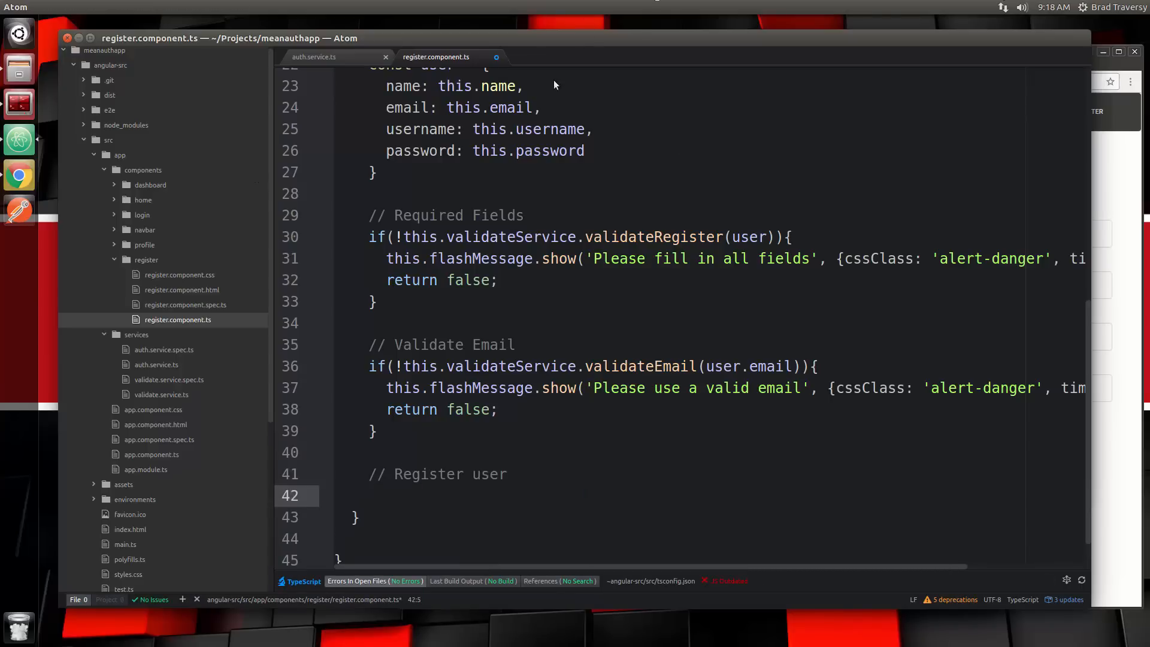
scroll("up", 3)
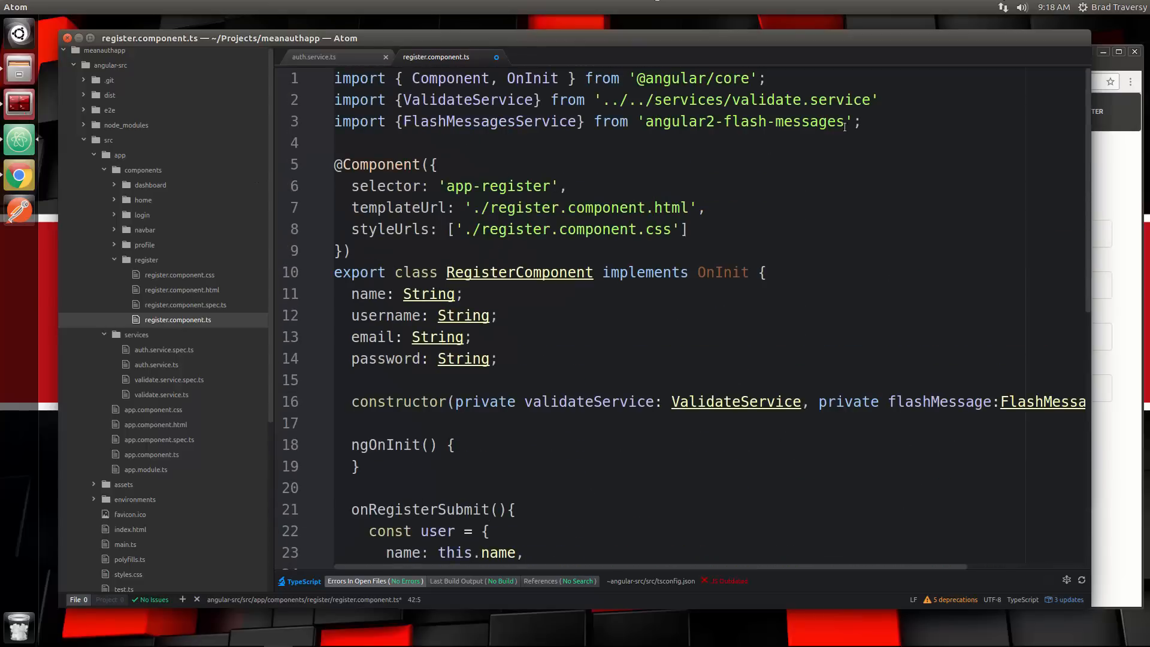
left_click(862, 121)
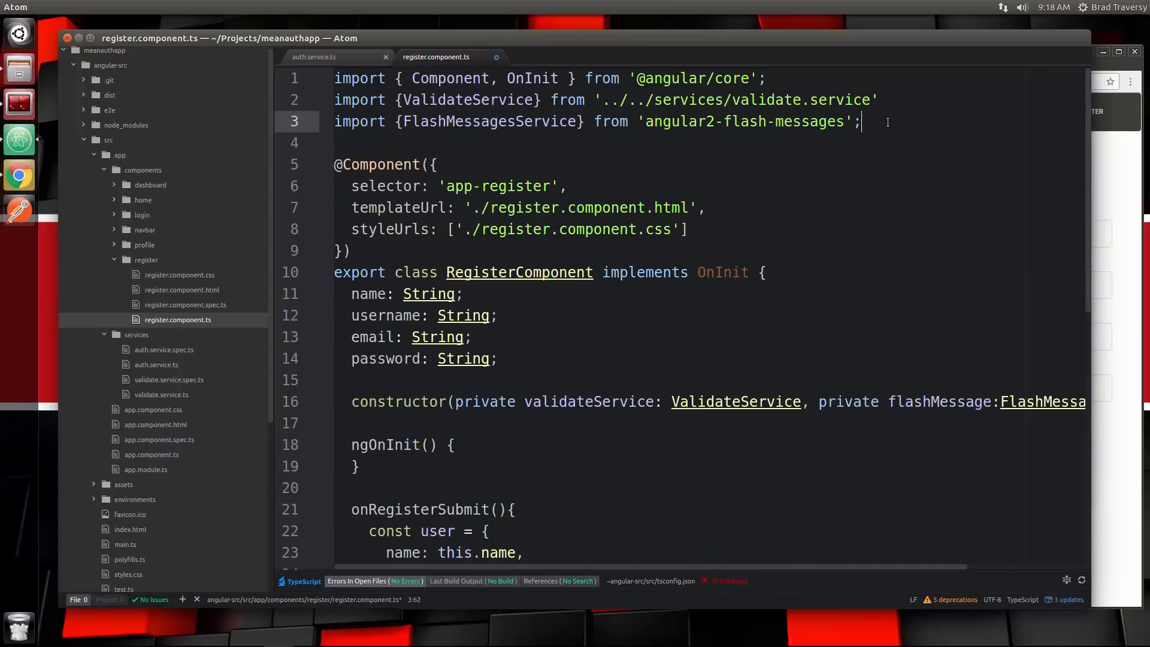
mouse_move(247, 312)
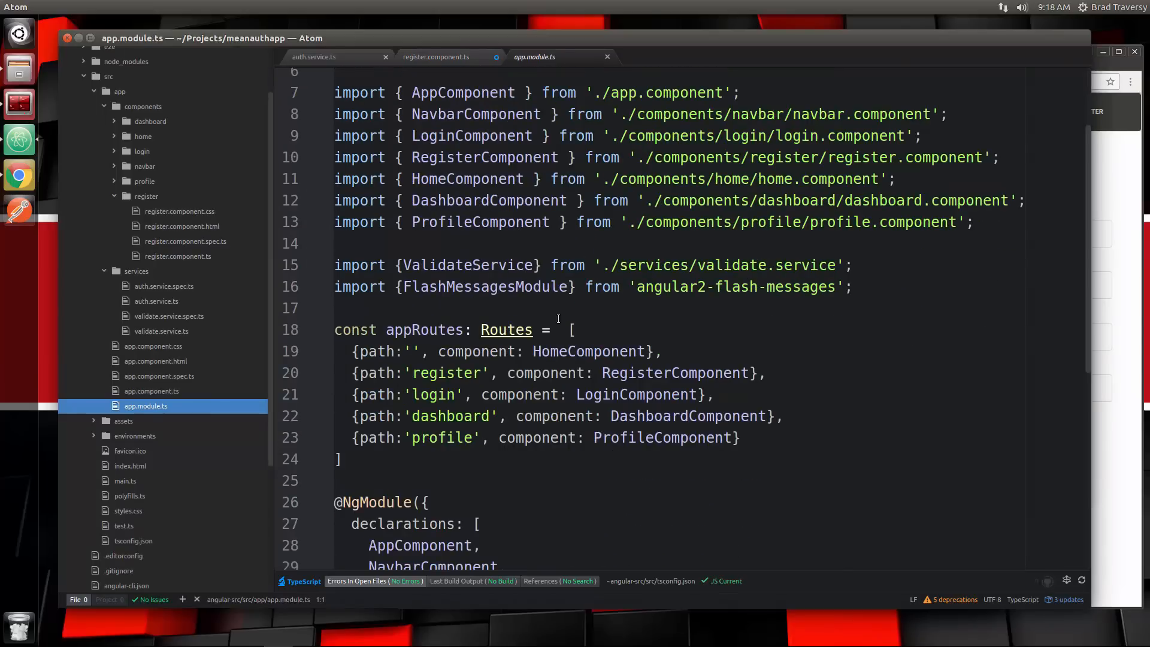
In app.module.ts, import AuthService from './services/auth.service' and list it in providers.
scroll("down", 3)
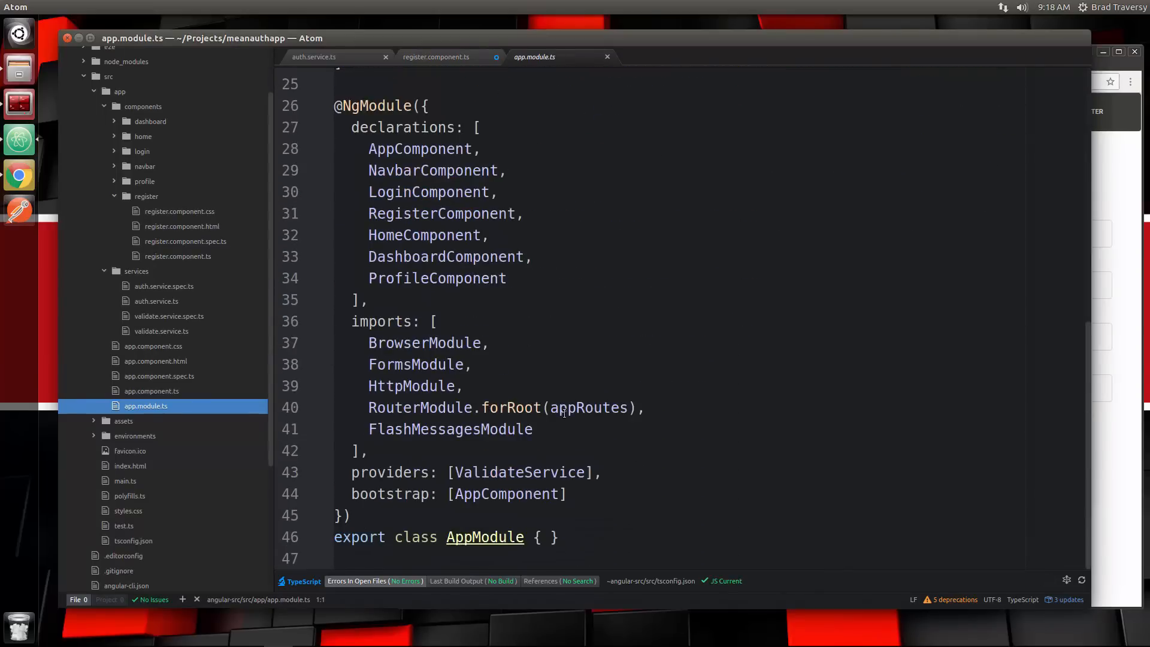
scroll("up", 3)
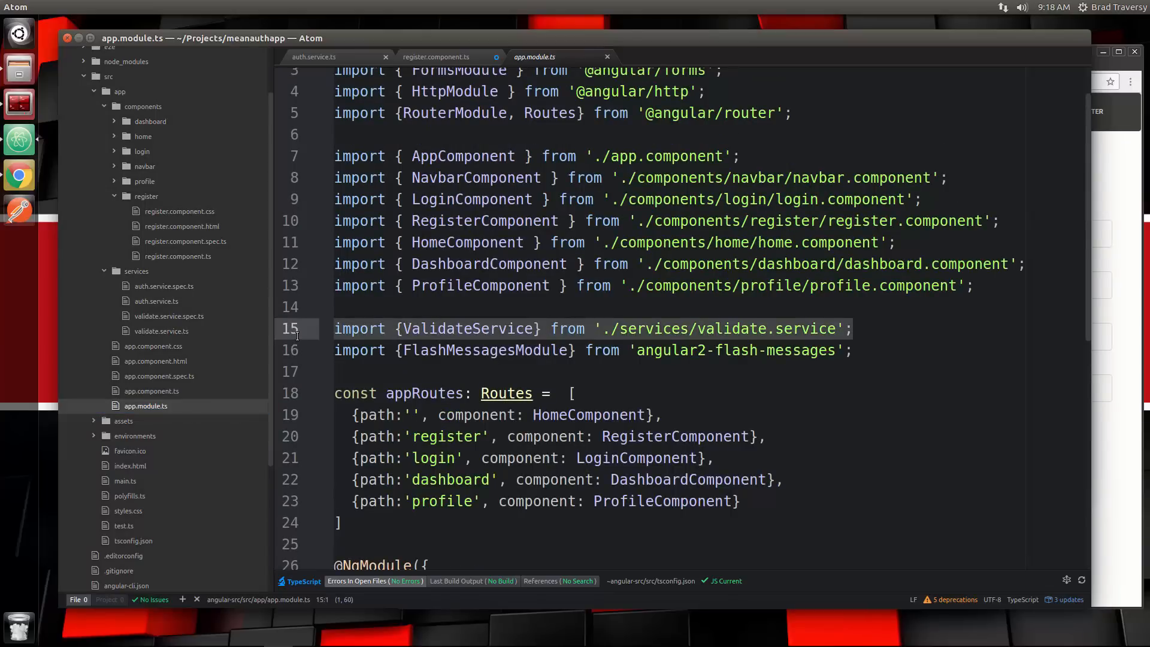
key("Return")
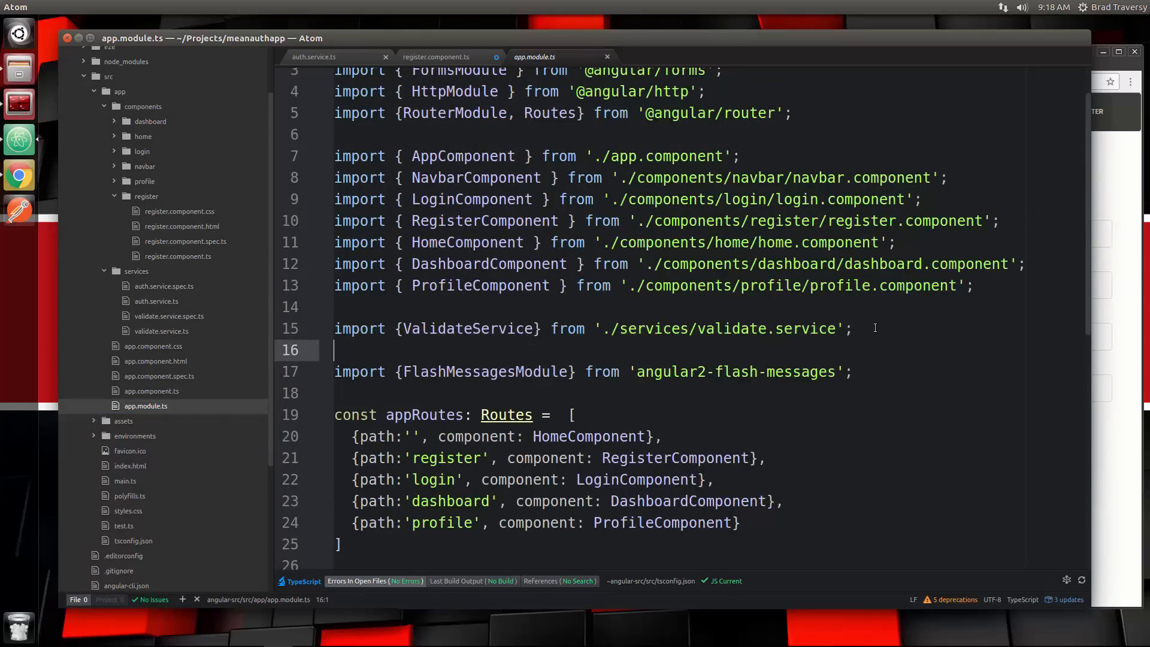
type("import {ValidateService} from './services/validate.service';")
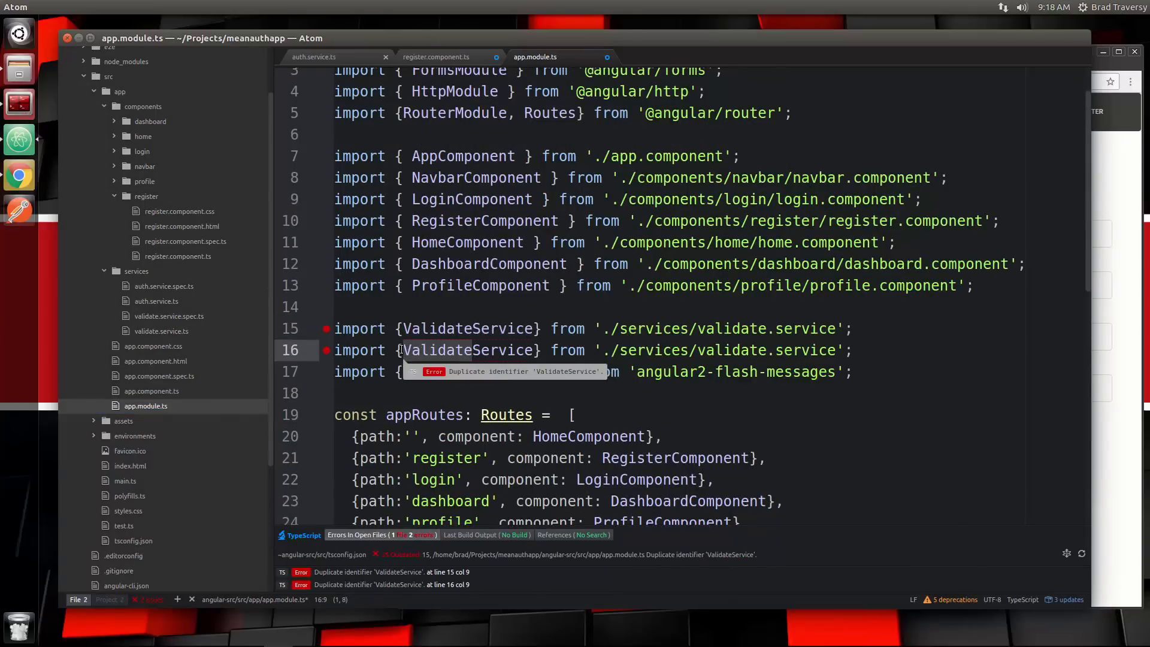
type("AuthService")
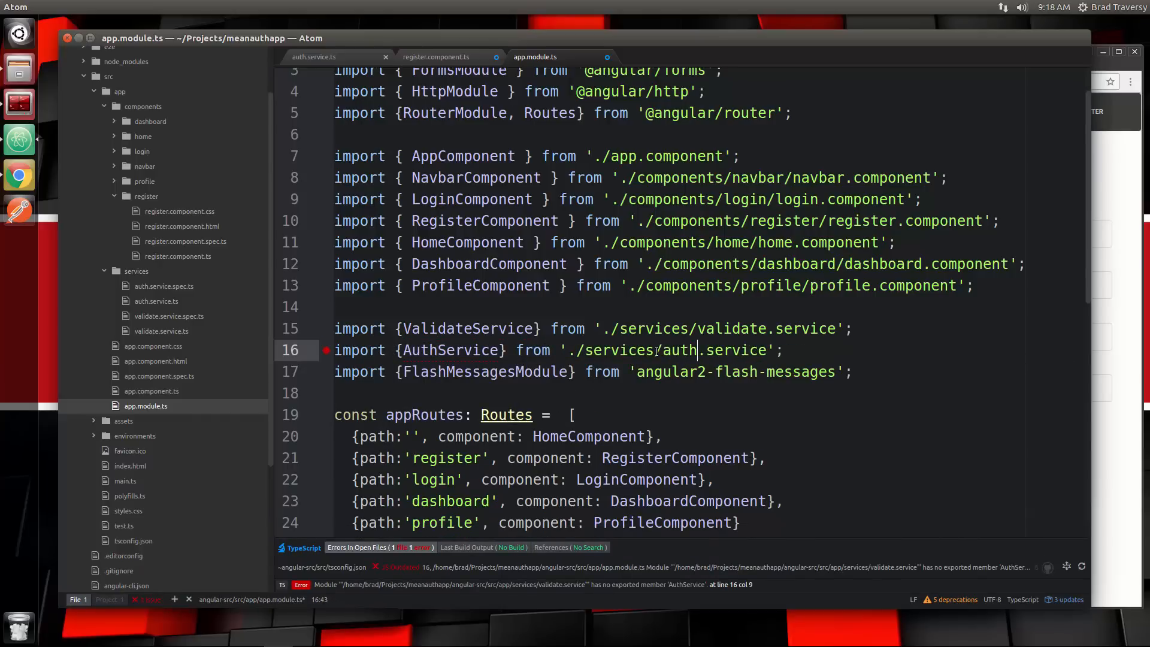
scroll("down", 3)
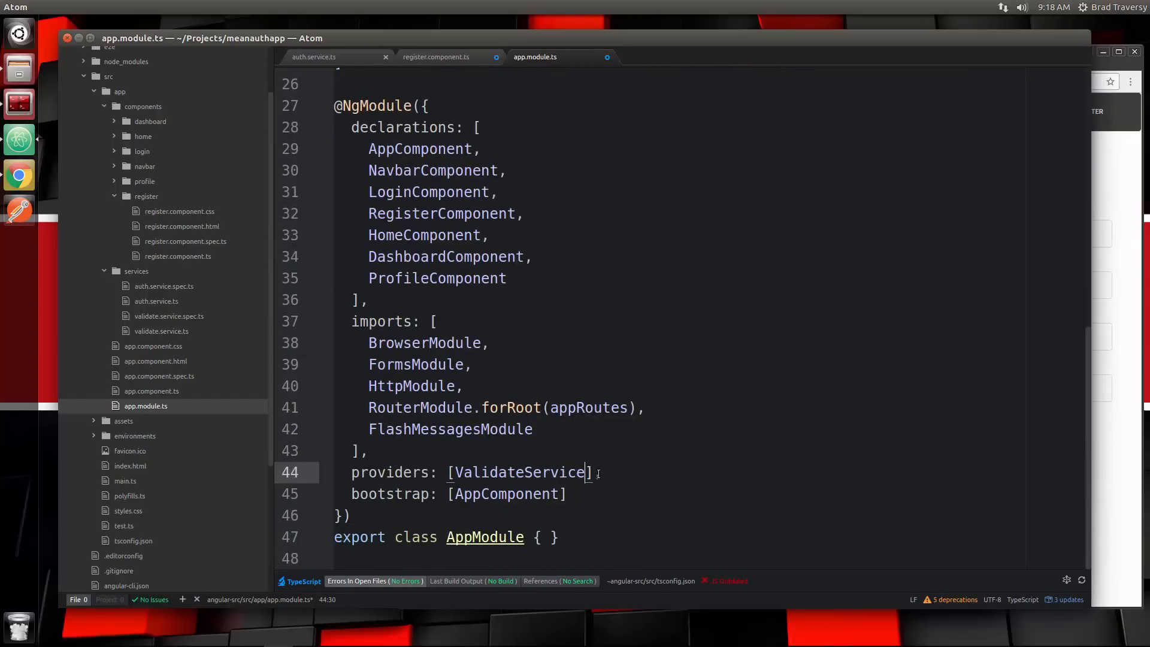
type(",Auth")
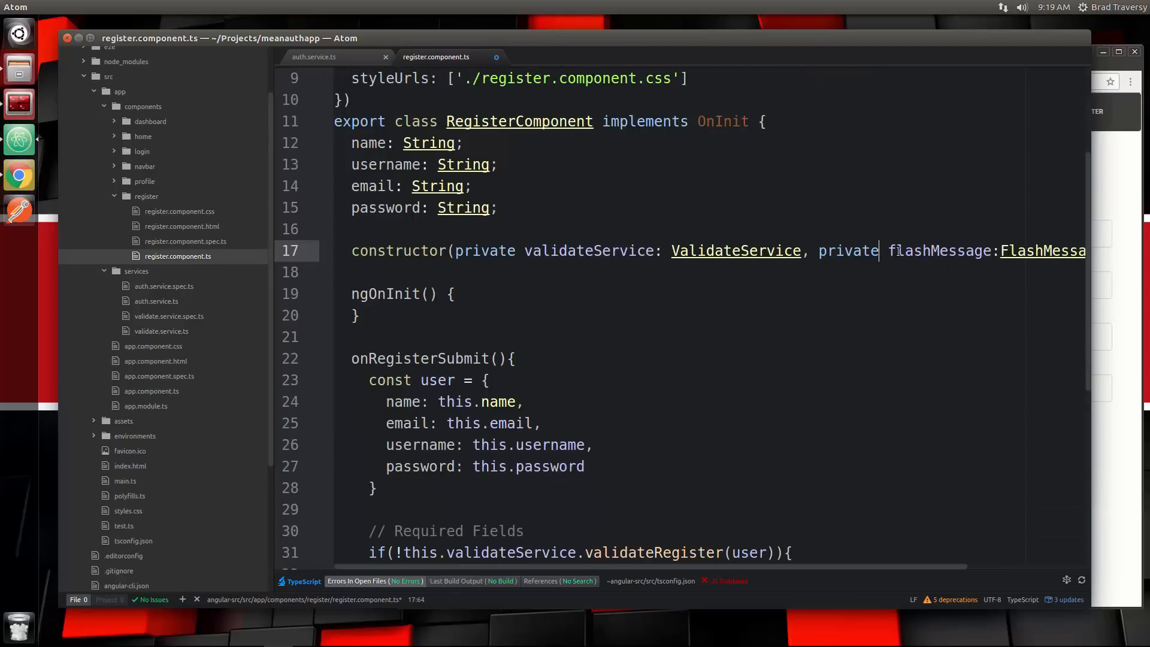
Add 'private authService:AuthService' on its own line in the RegisterComponent constructor.
scroll("right", 3)
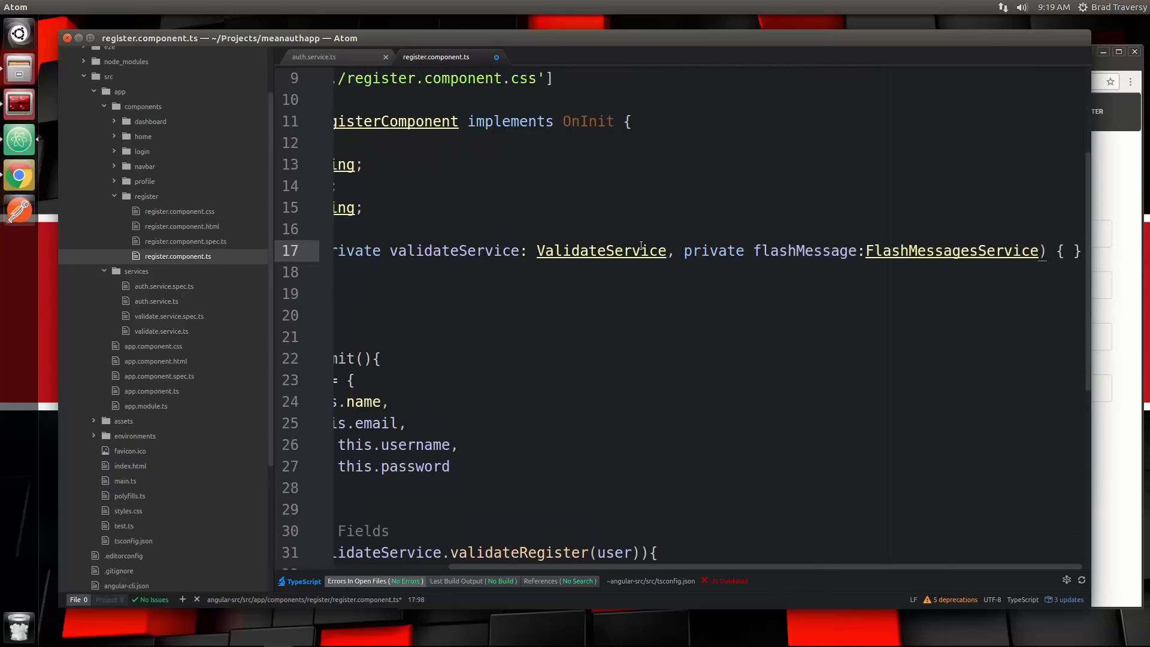
scroll("left", 3)
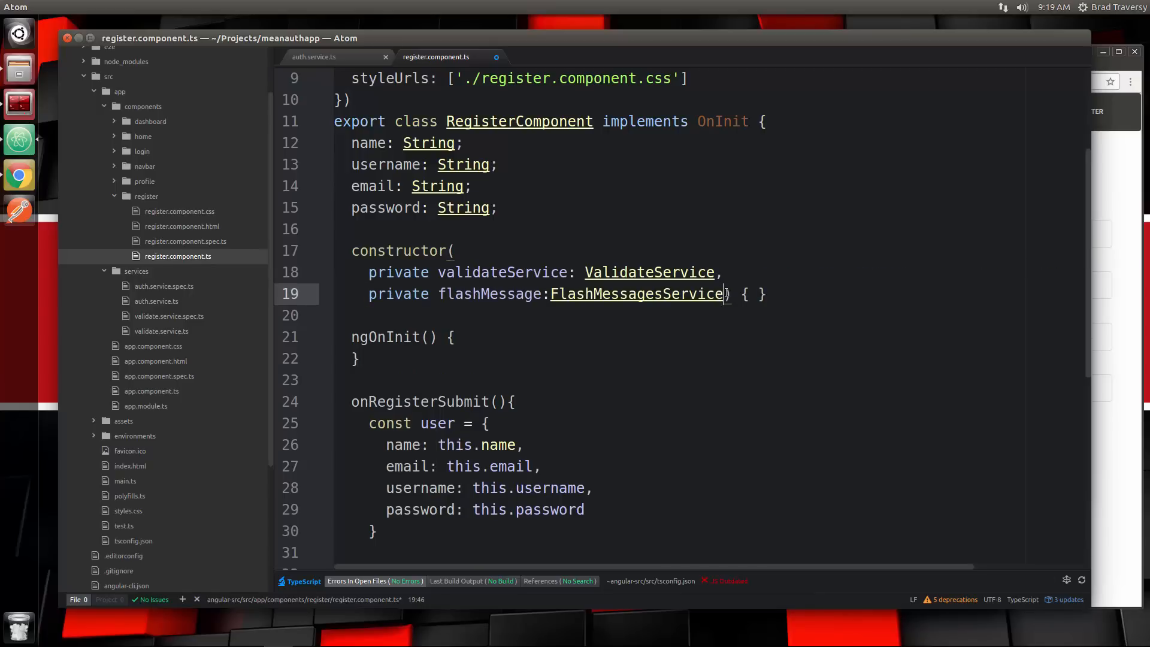
key("Enter")
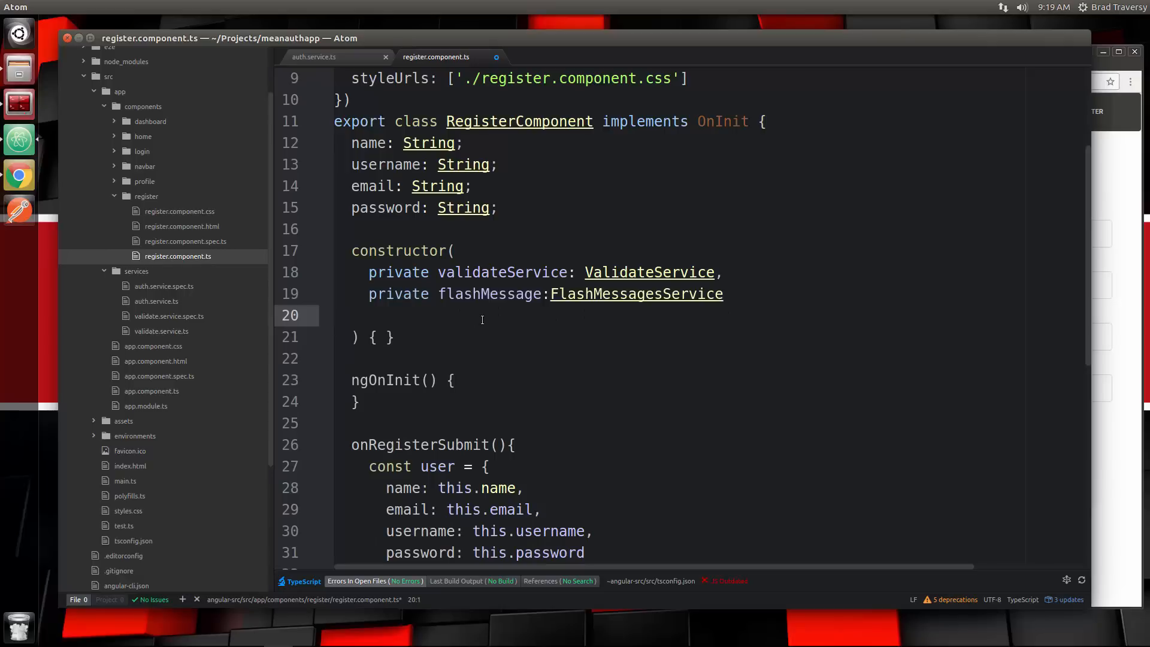
type("private")
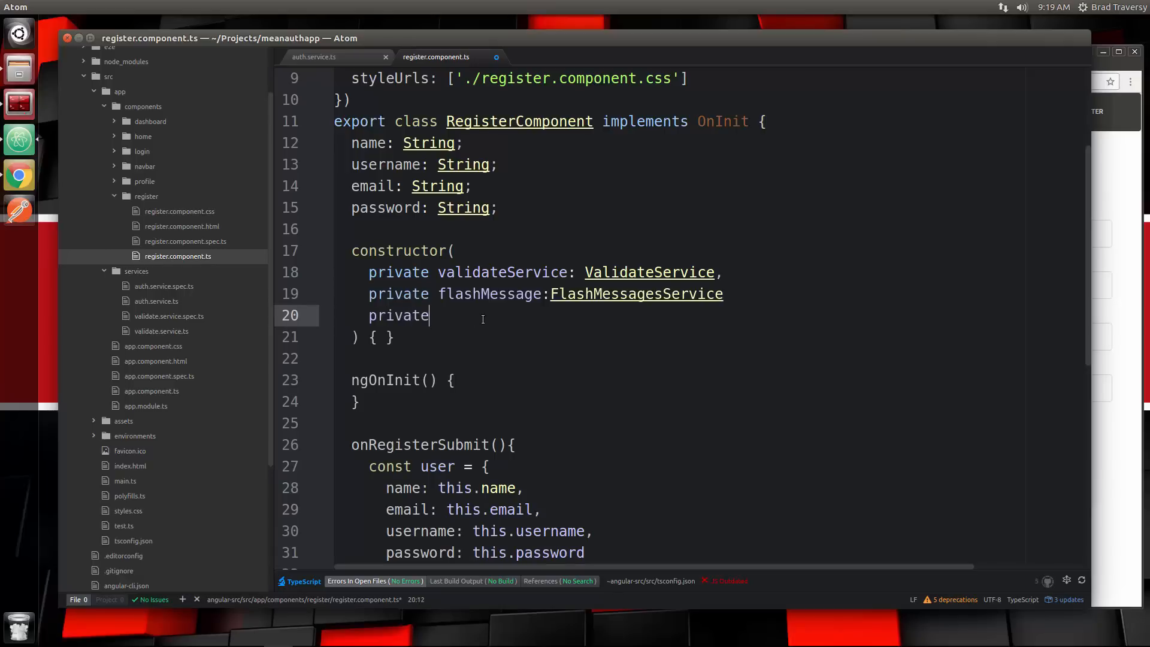
type("auth")
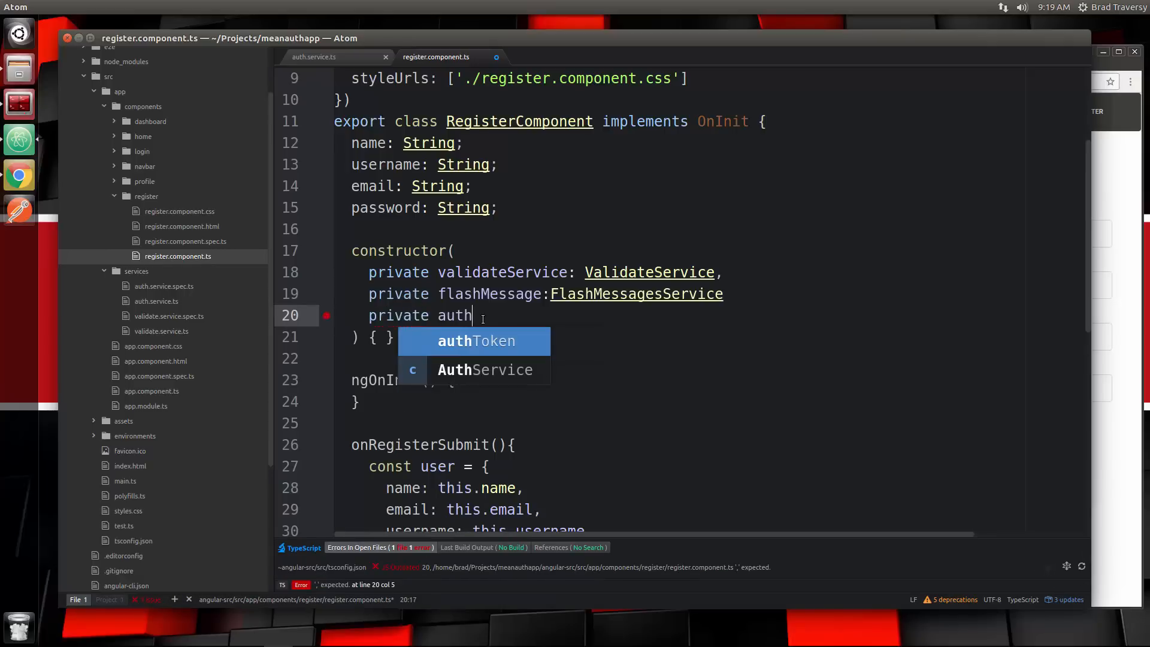
type("Servi")
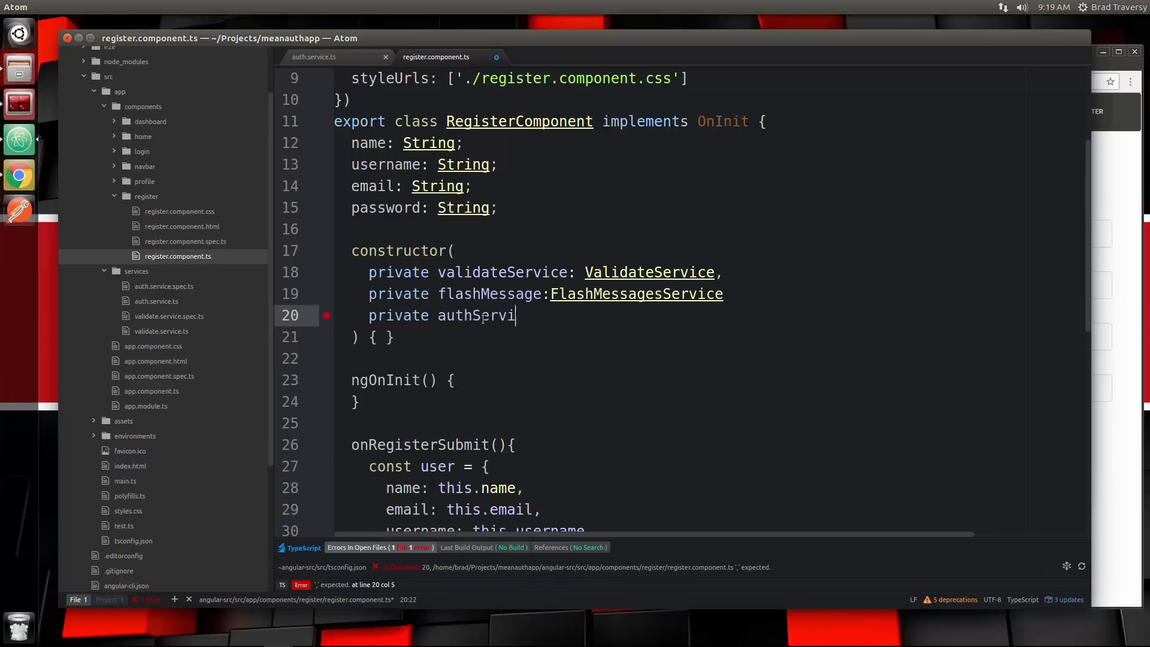
type("ce")
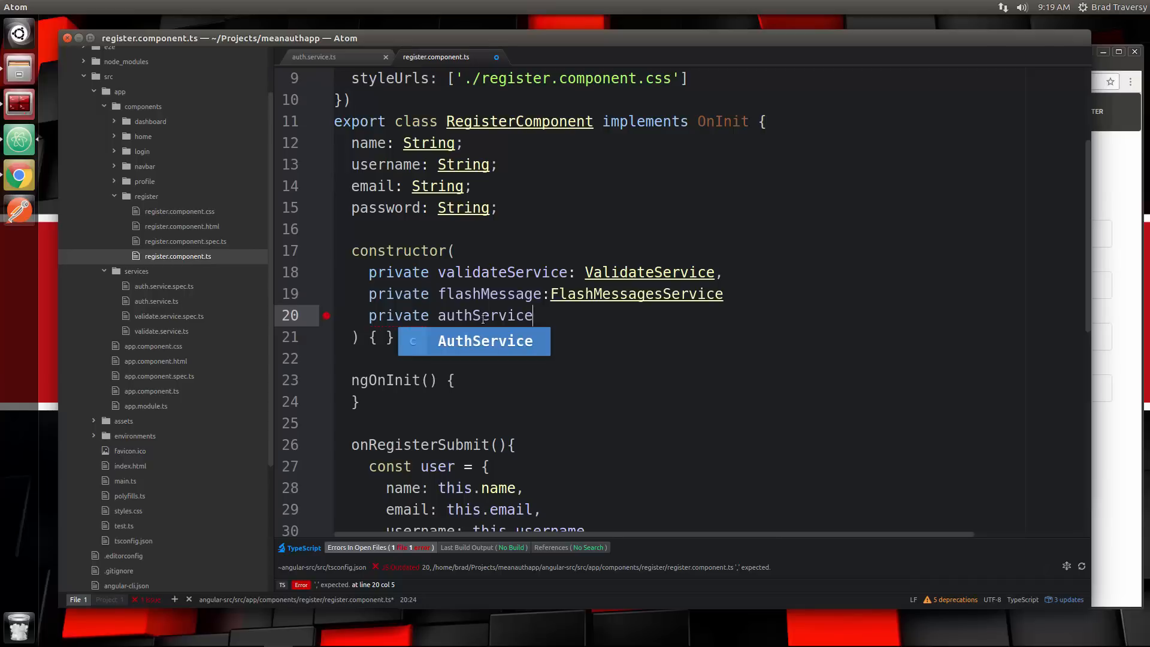
type(":AuthService")
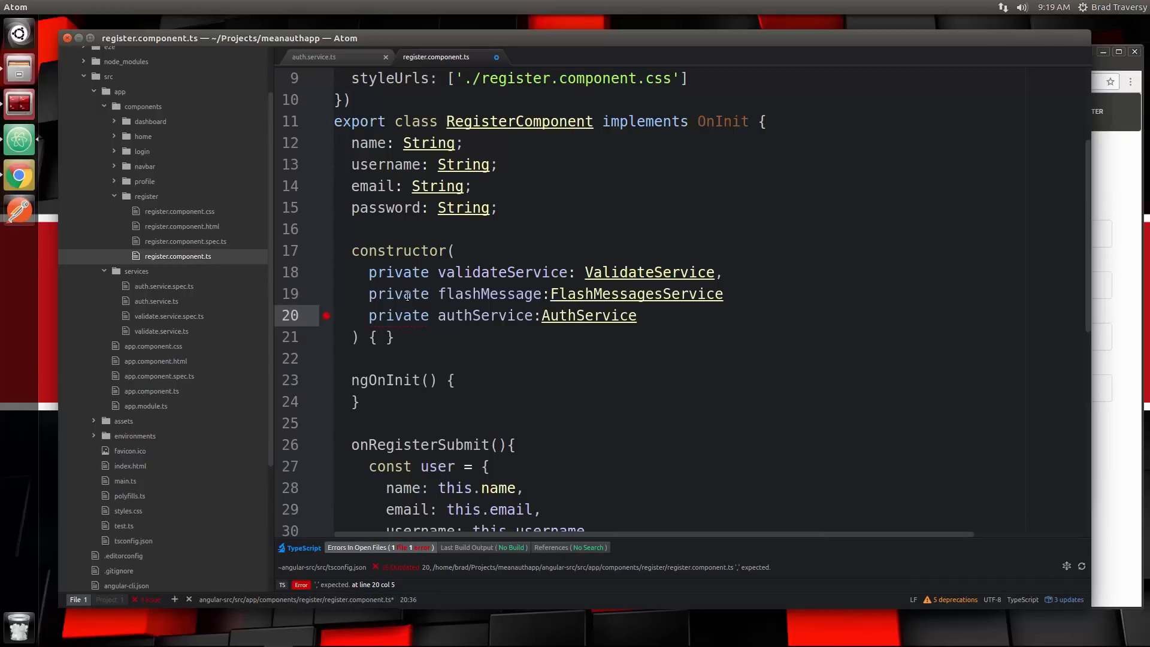
left_click(726, 293)
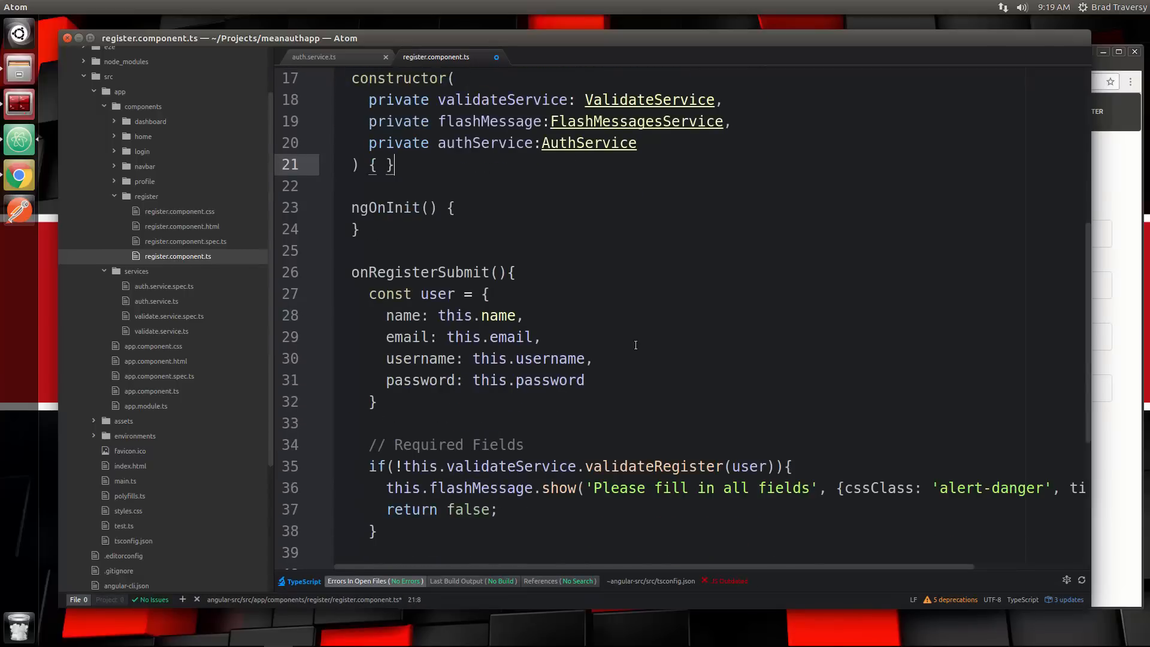
Under the Register user comment, write this.authService.registerUser(user).subscribe(data => { }).
scroll("down", 3)
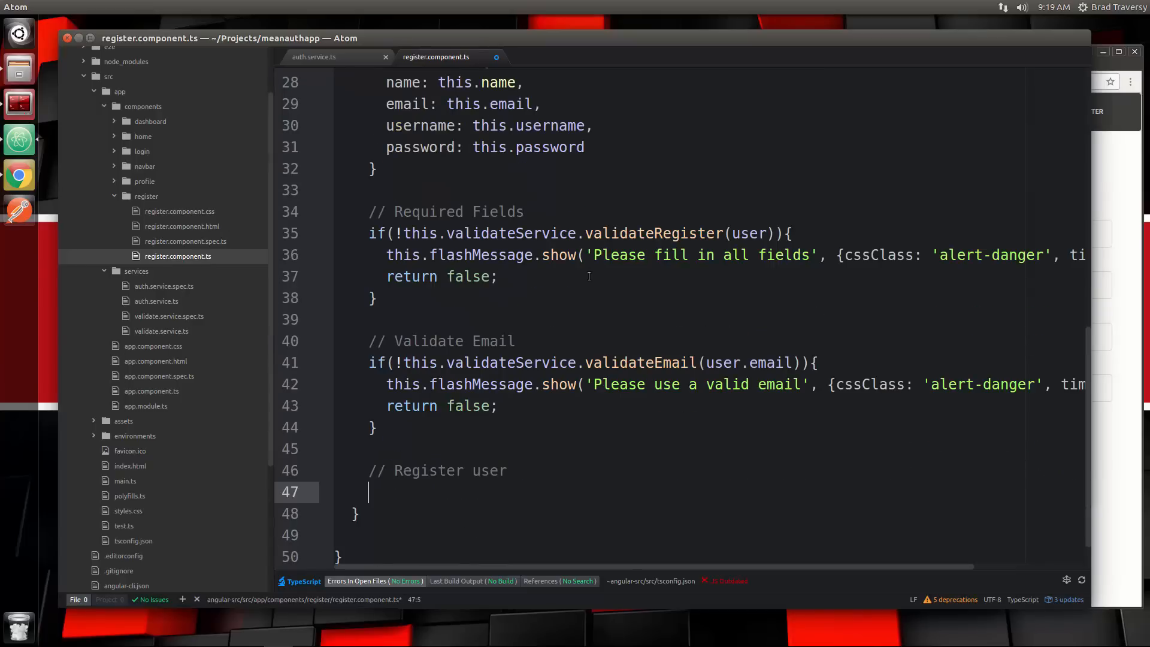
left_click(519, 211)
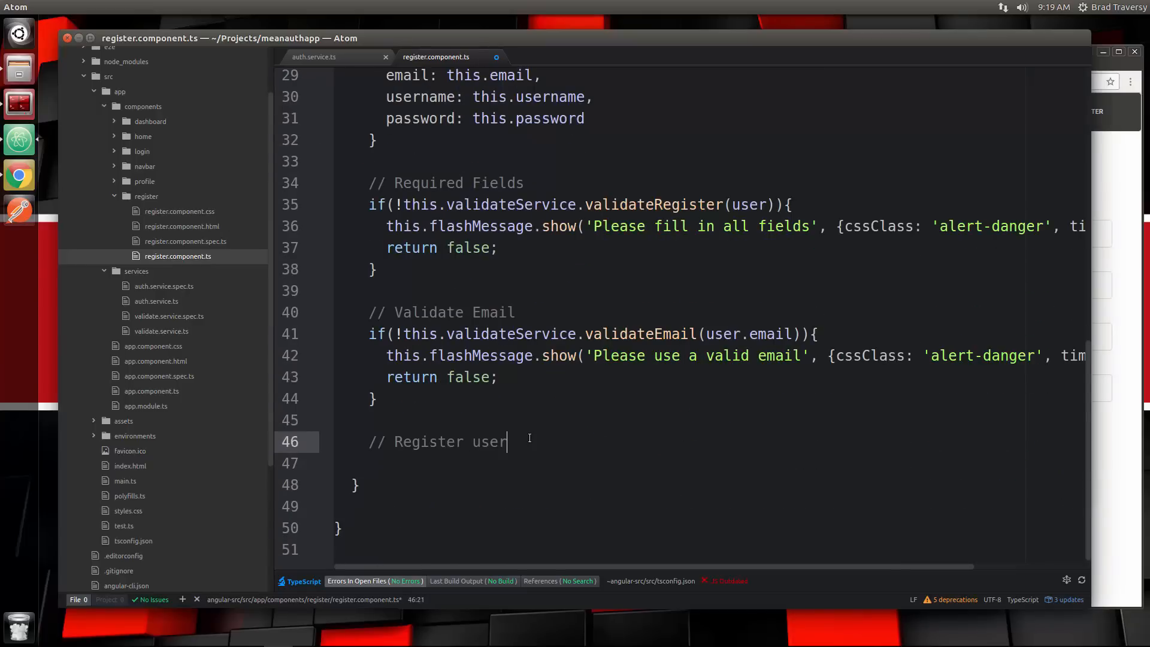
key("Return")
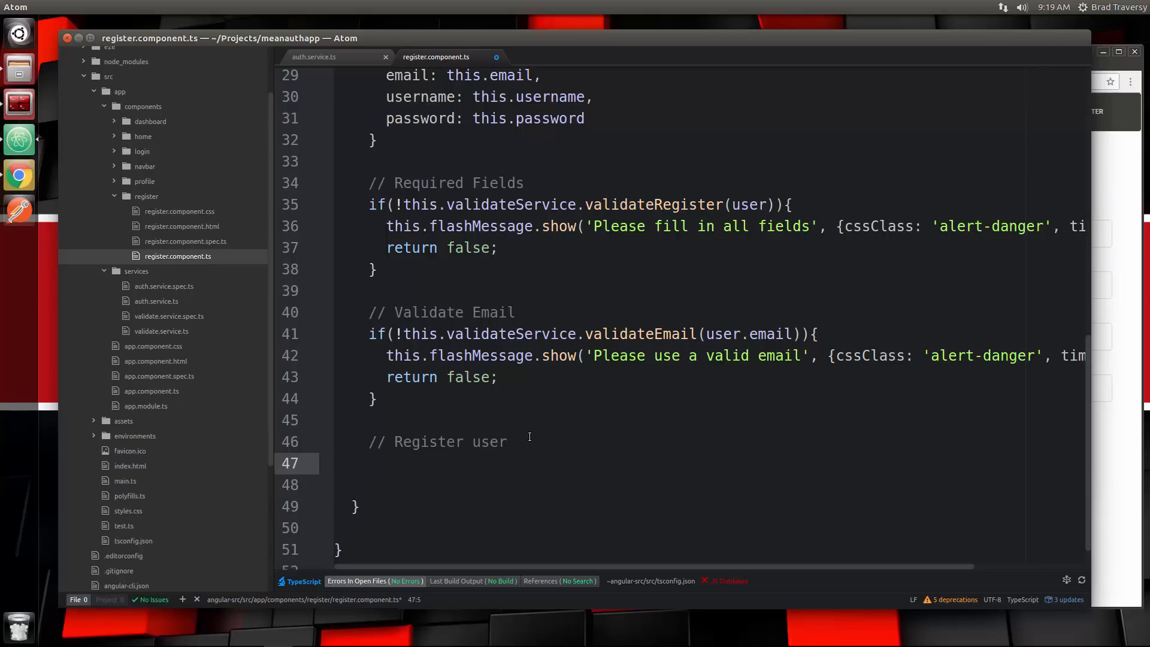
type("this.aut")
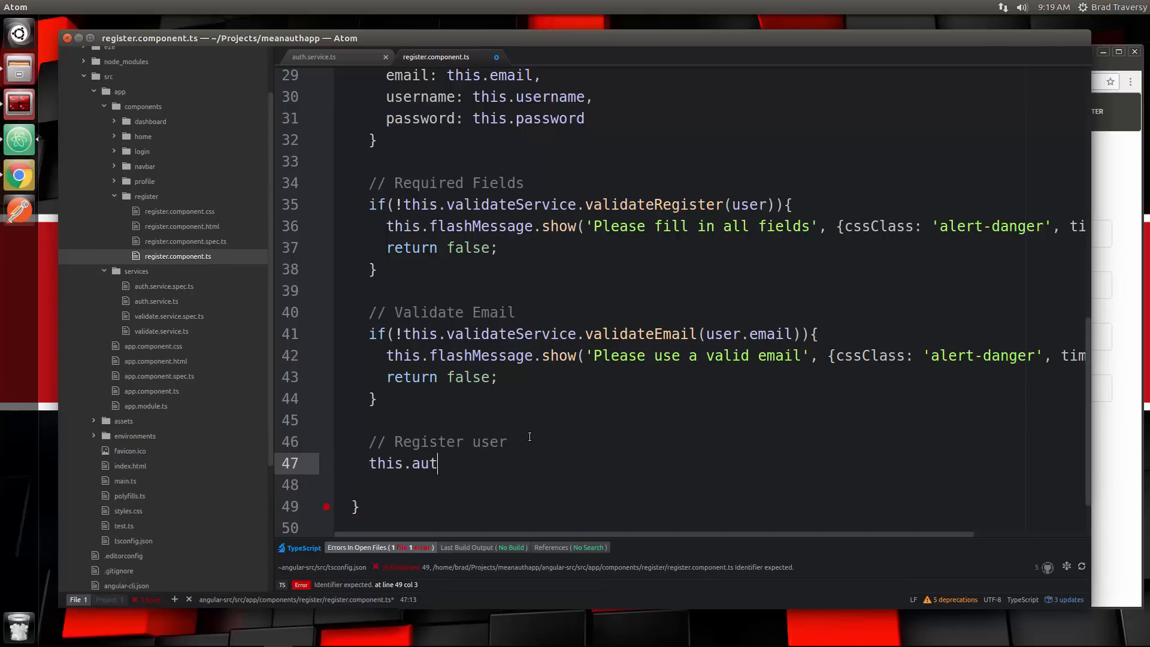
type("hService")
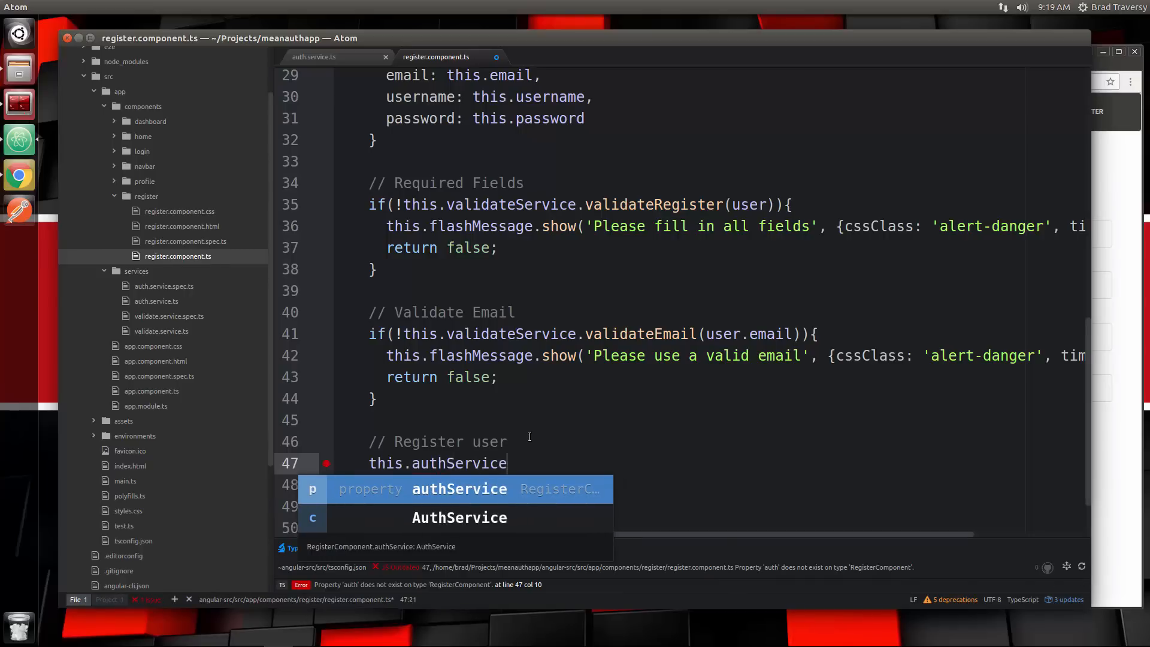
type(".registerUser(")
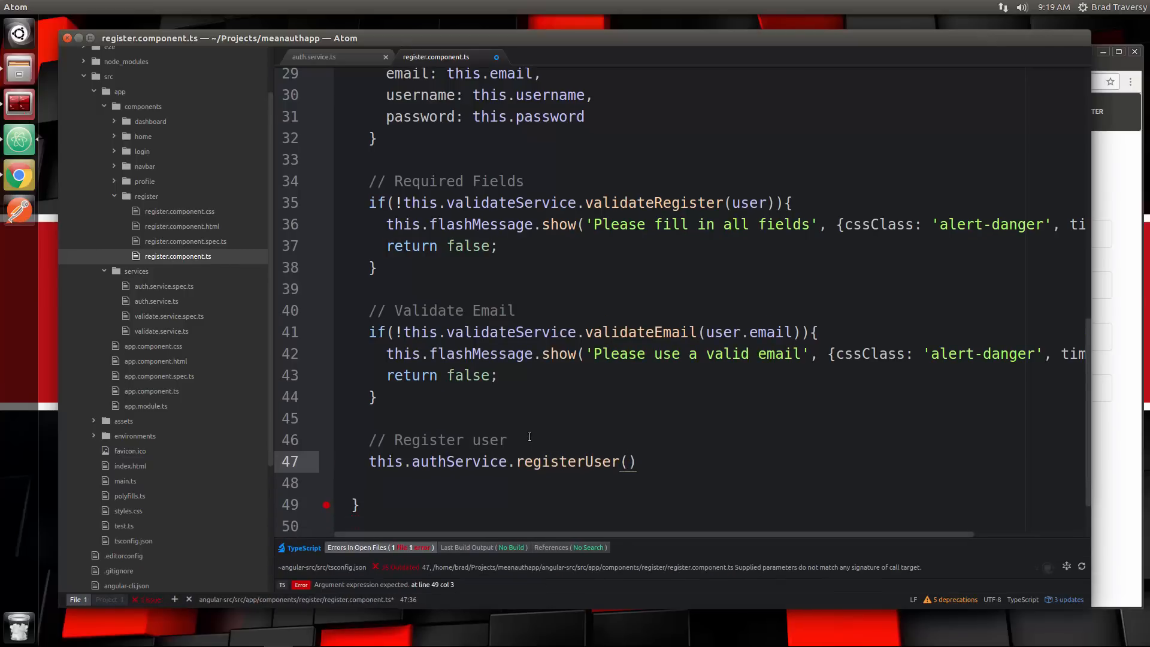
type(";")
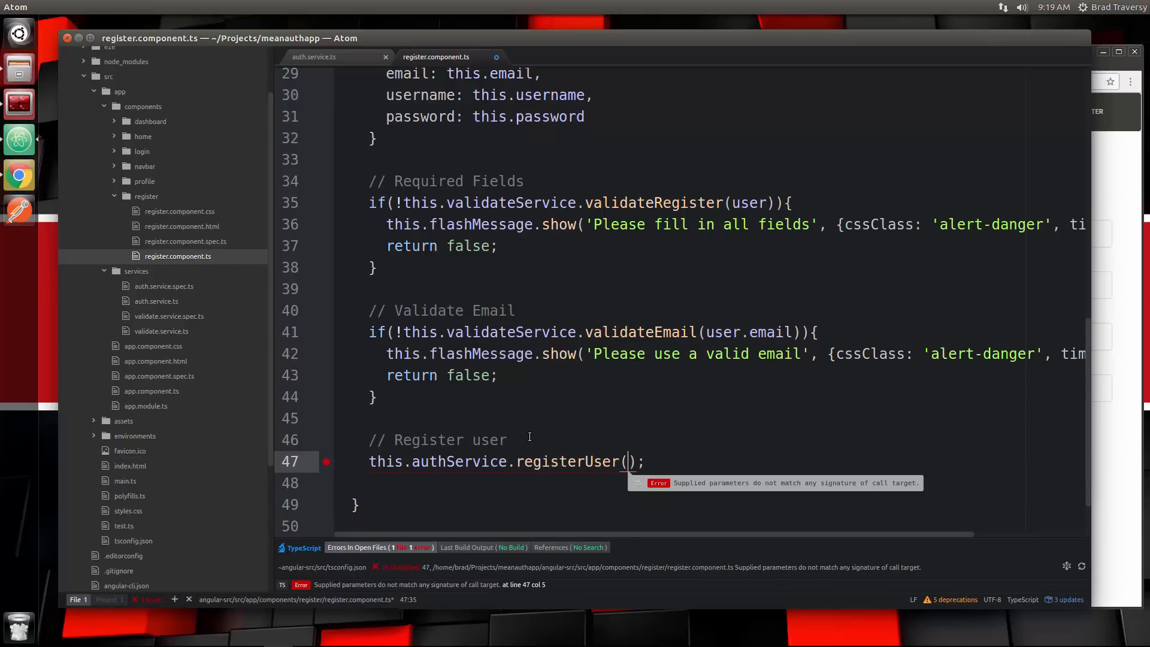
type("user")
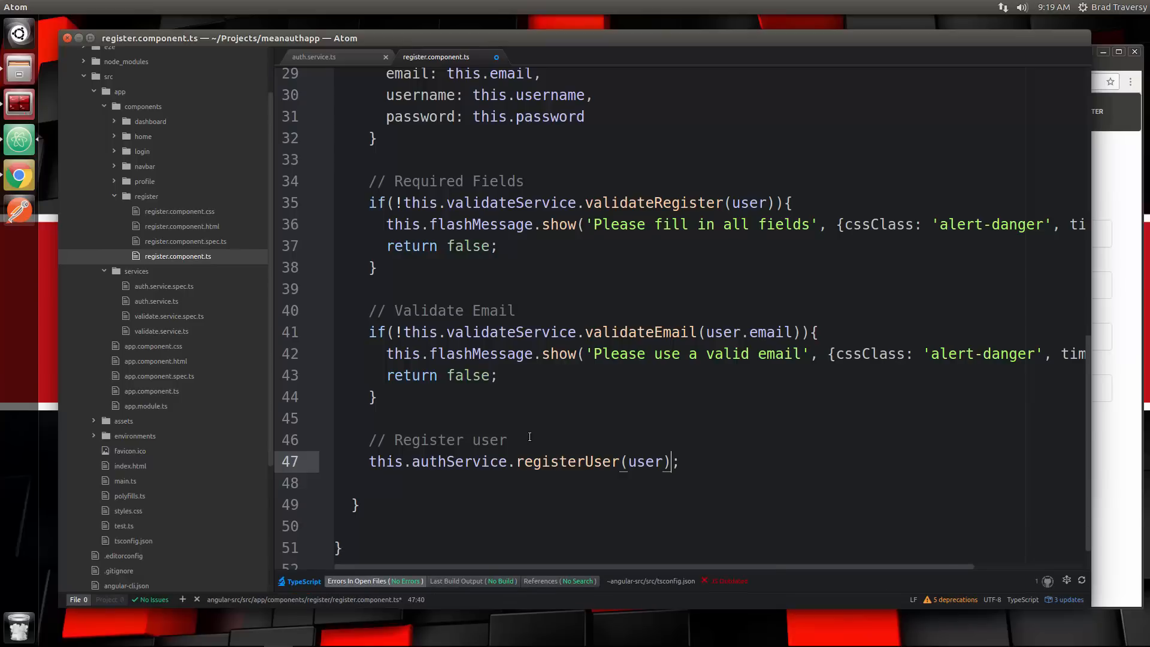
type(".")
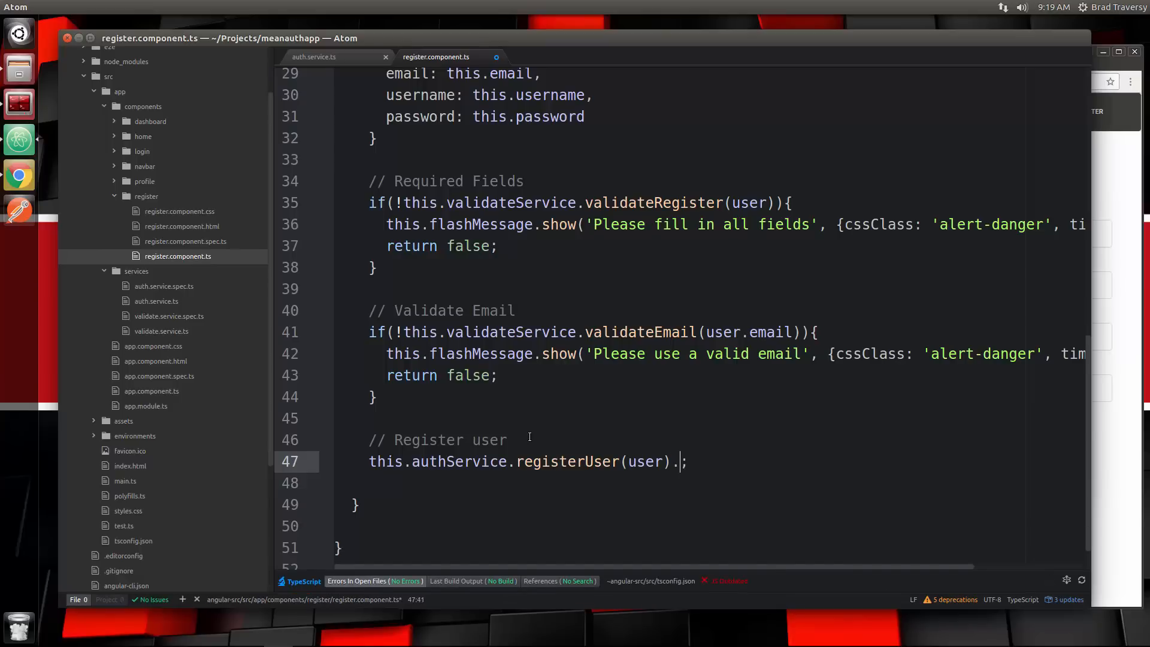
type("subscribe(")
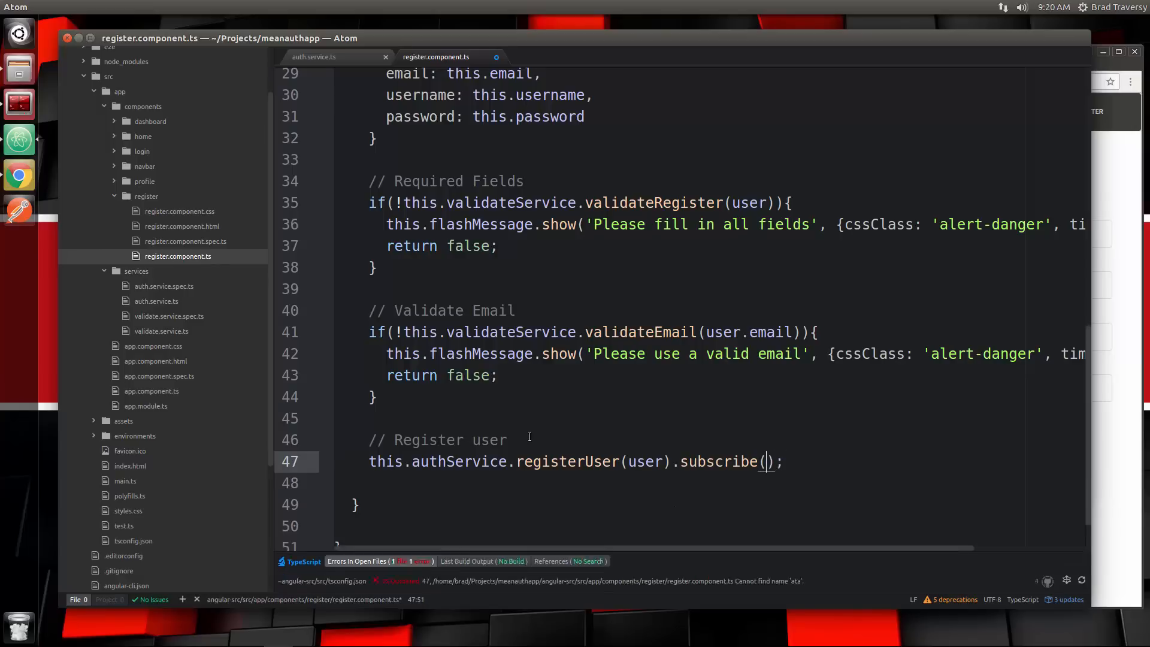
type("data =>")
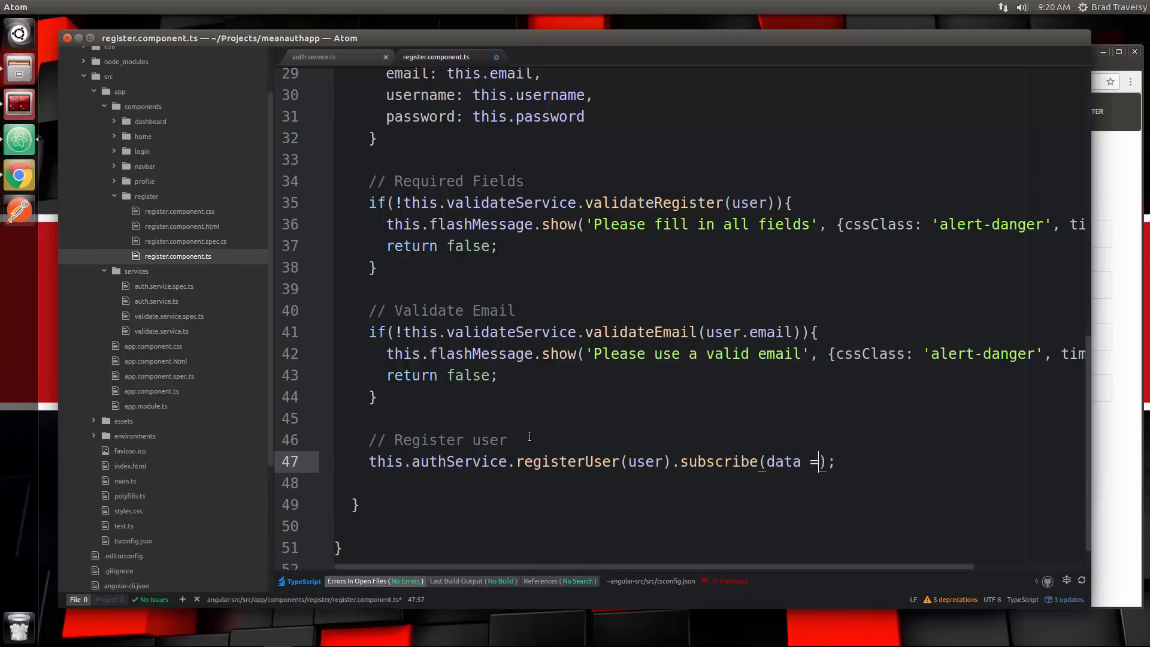
type("> {")
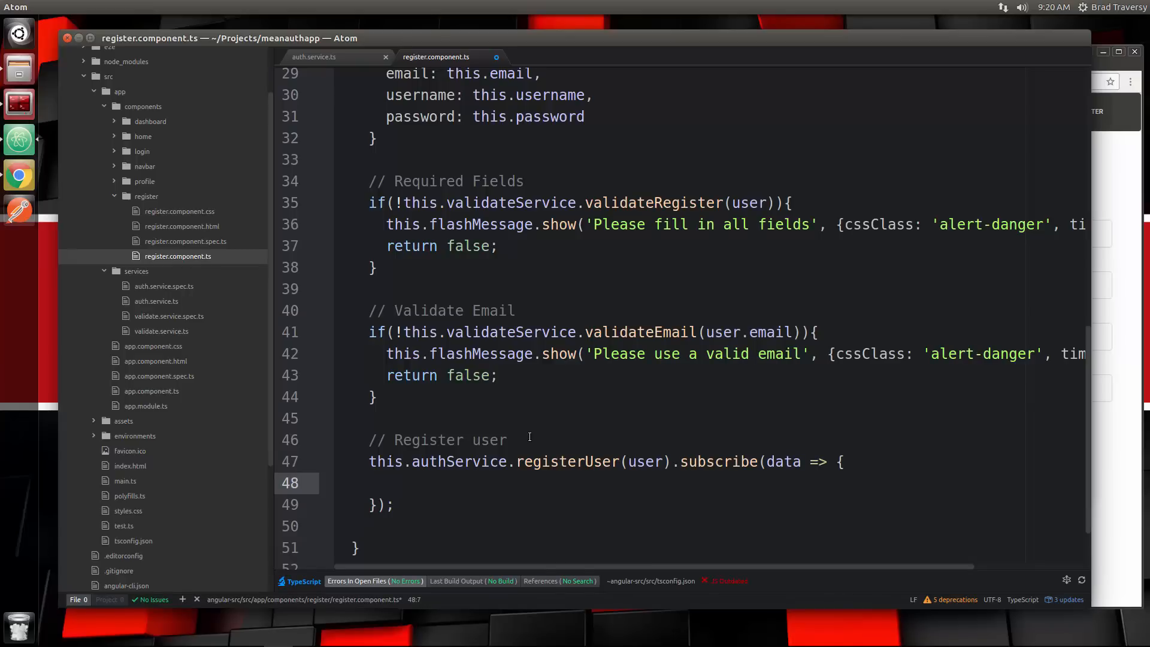
Add an if (data.success) { } block and an empty else { } block in the callback.
left_click(386, 483)
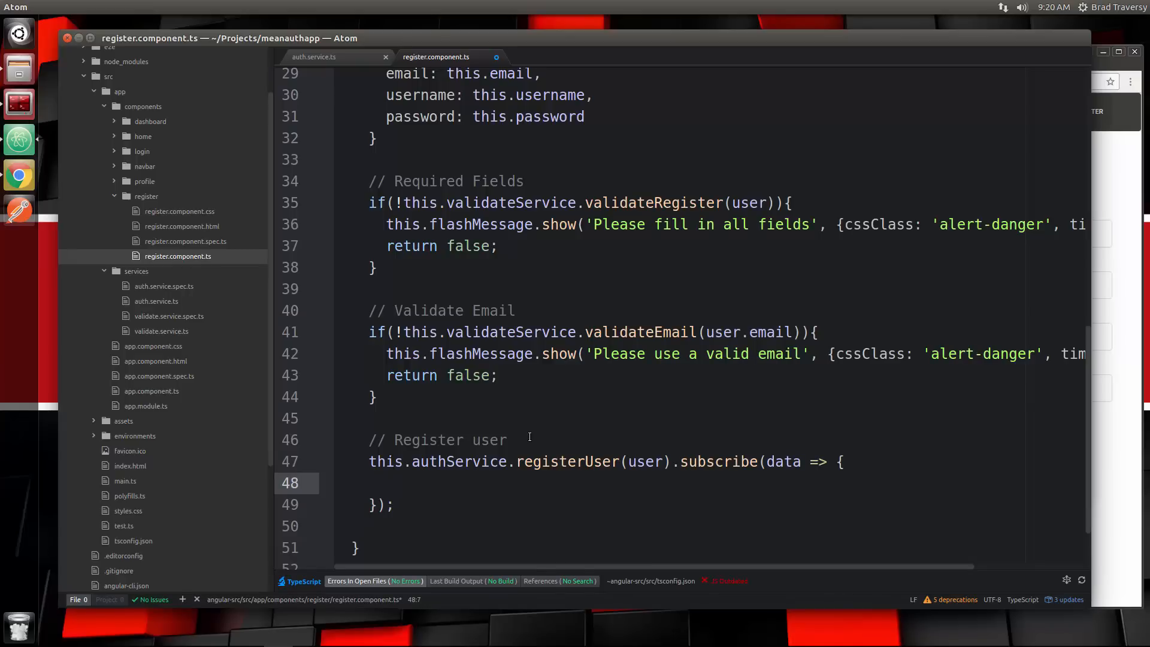
type("if()")
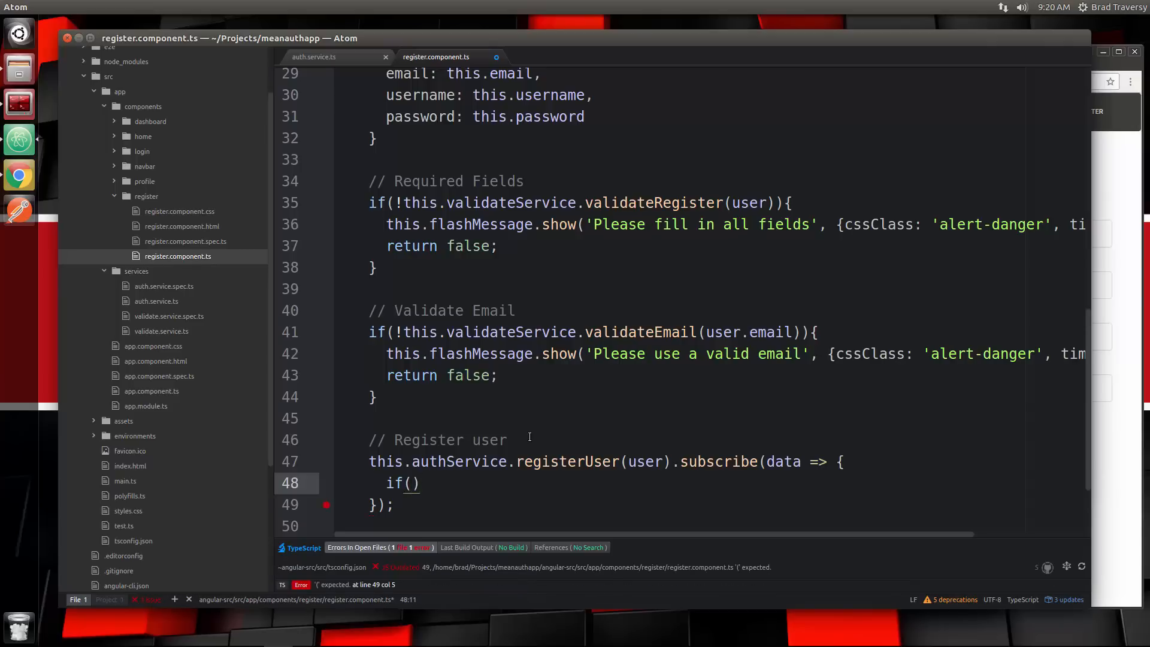
type("{")
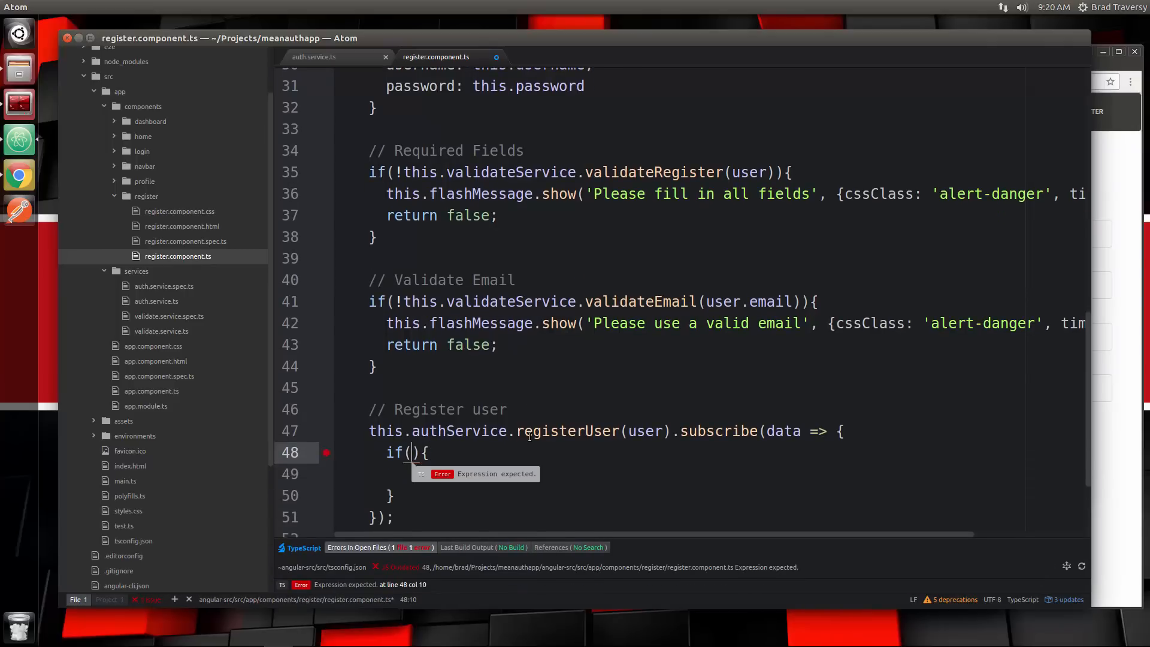
type("data")
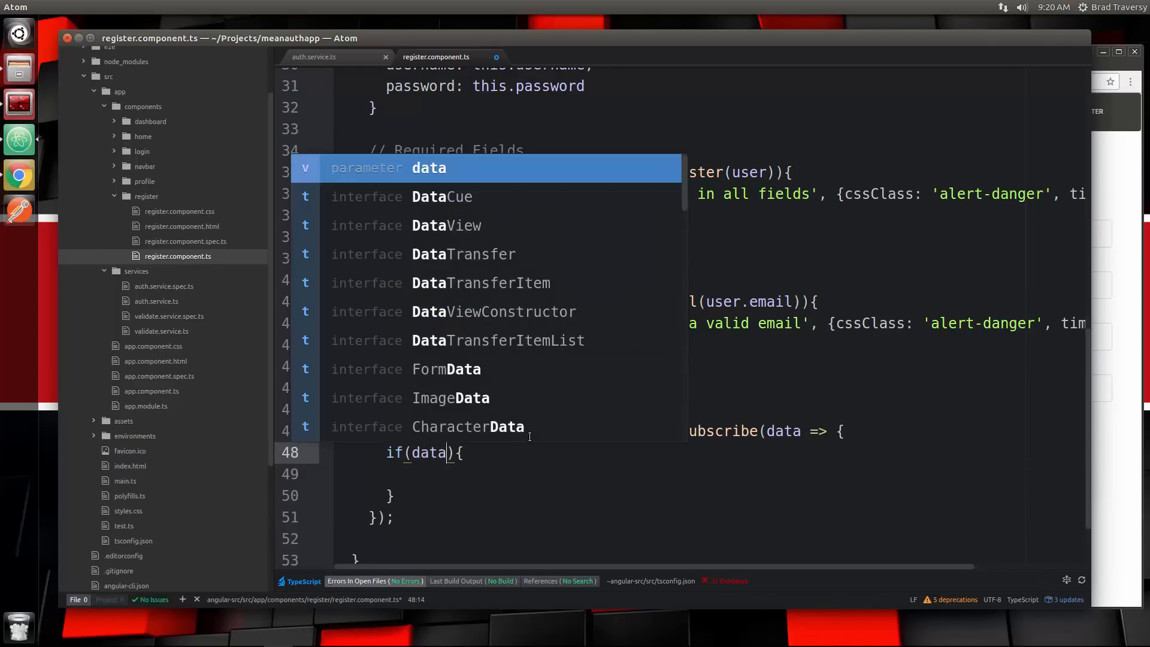
type(".success")
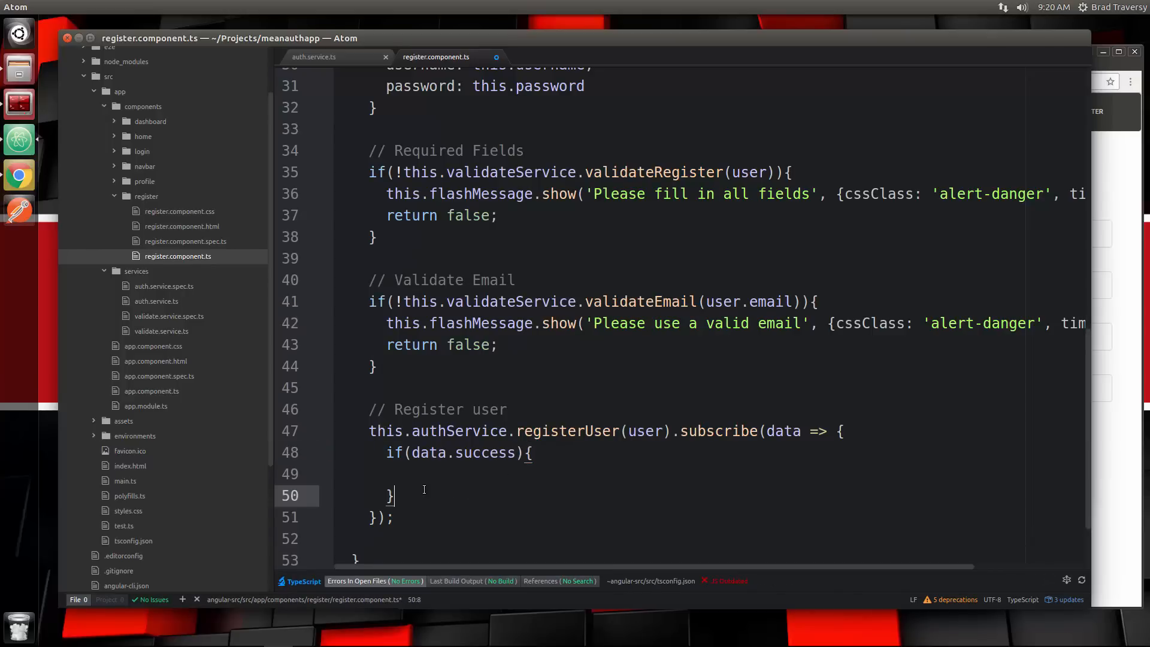
type("else {")
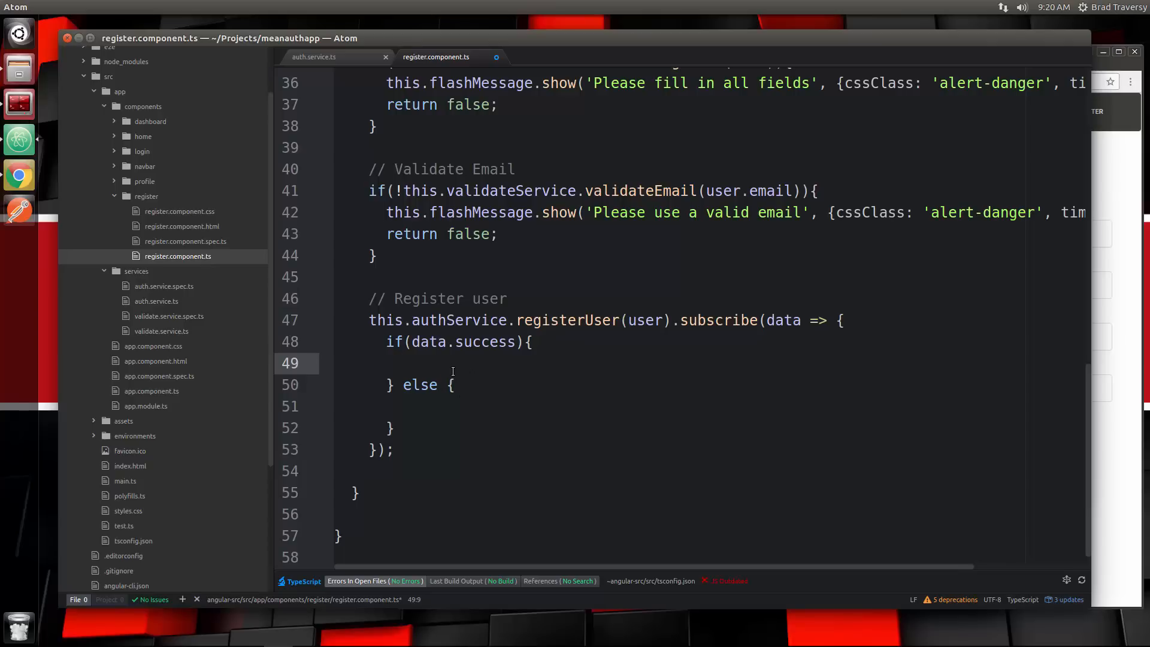
scroll("up", 3)
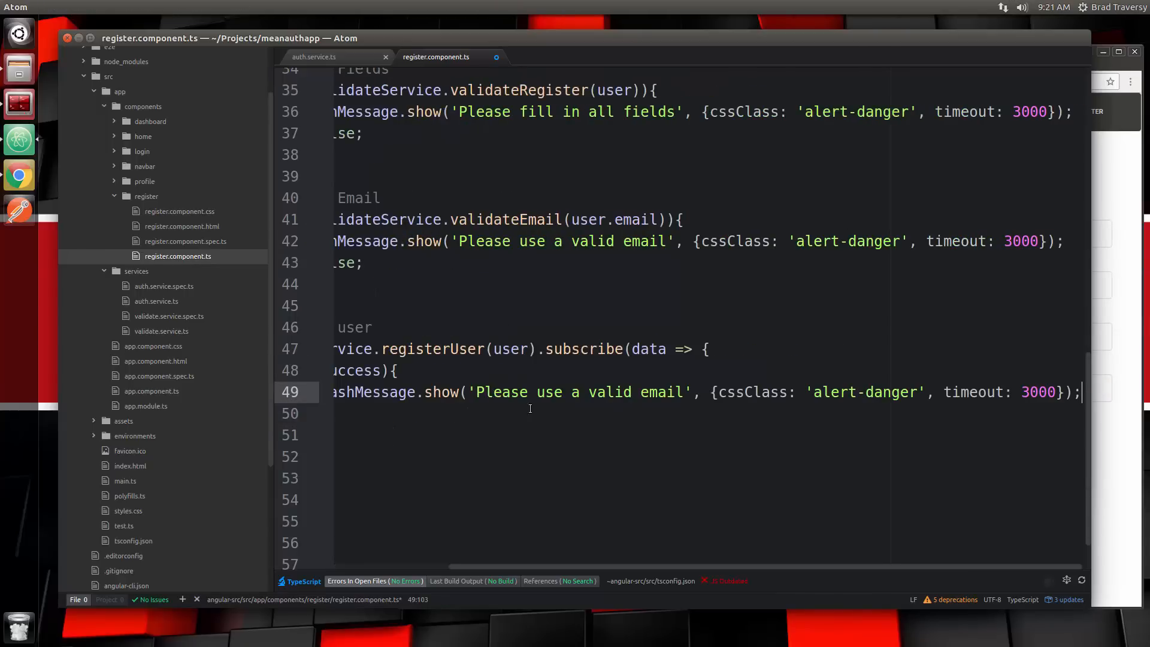
mouse_move(637, 410)
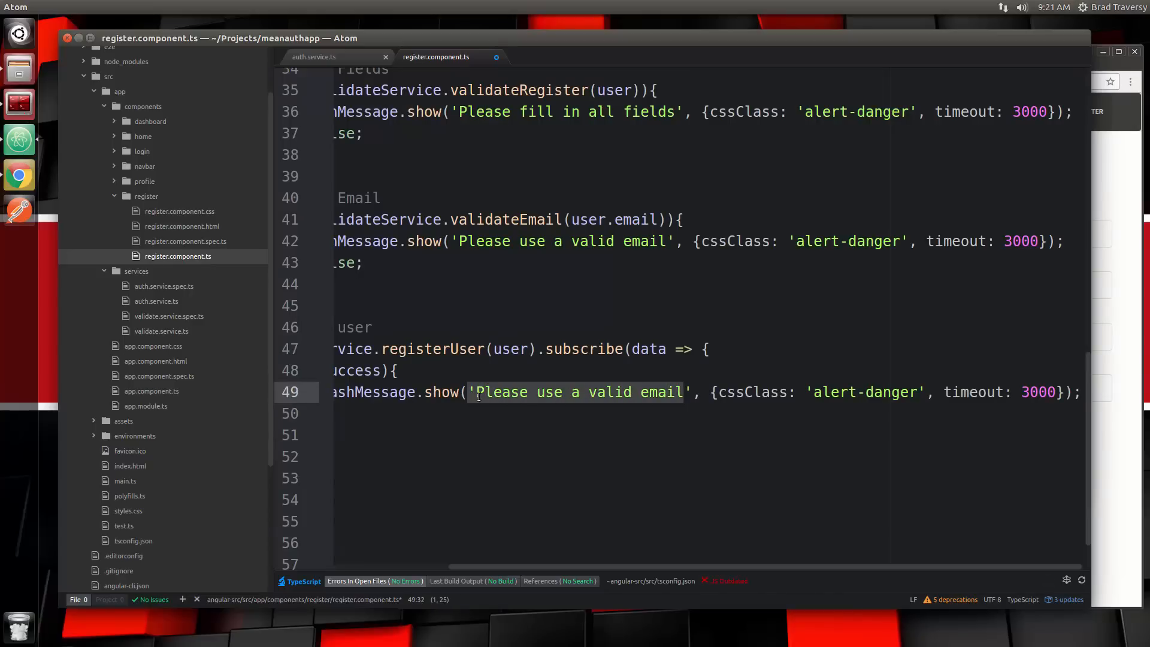
Edit the pasted flash message to 'You are now registered and can log in' with alert-success.
type("You ar")
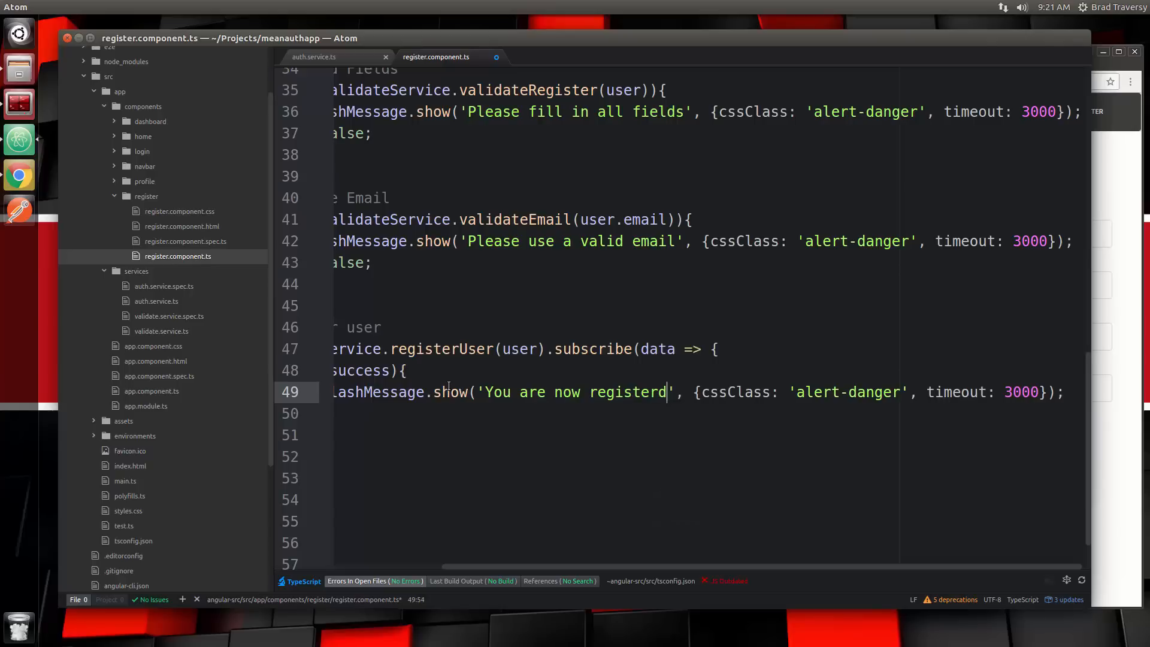
type("ed and can log")
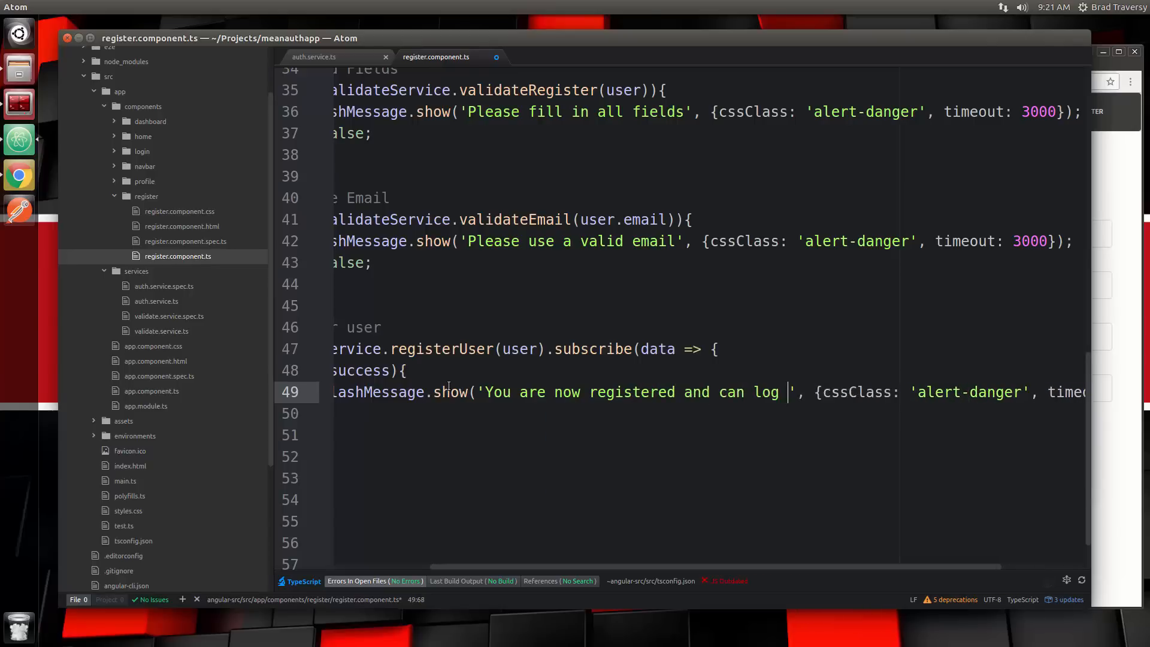
type("in")
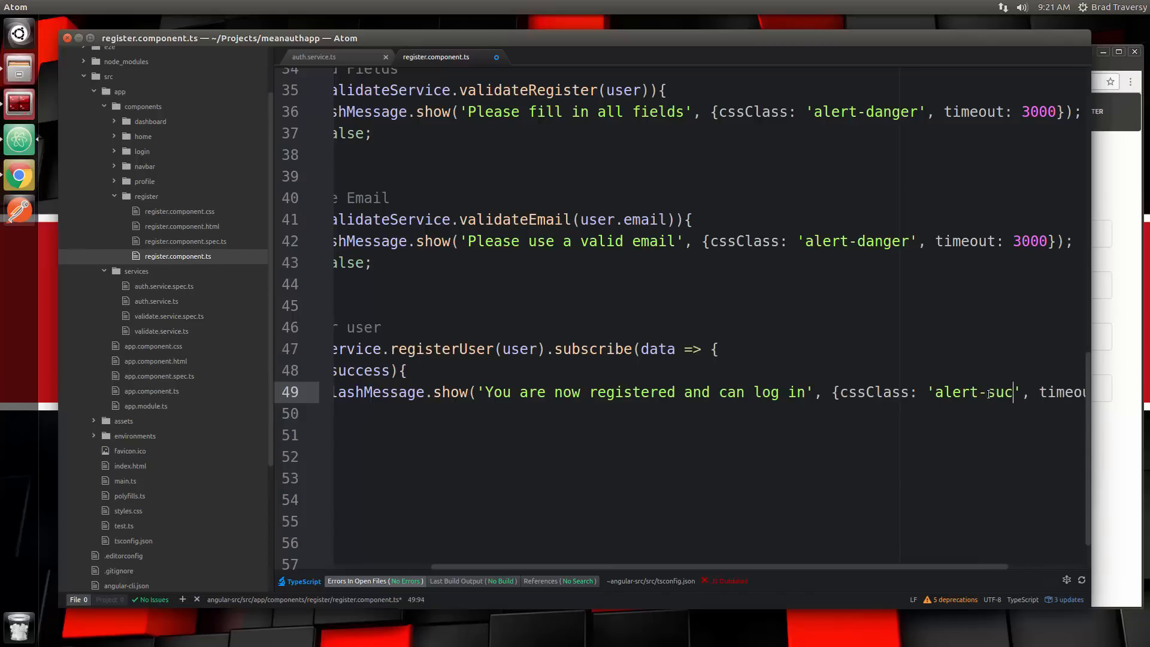
type("cess")
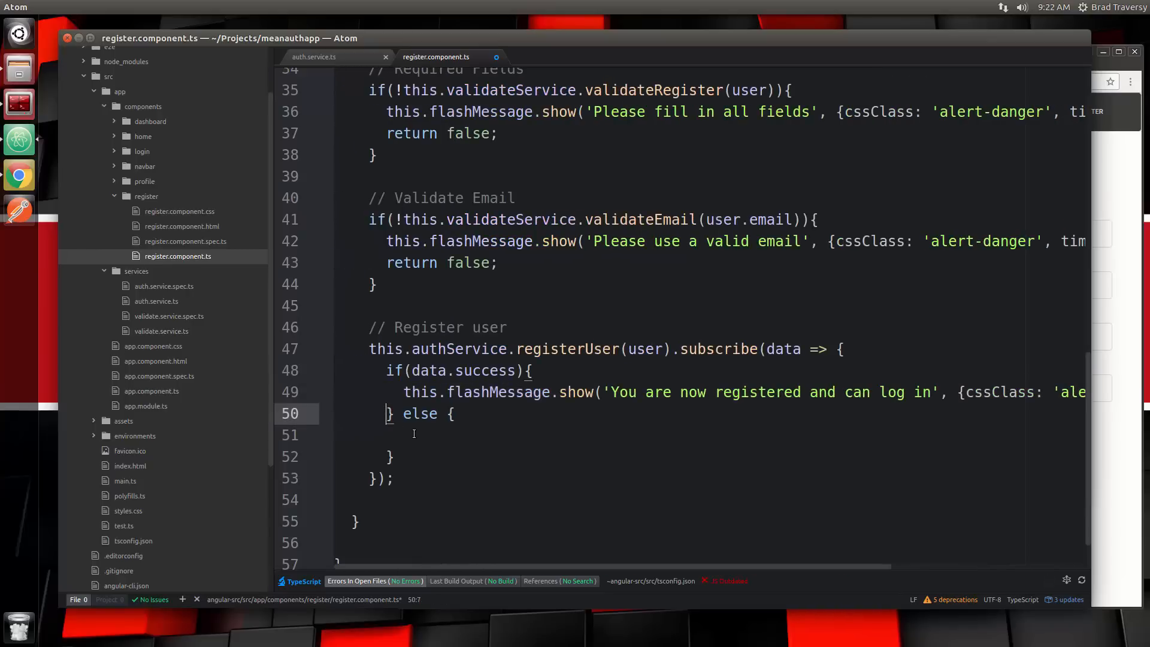
key("enter")
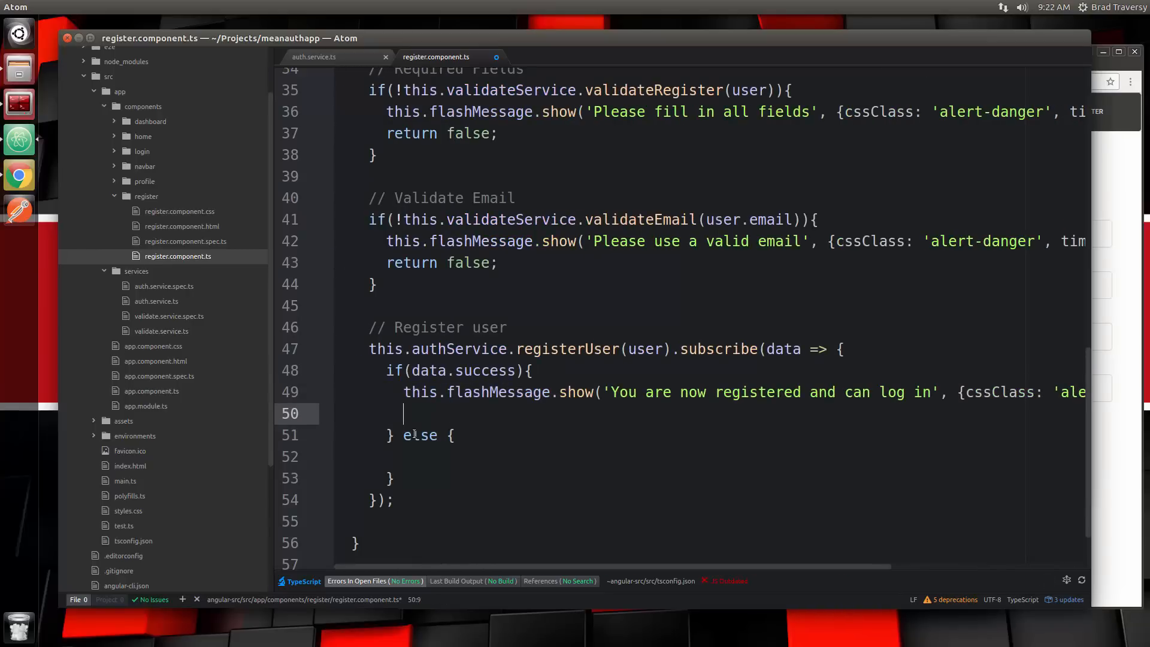
scroll("up", 3)
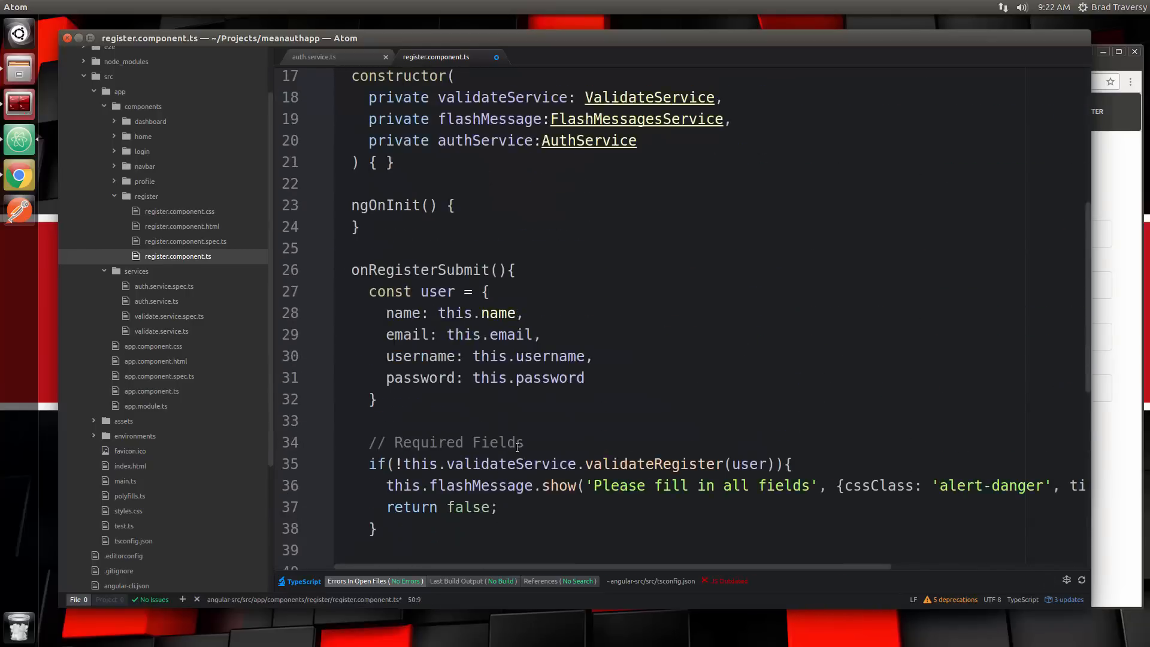
scroll("up", 3)
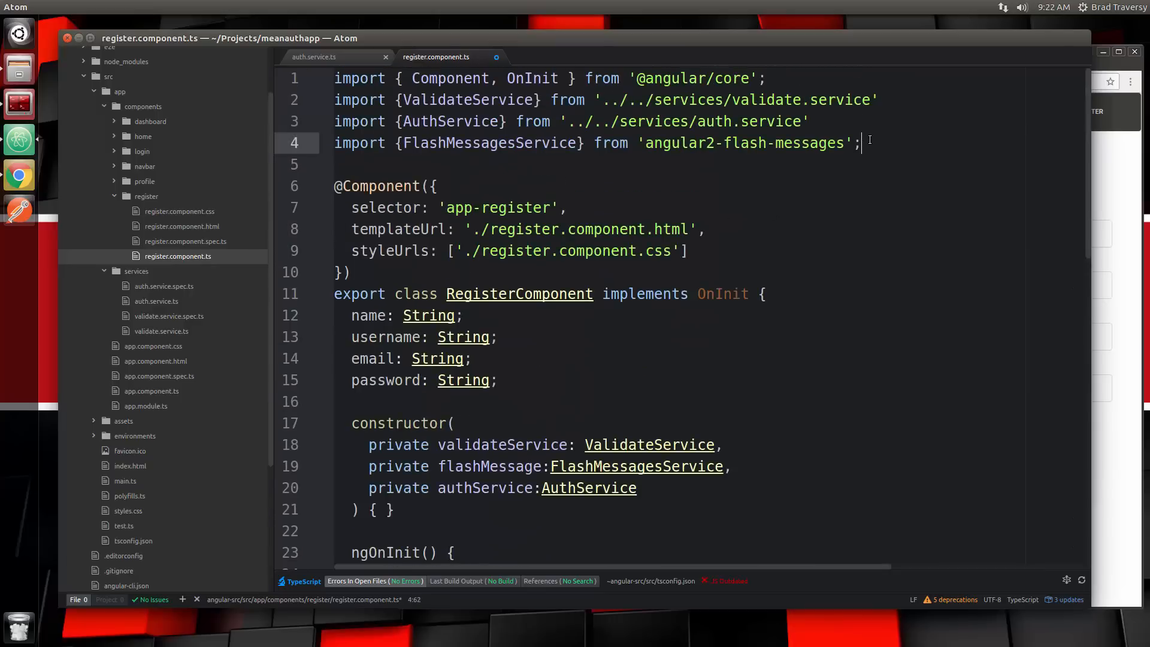
key("Return")
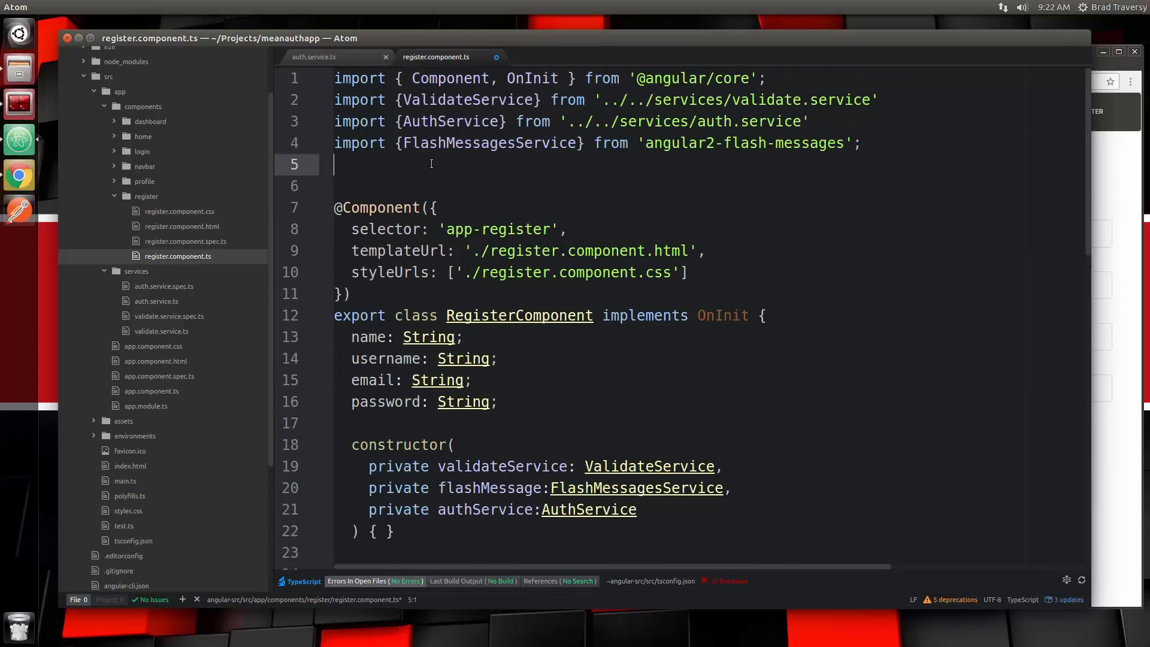
type("import {}")
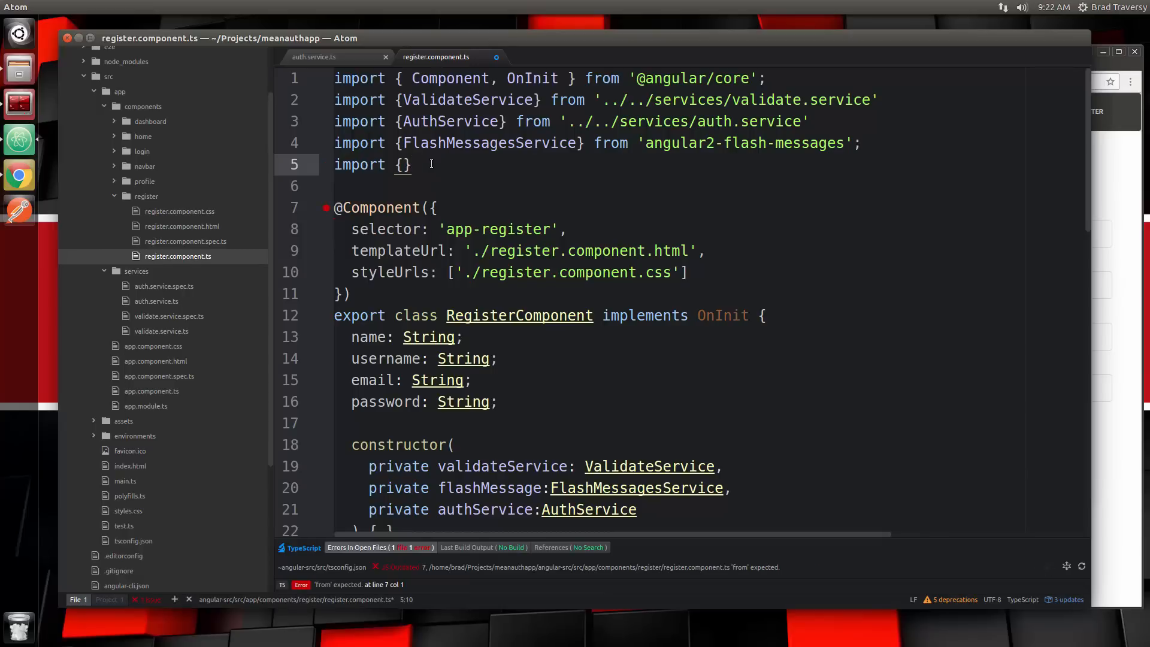
type("Router")
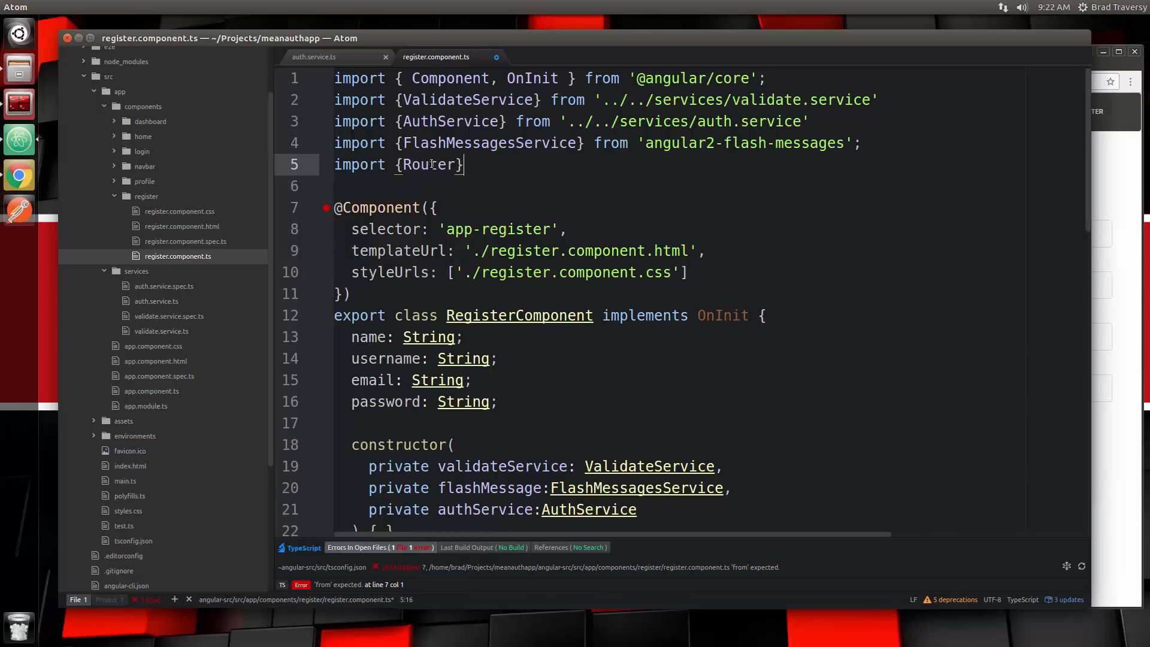
type("from '';")
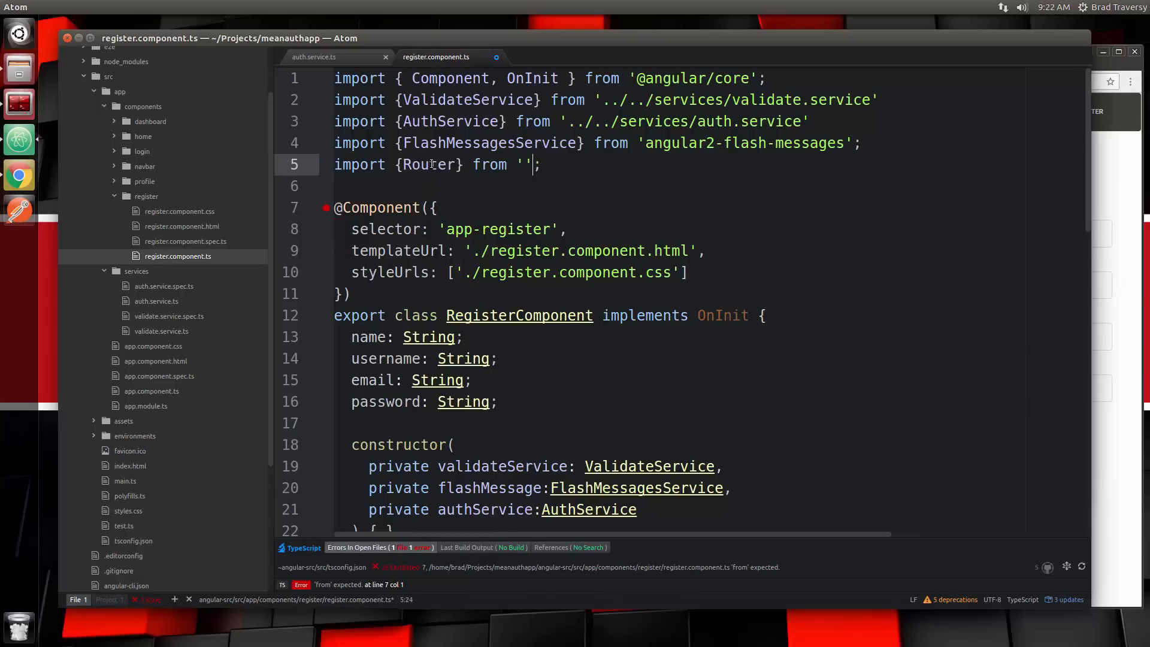
type("@angular/router")
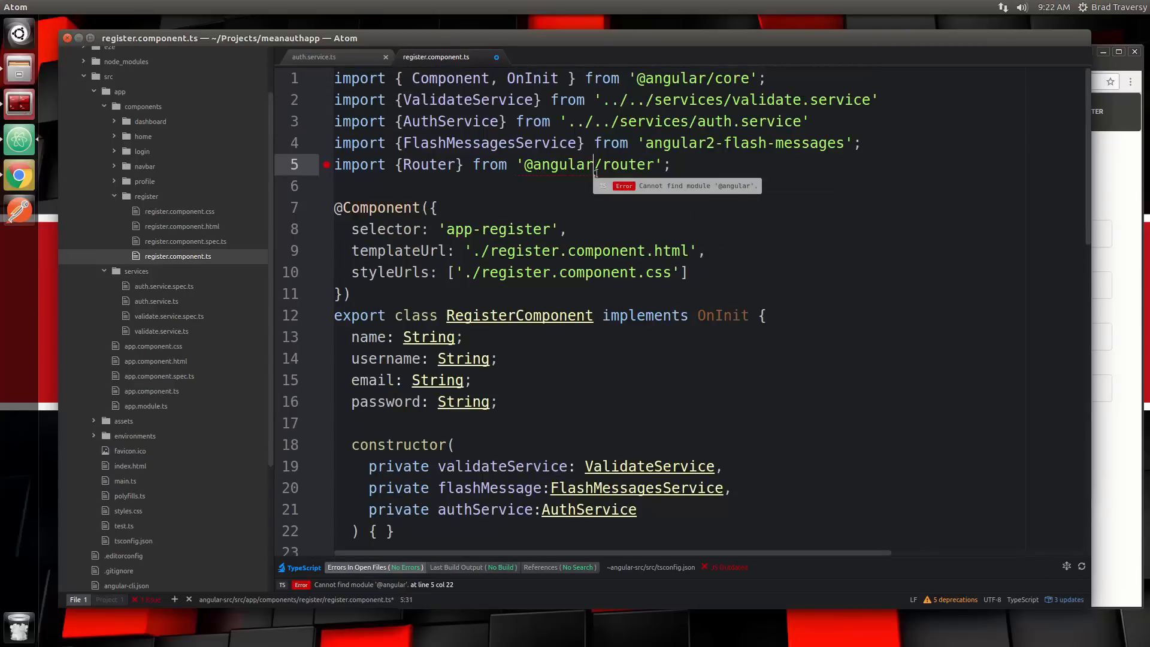
scroll("down", 3)
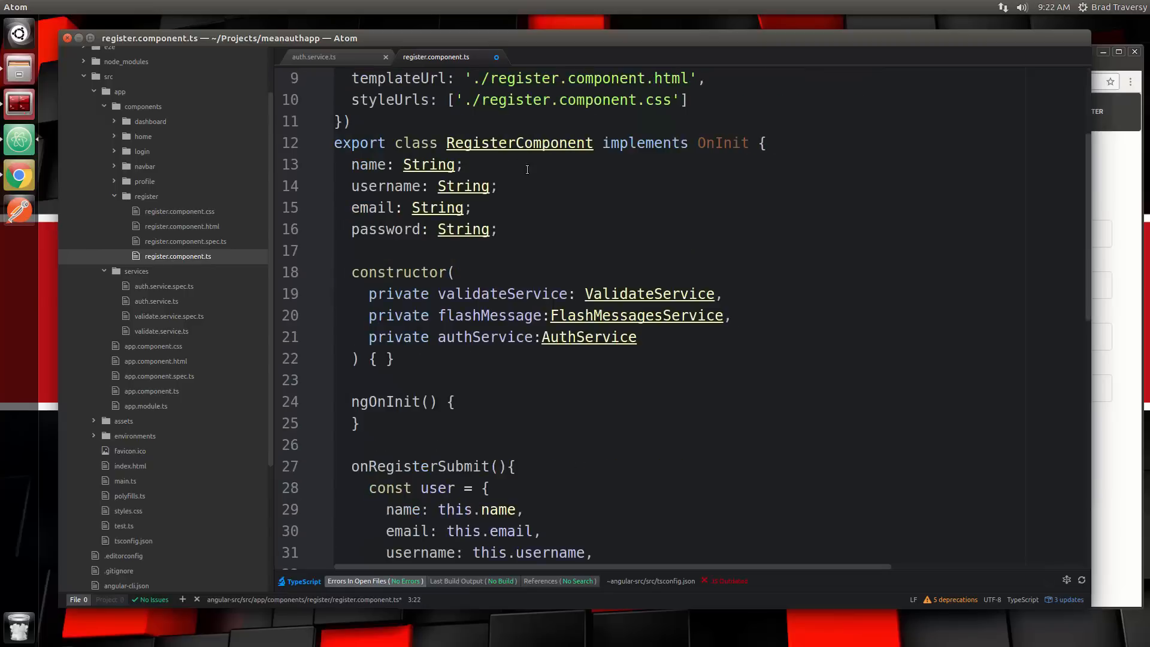
Add a 'private router' parameter on a new line after authService in the constructor.
scroll("down", 3)
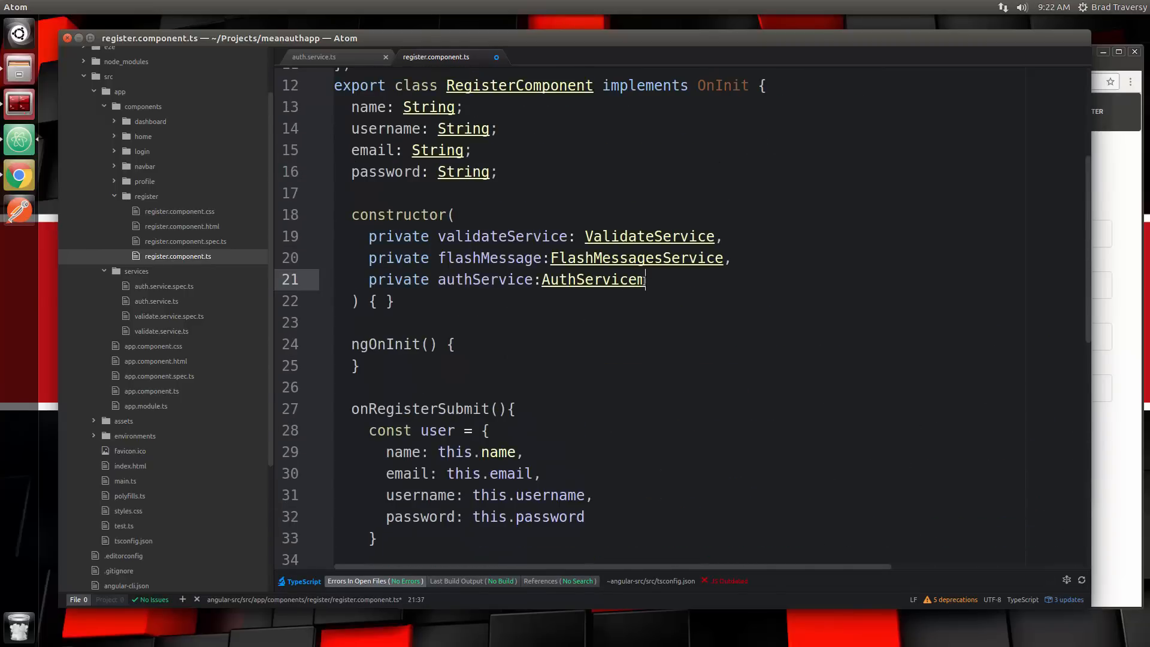
key("enter")
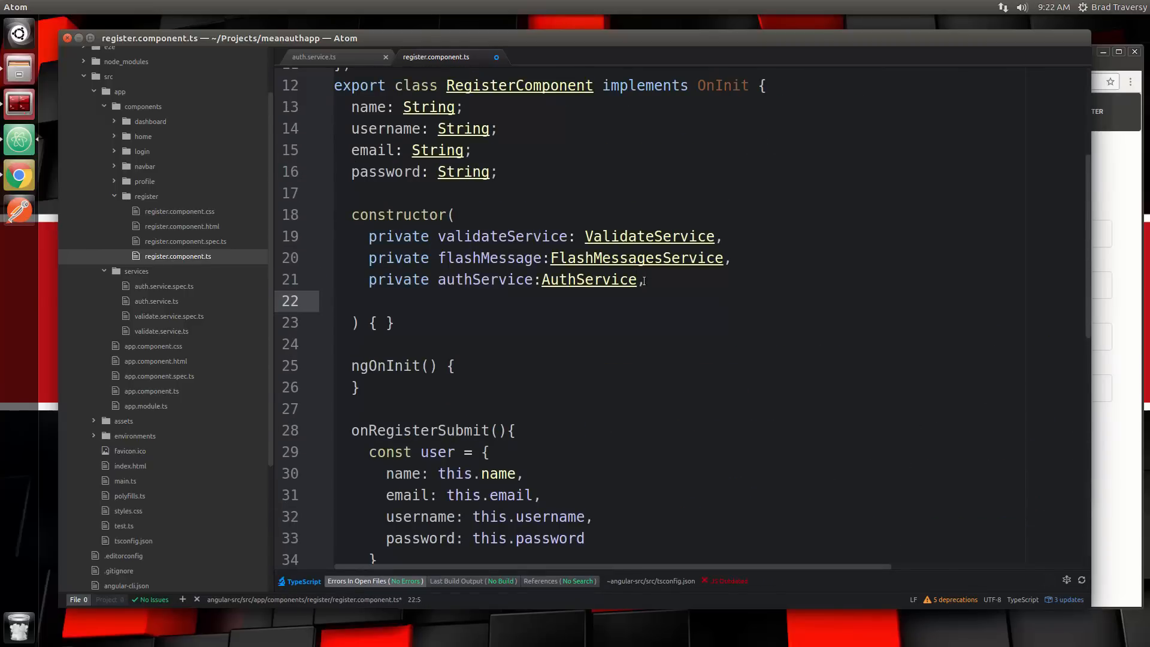
type("private rou")
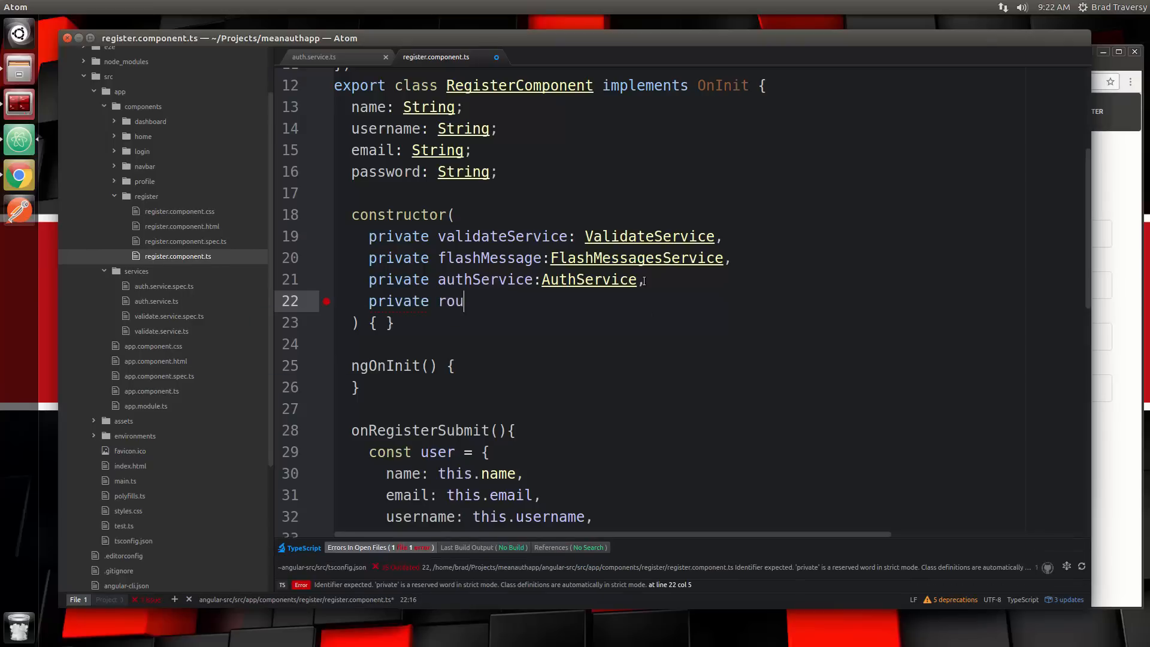
type("ter")
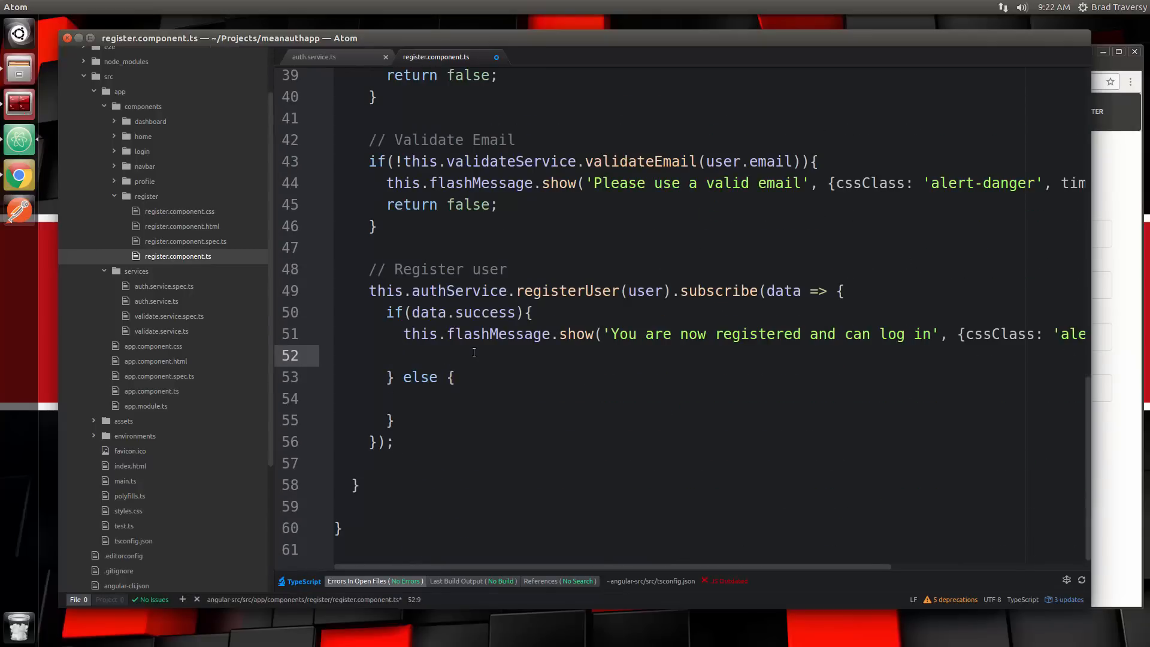
In the success branch, call this.router.navigate(['/login']).
type("this.ro")
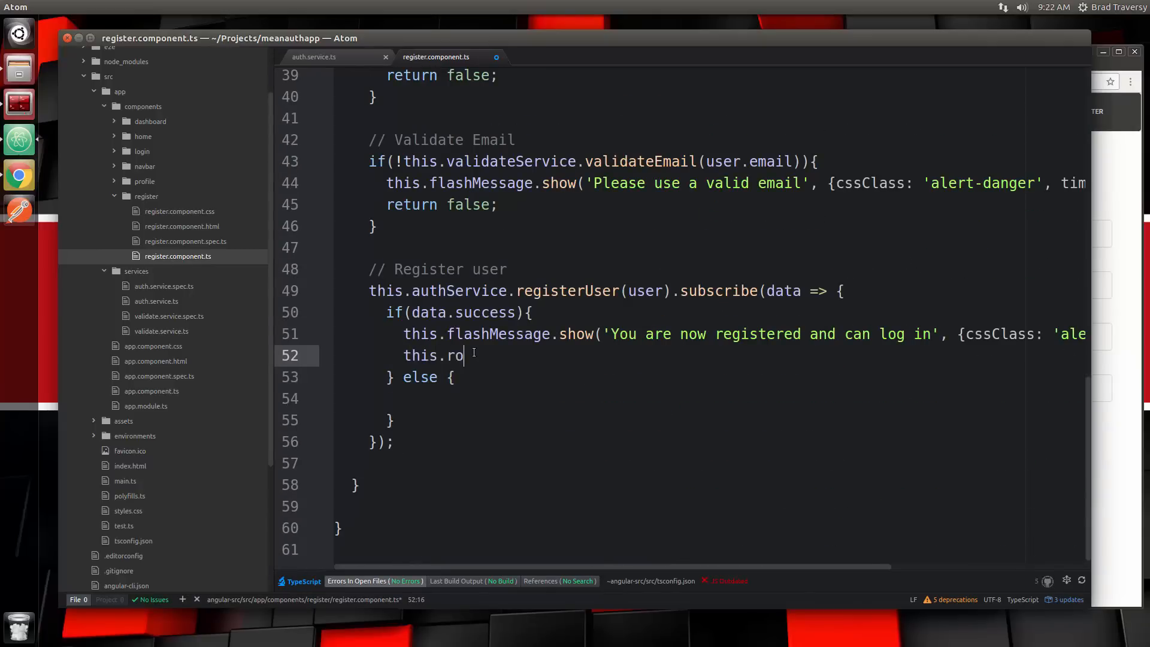
type("uter")
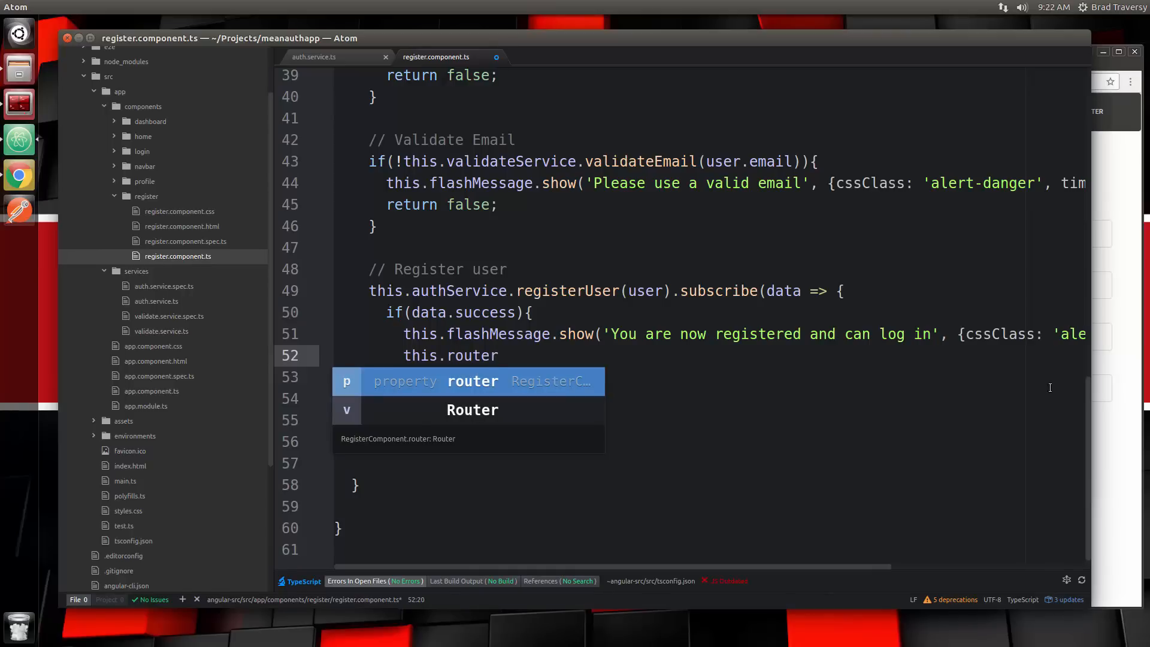
type(".")
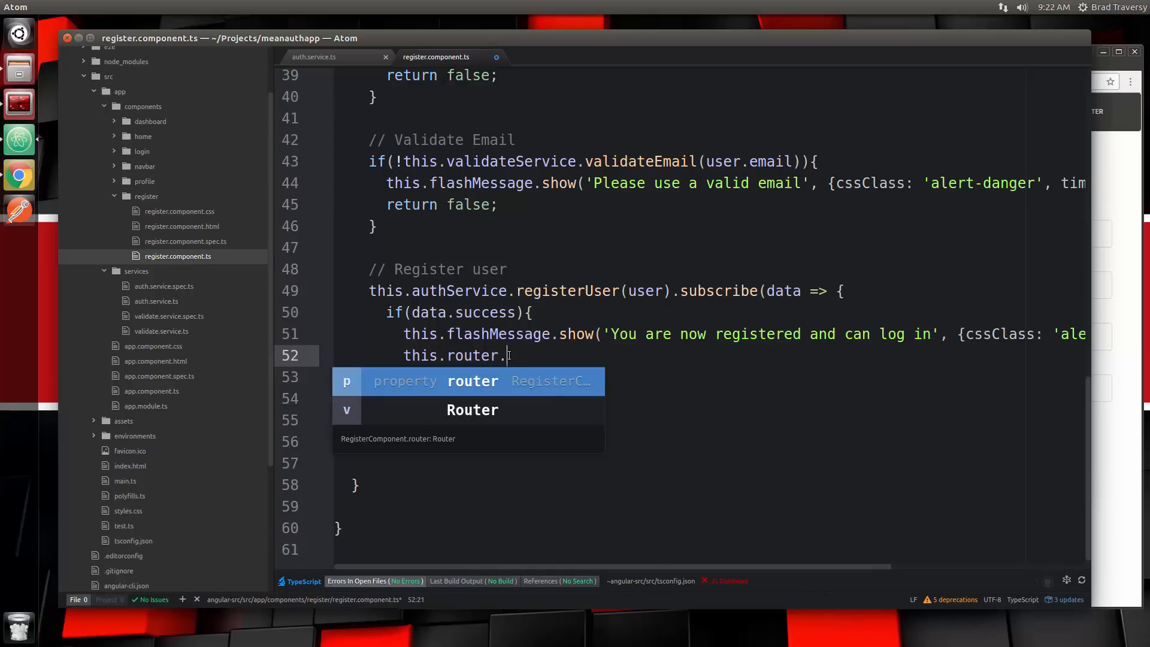
type("navigate(['']);")
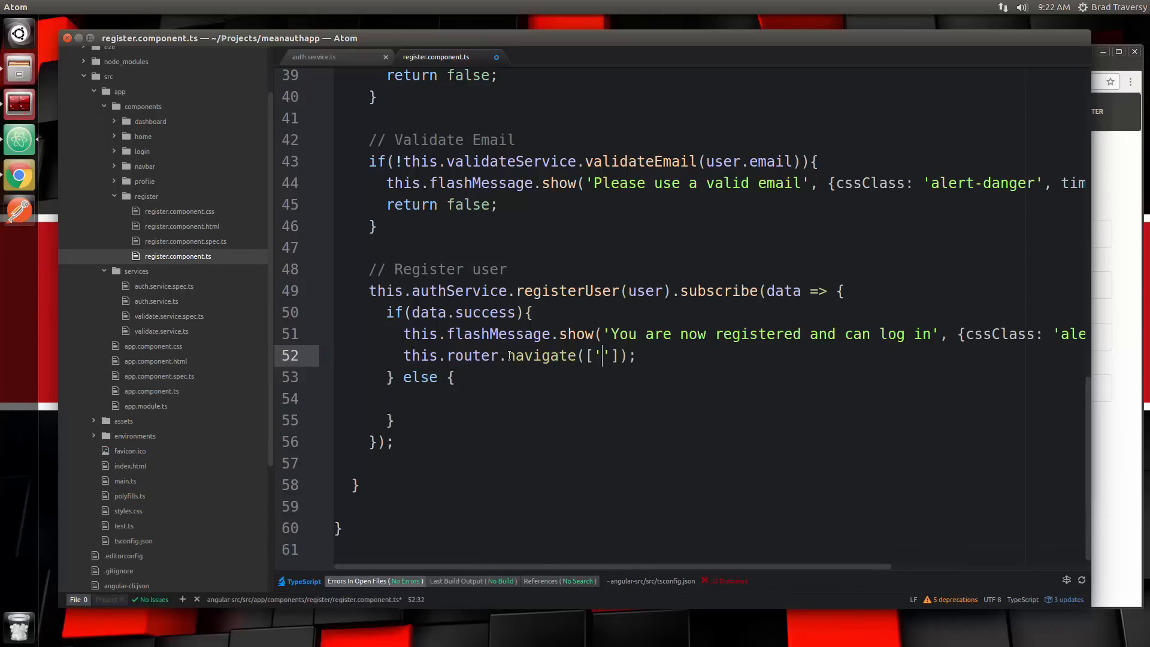
type("/")
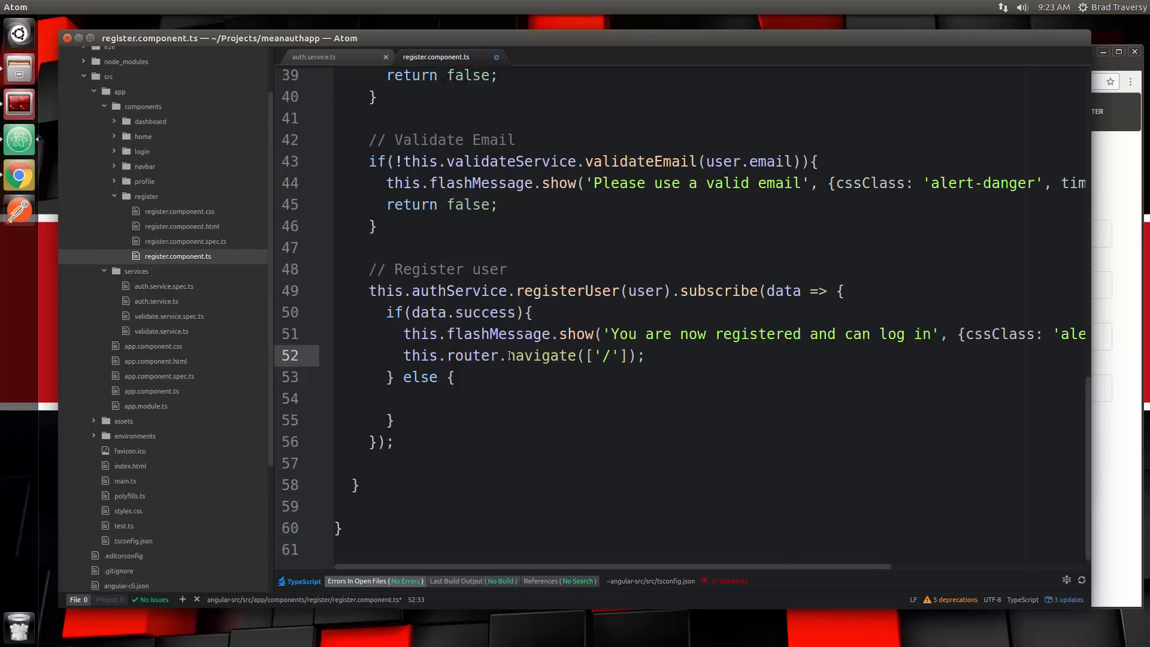
mouse_move(411, 355)
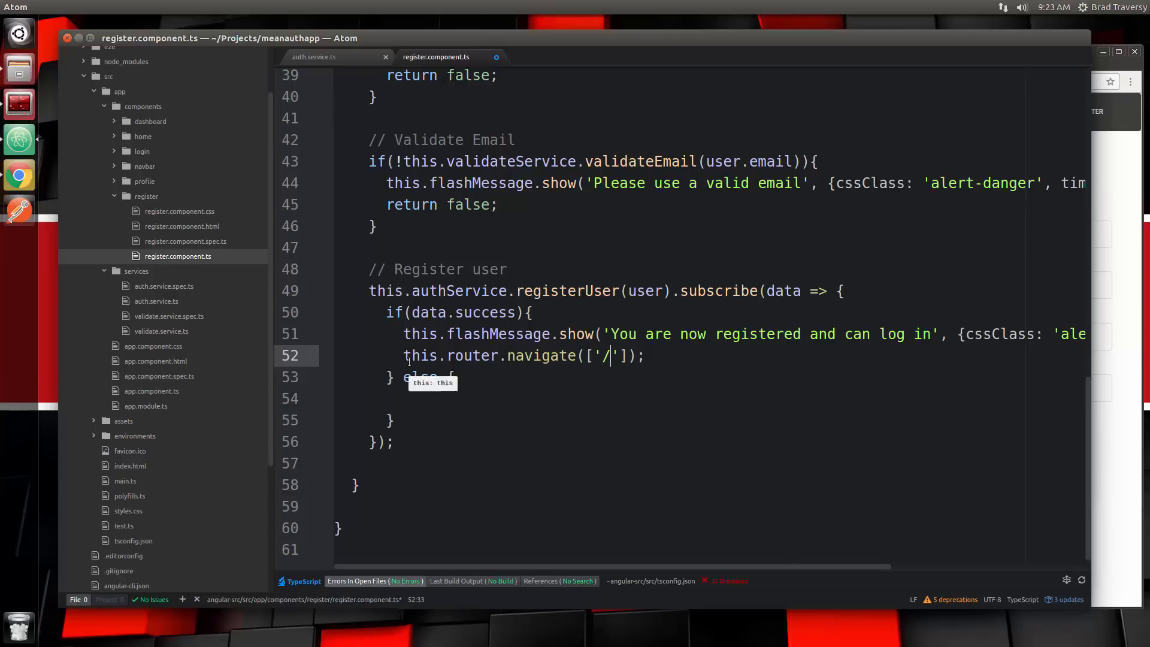
type("login")
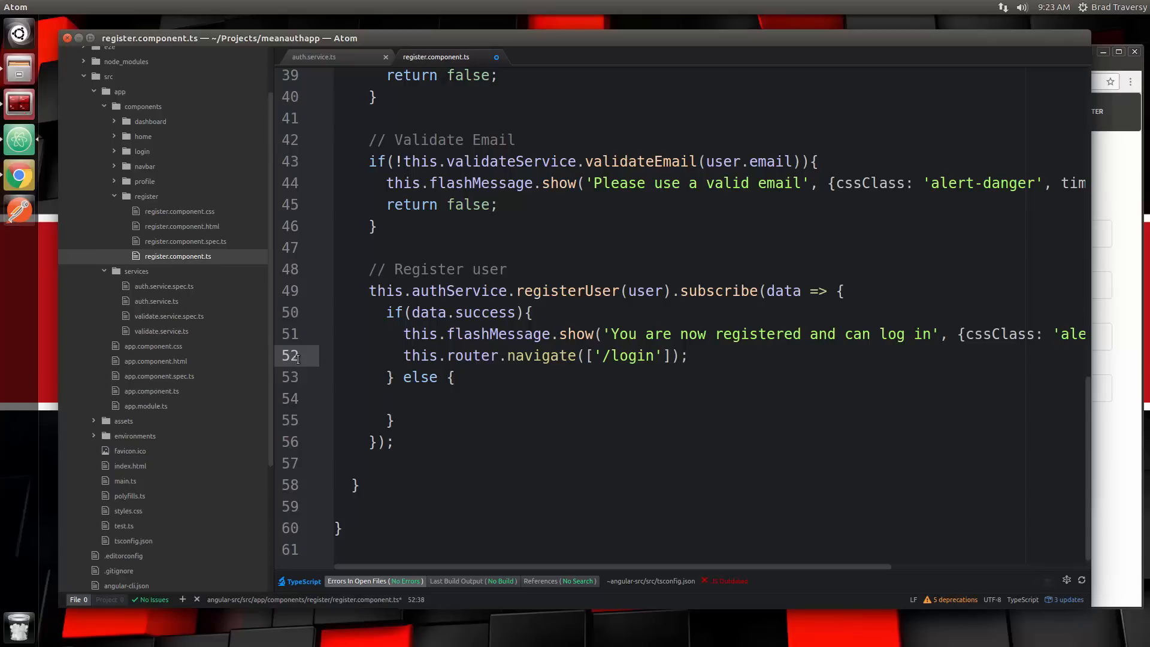
left_click(454, 377)
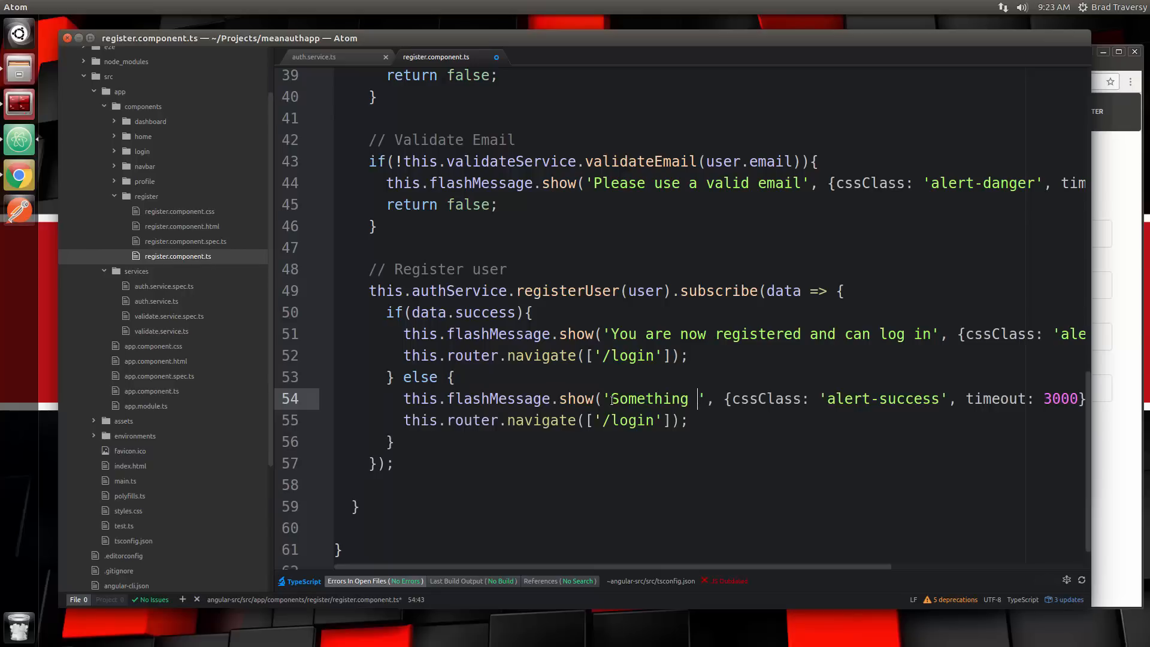
In the else branch, flash 'Something went wrong' as alert-danger and navigate to '/register'.
type("went wrong")
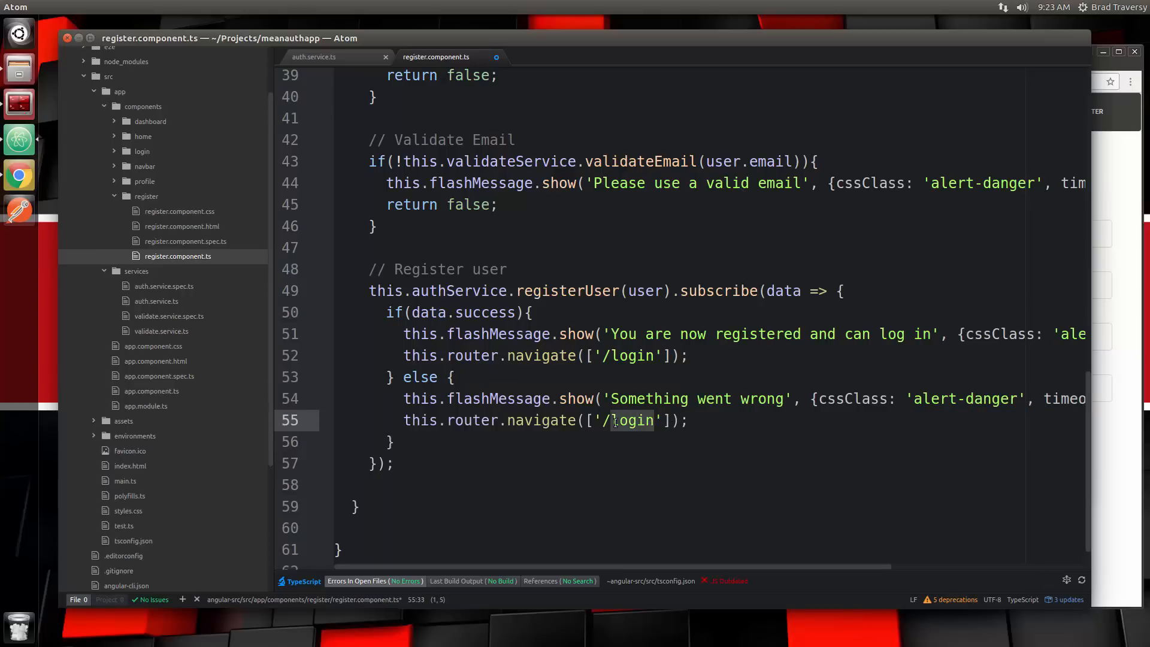
type("register")
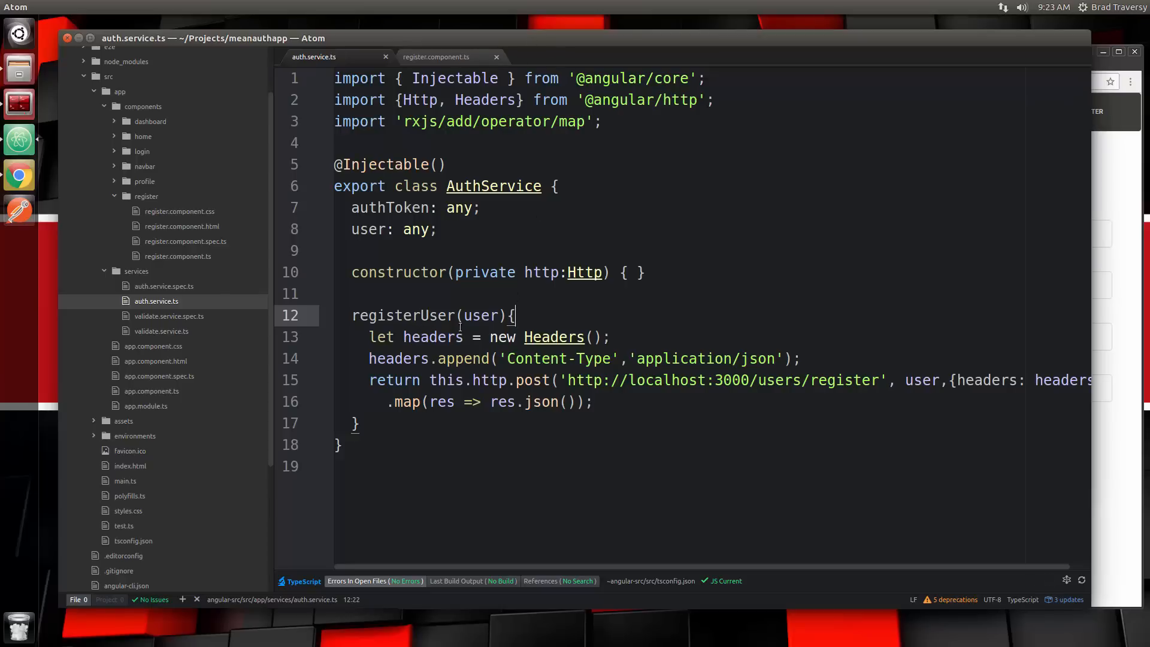
Switch to the auth.service.ts tab to review its registerUser request.
left_click(436, 57)
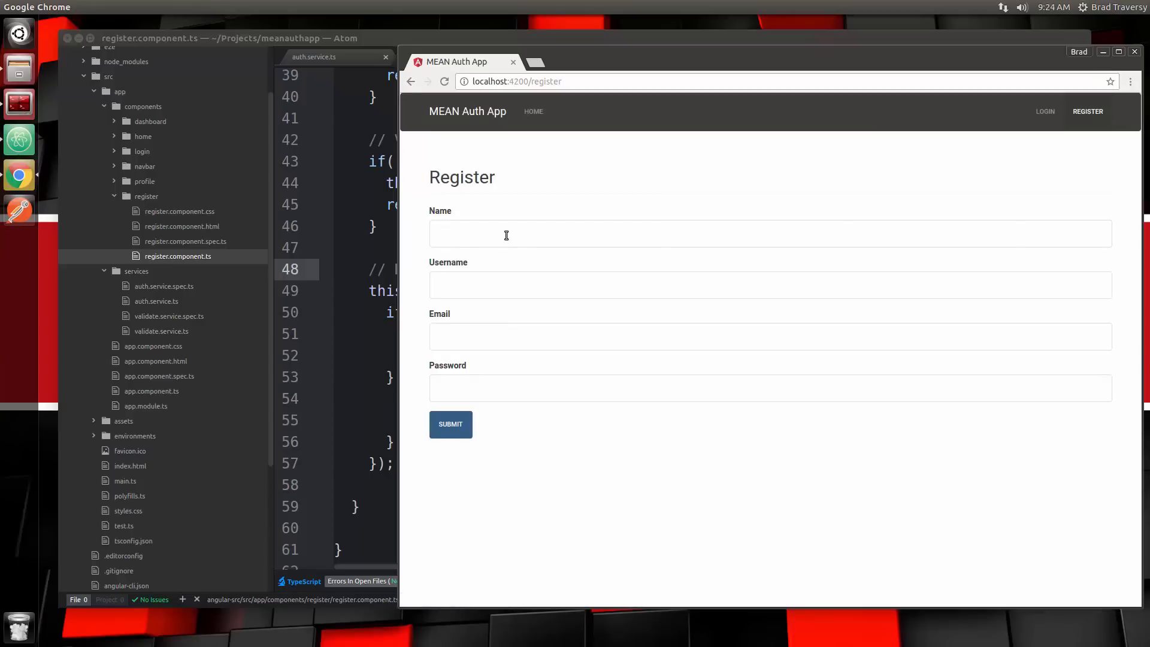
type("Brad Traversy")
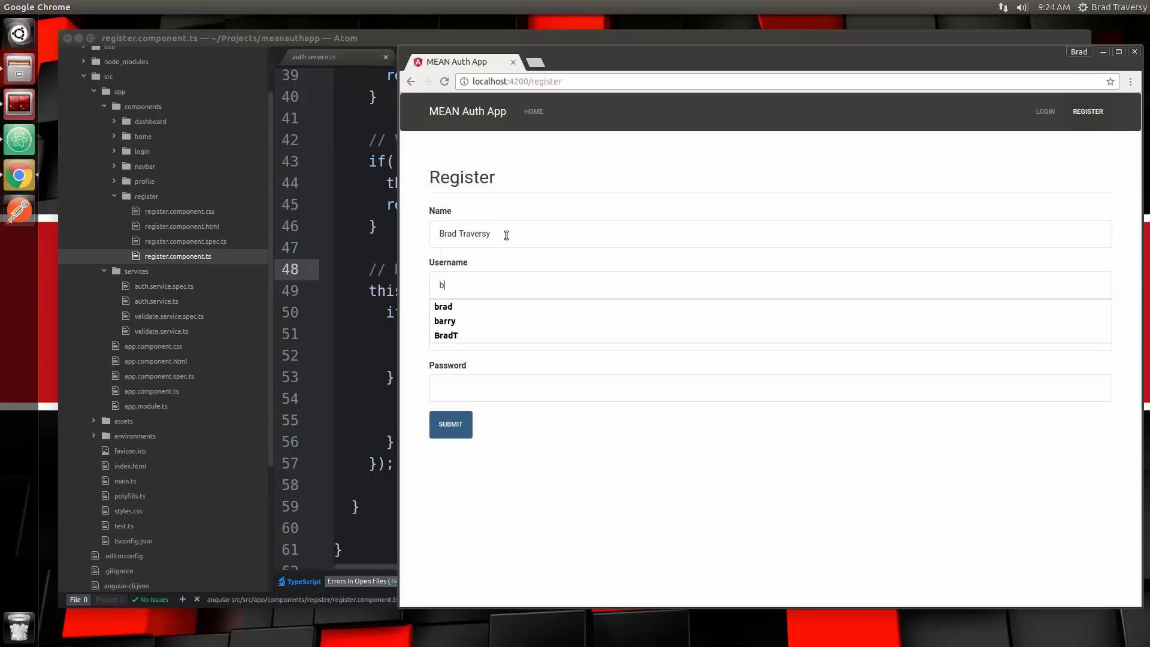
left_click(444, 307)
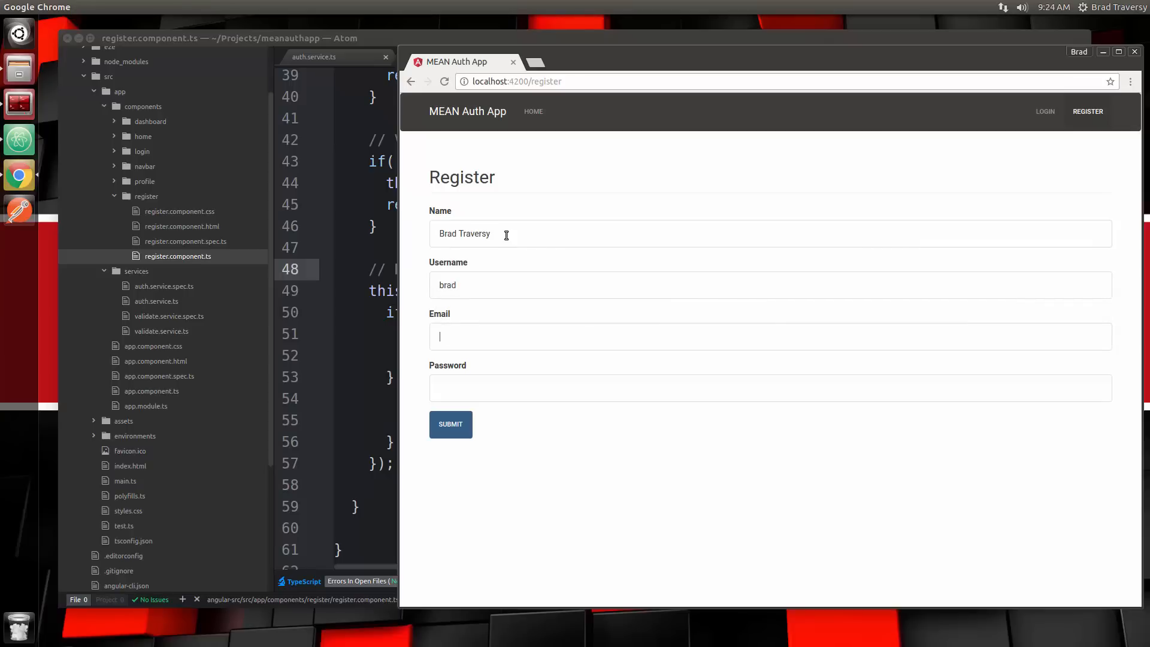
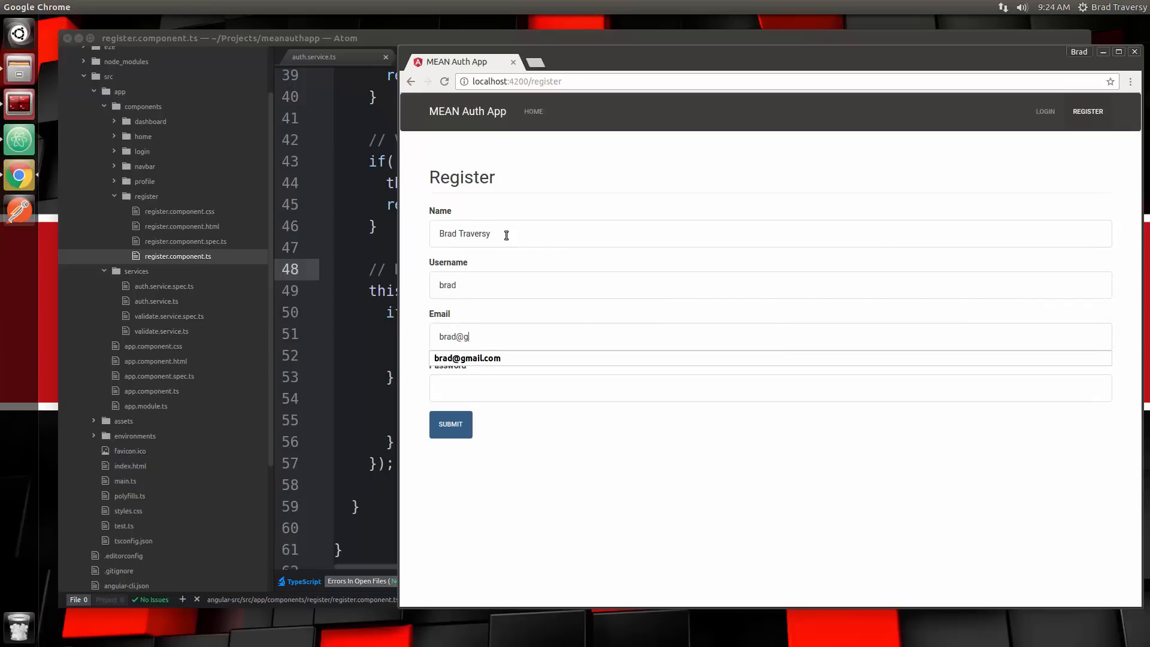
left_click(466, 358)
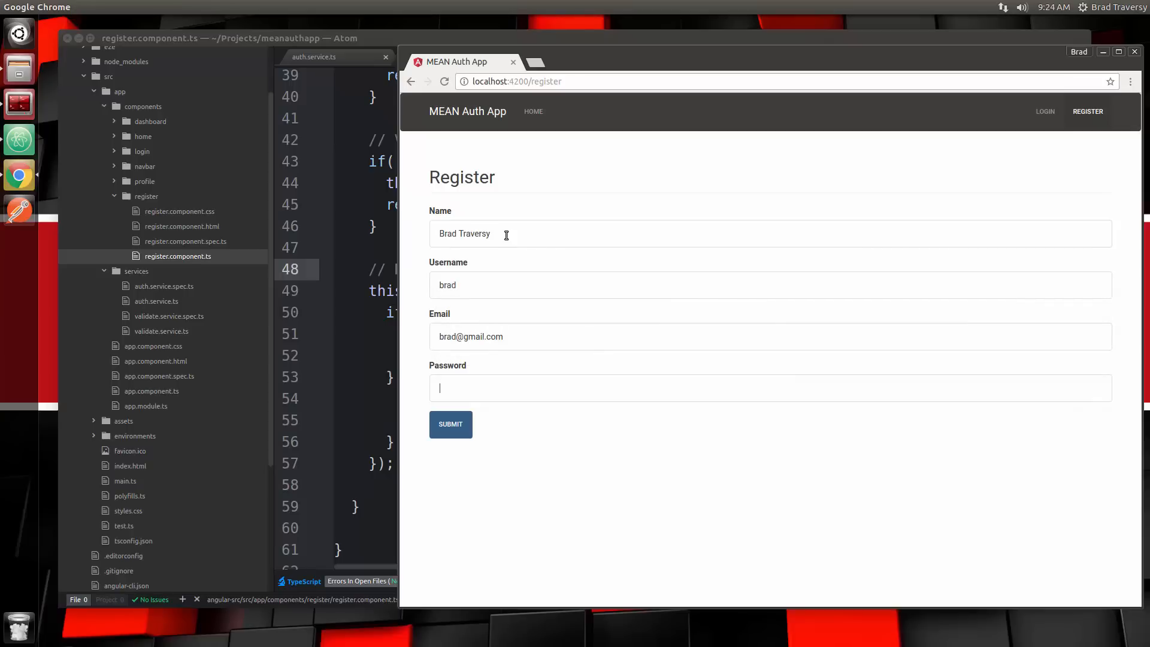
type("123456")
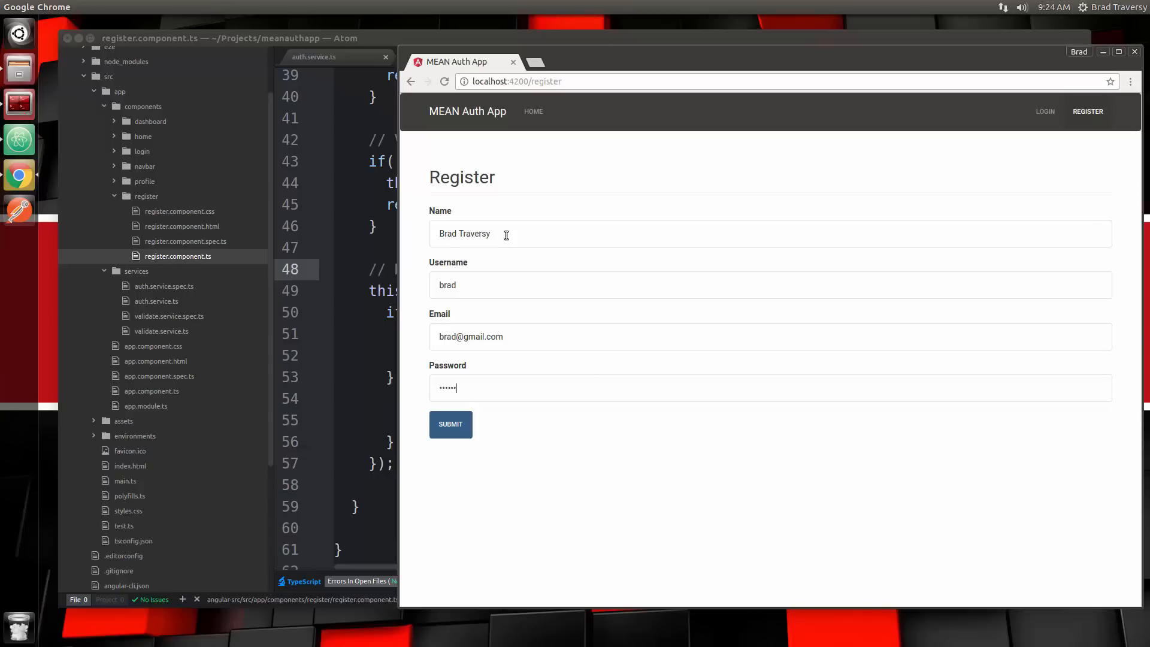
left_click(451, 424)
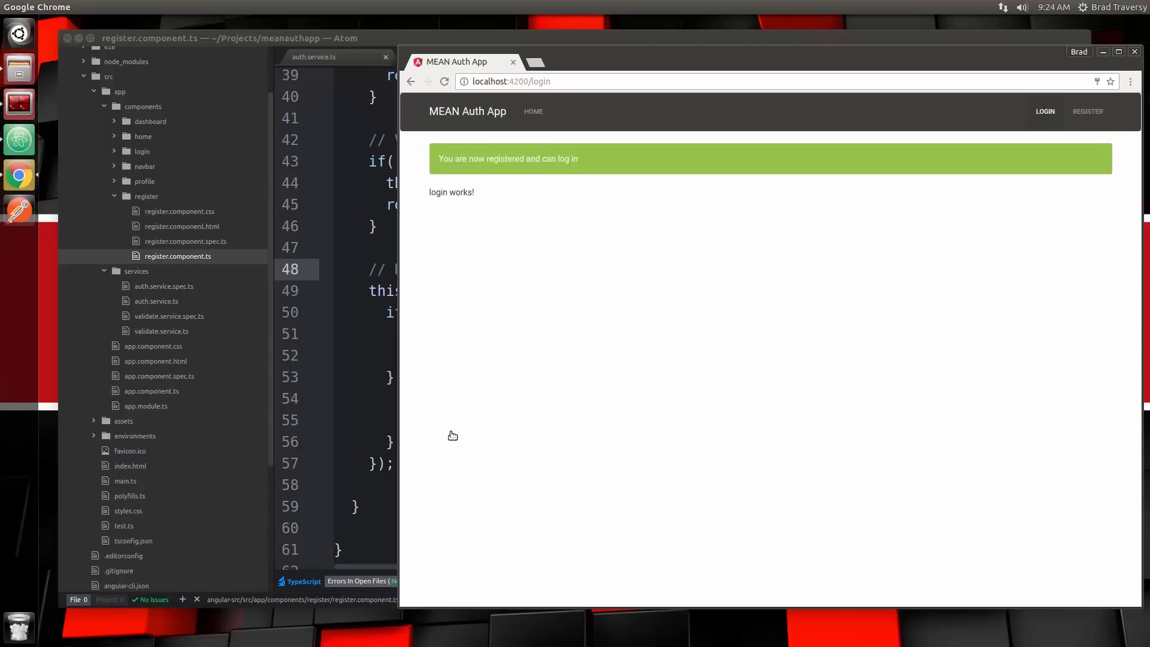
mouse_move(574, 404)
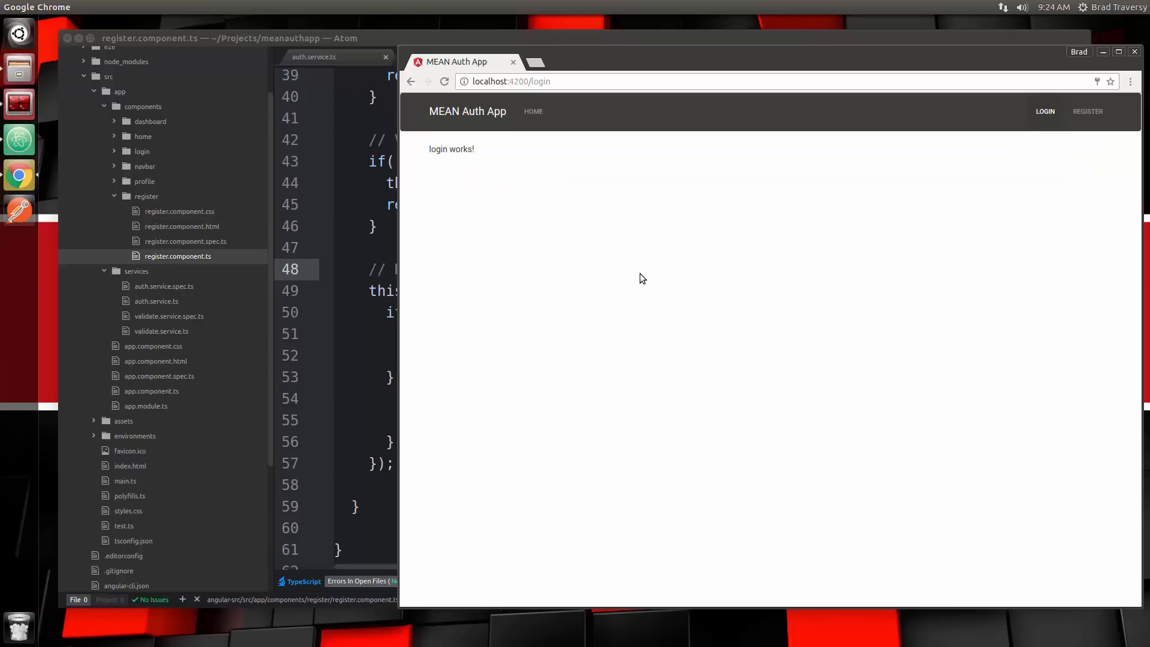
mouse_move(659, 285)
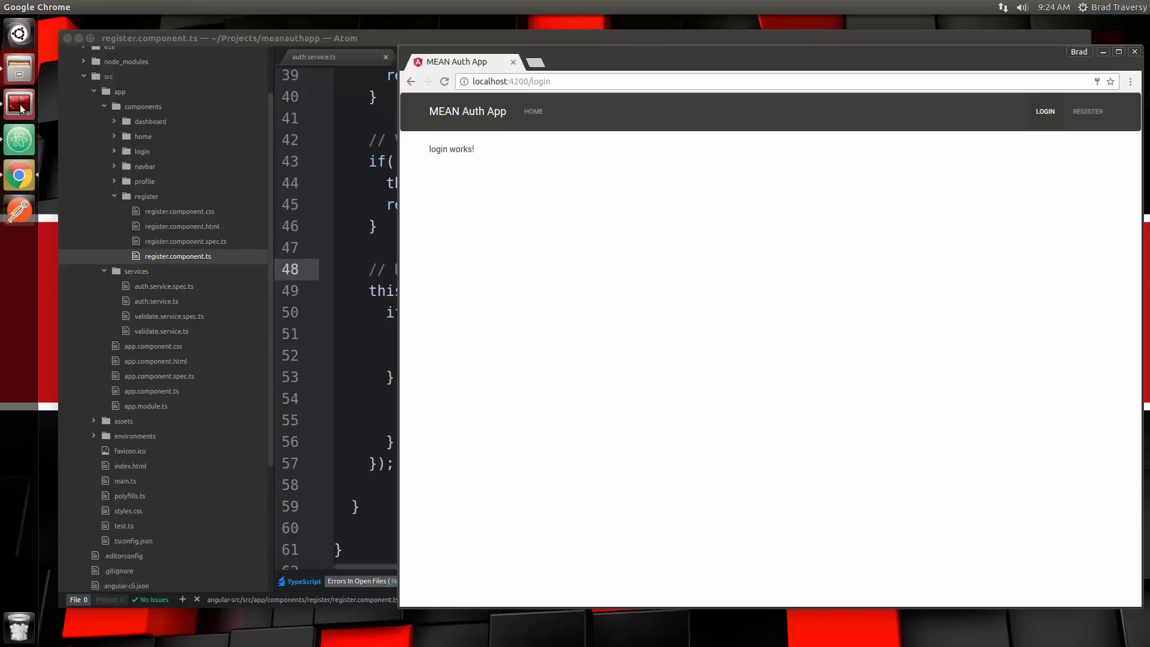
left_click(18, 104)
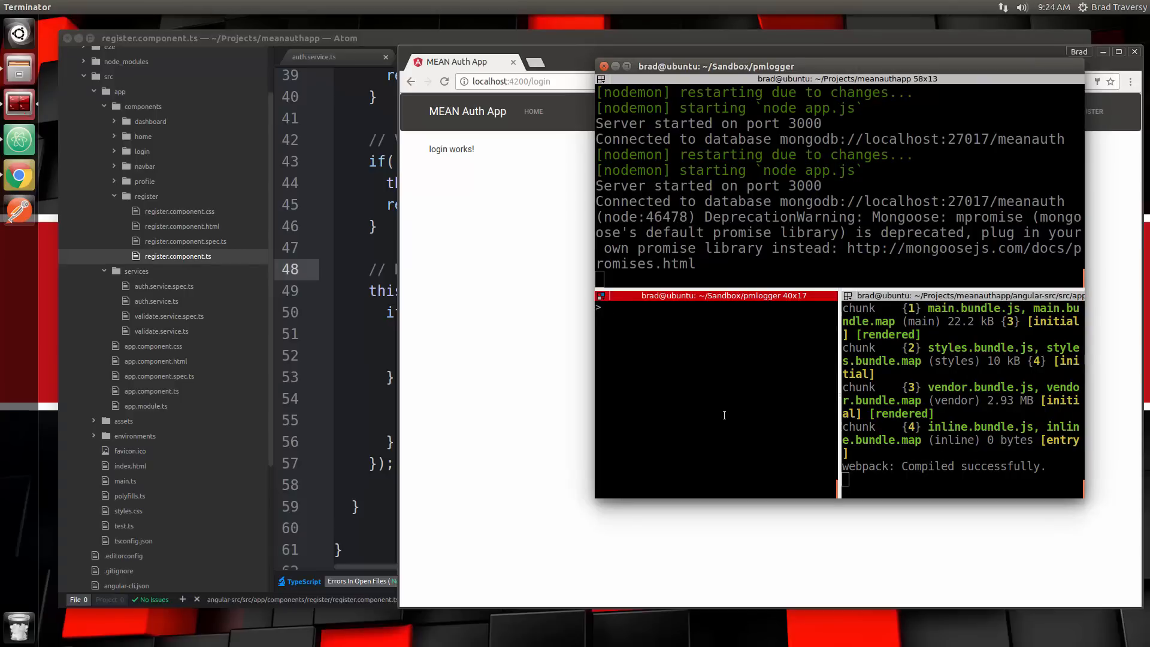
List the databases with show dbs and switch the mongo shell to meanauth.
type("show dbs")
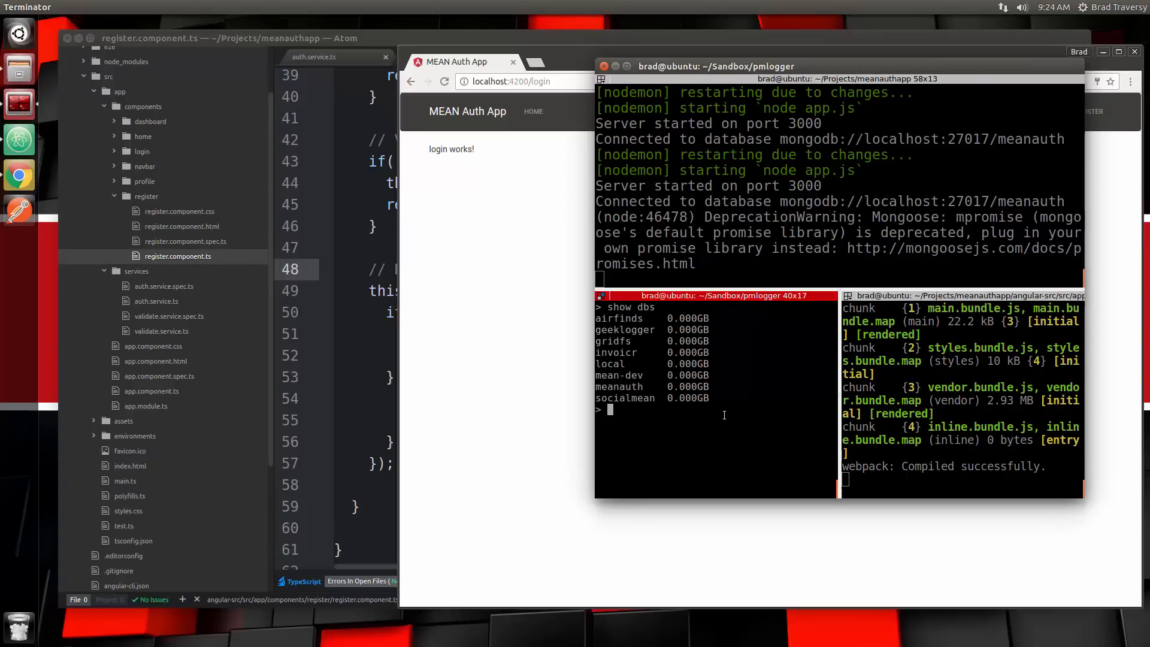
type("use")
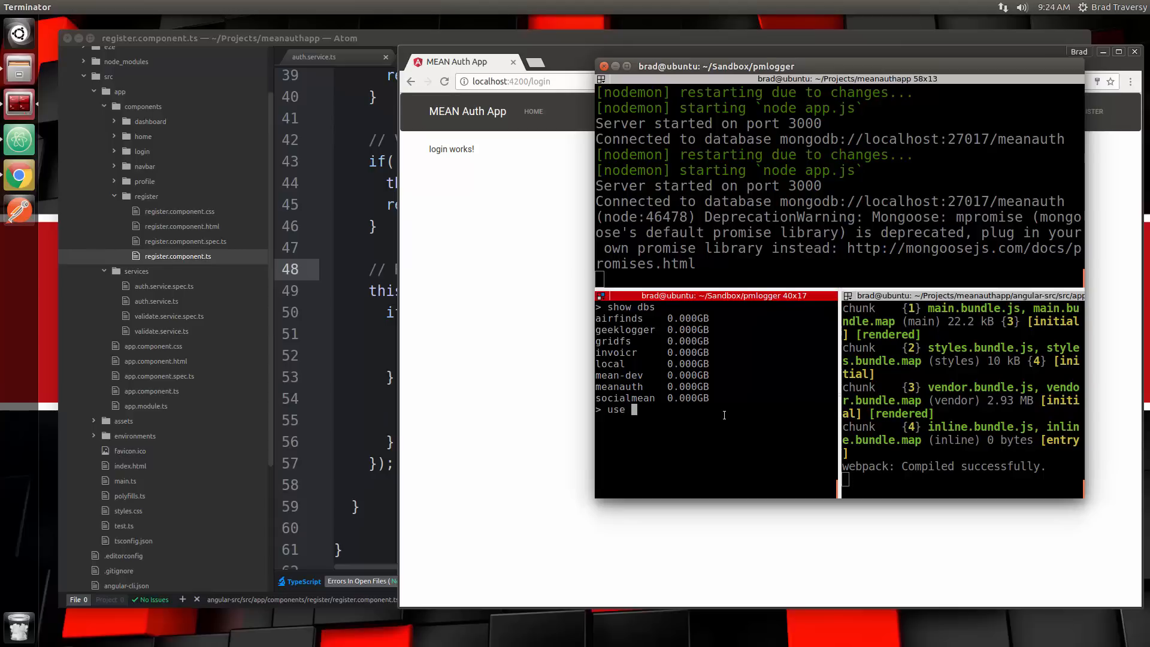
type("meanauth")
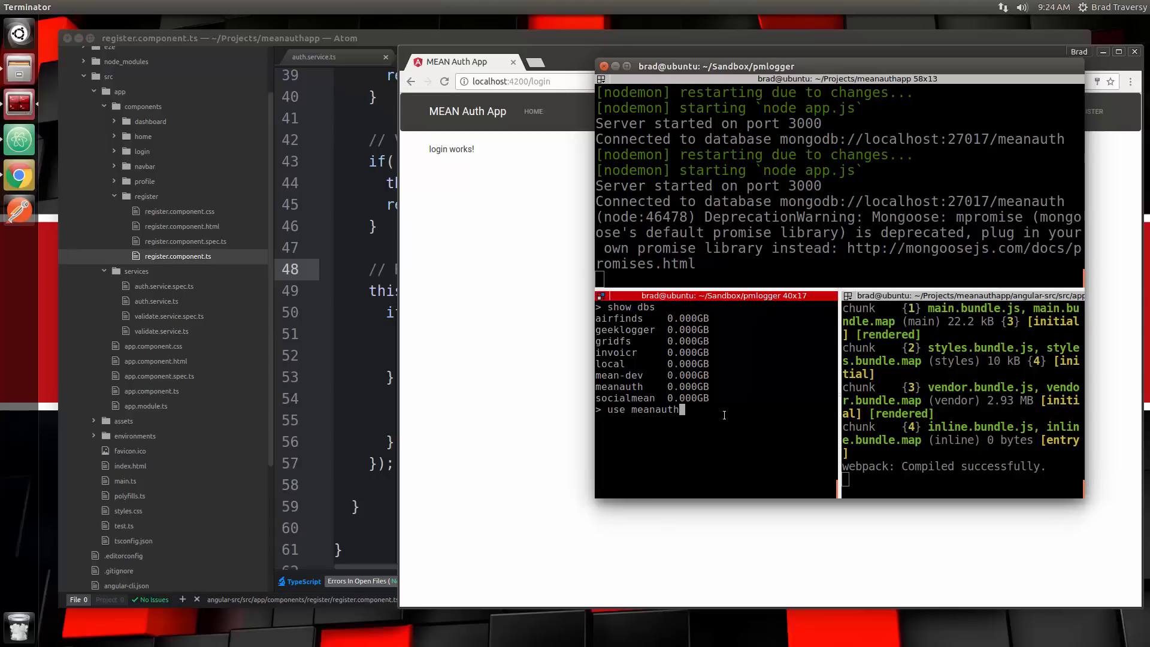
key("Return")
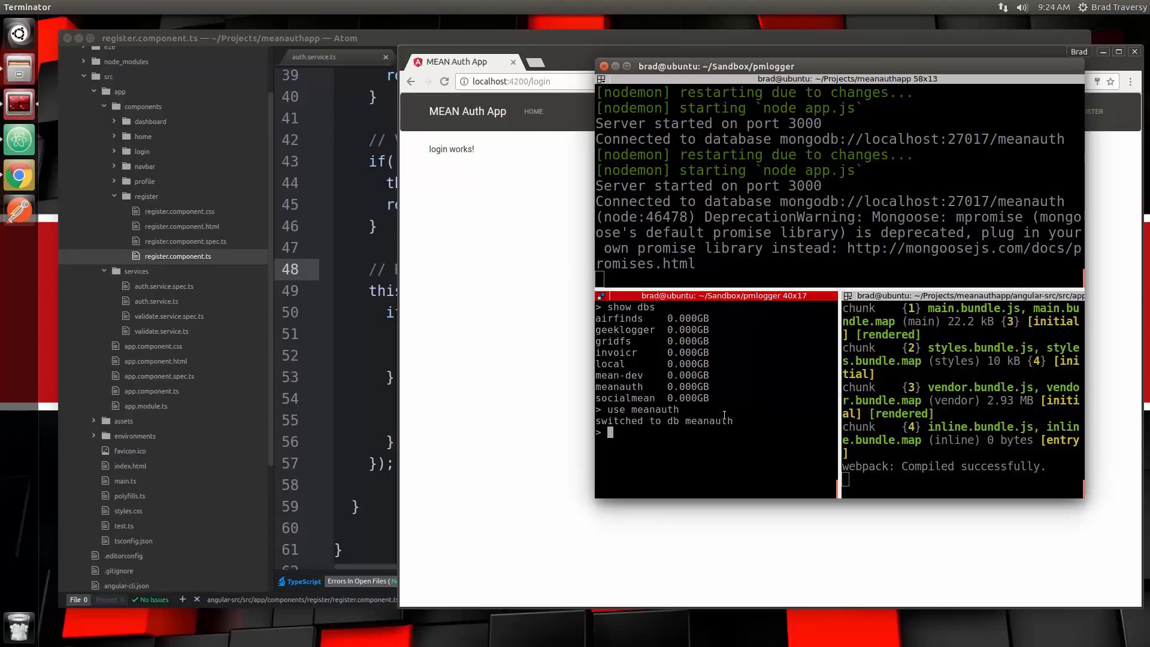
Run db.users.find().pretty() to display the stored users, including the new account.
type("db")
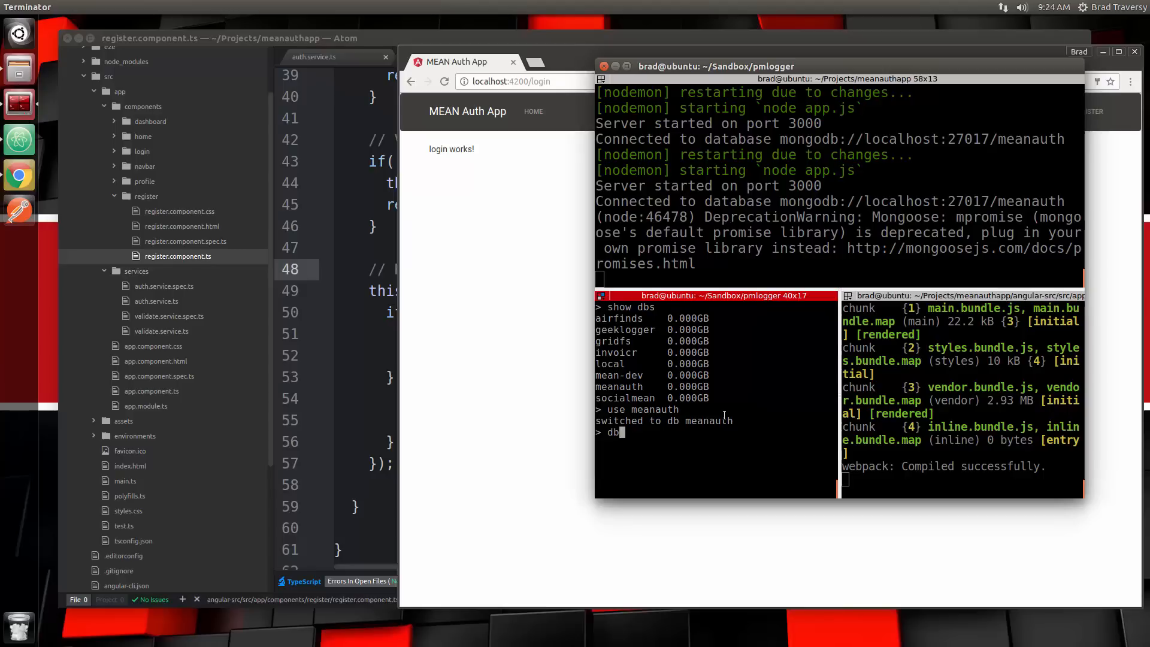
type(".users")
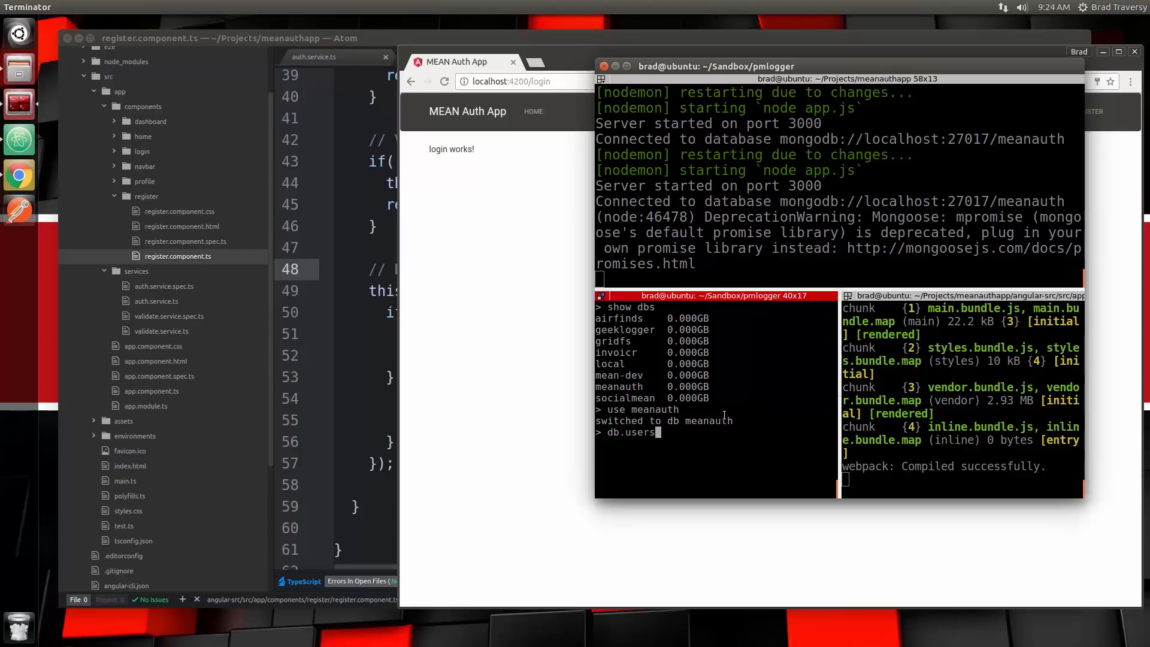
type(".find()")
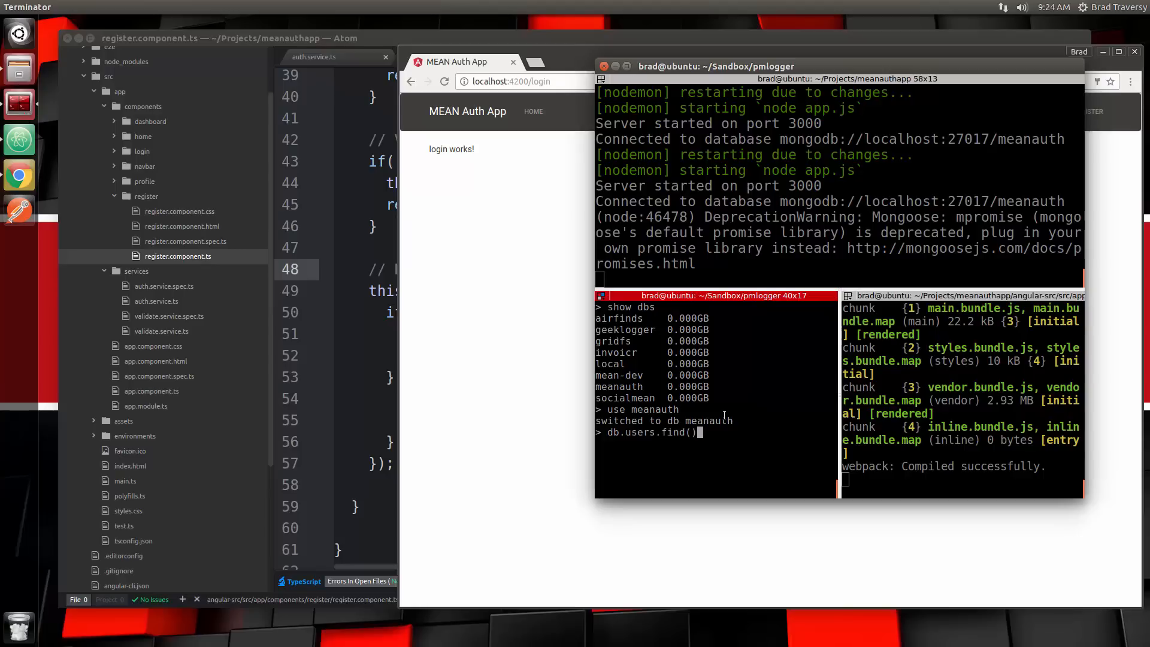
type(".pretty(")
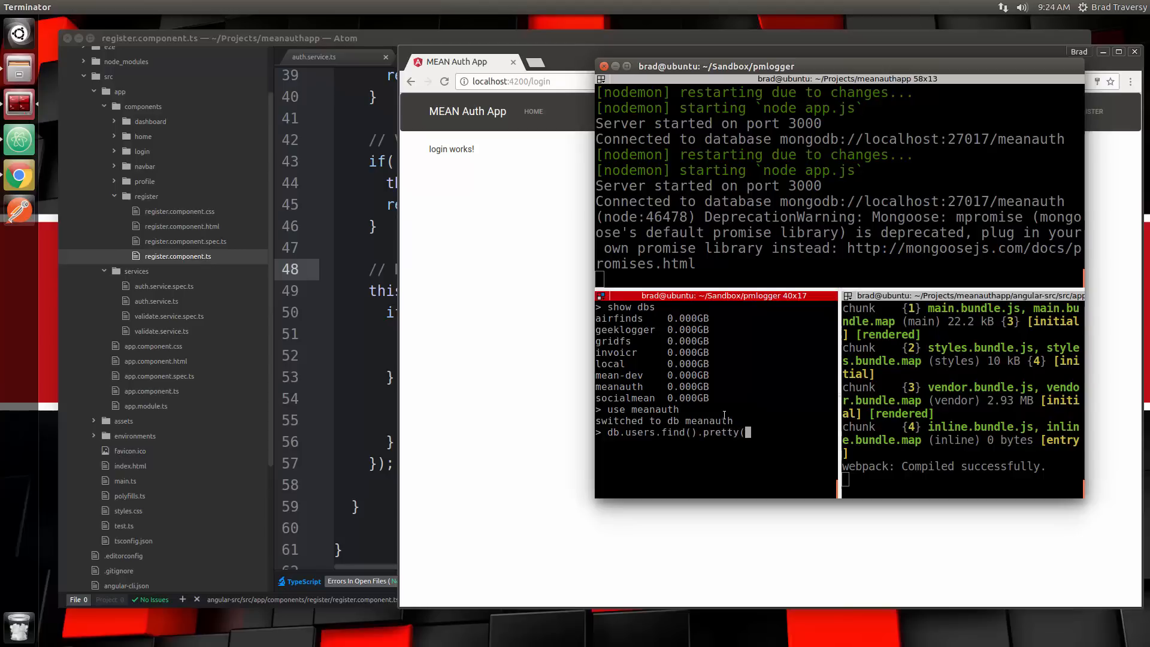
key("Return")
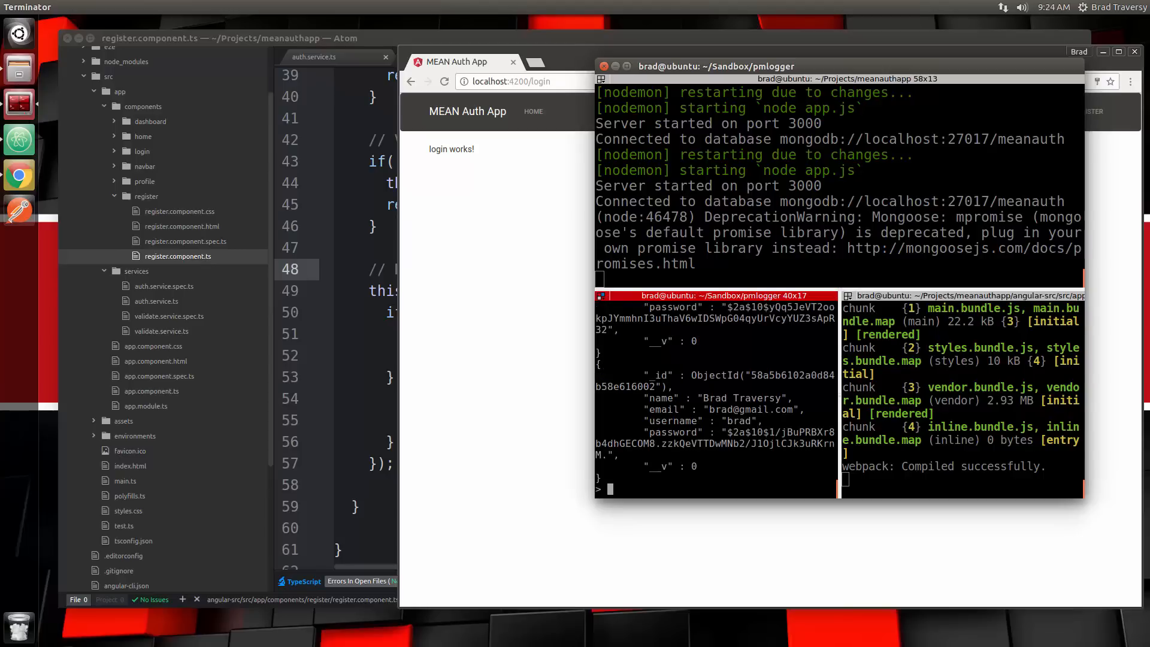